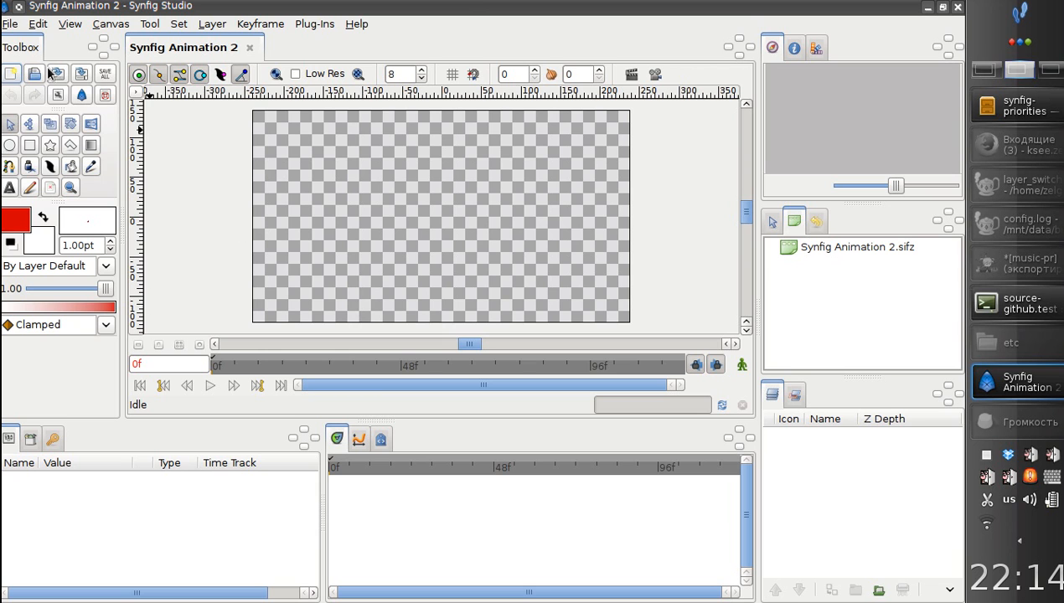
mouse_move(13, 27)
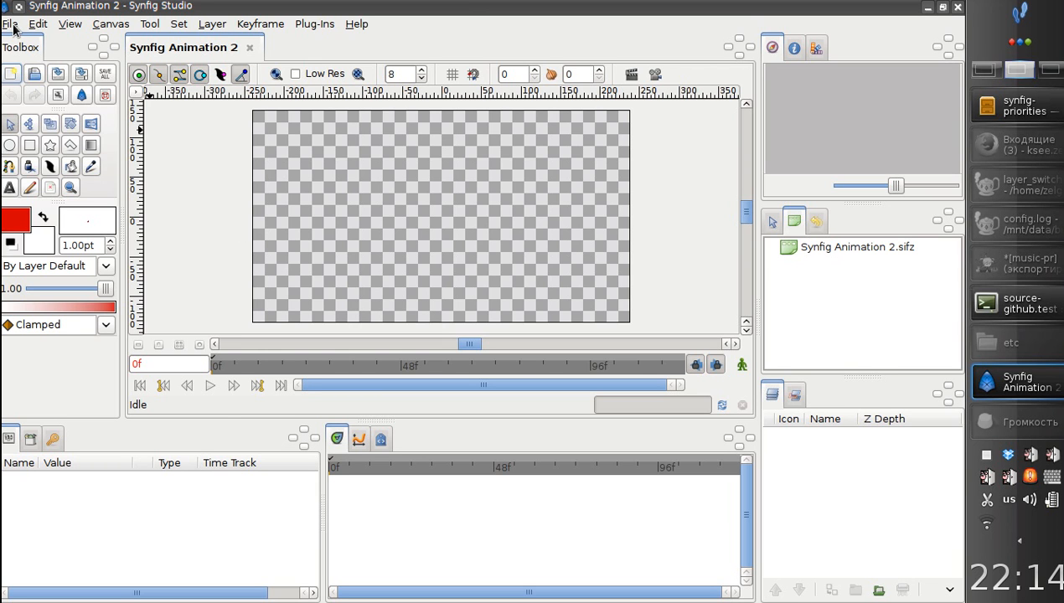
Import the picture music-pr.png into the empty canvas as a new layer.
click(10, 24)
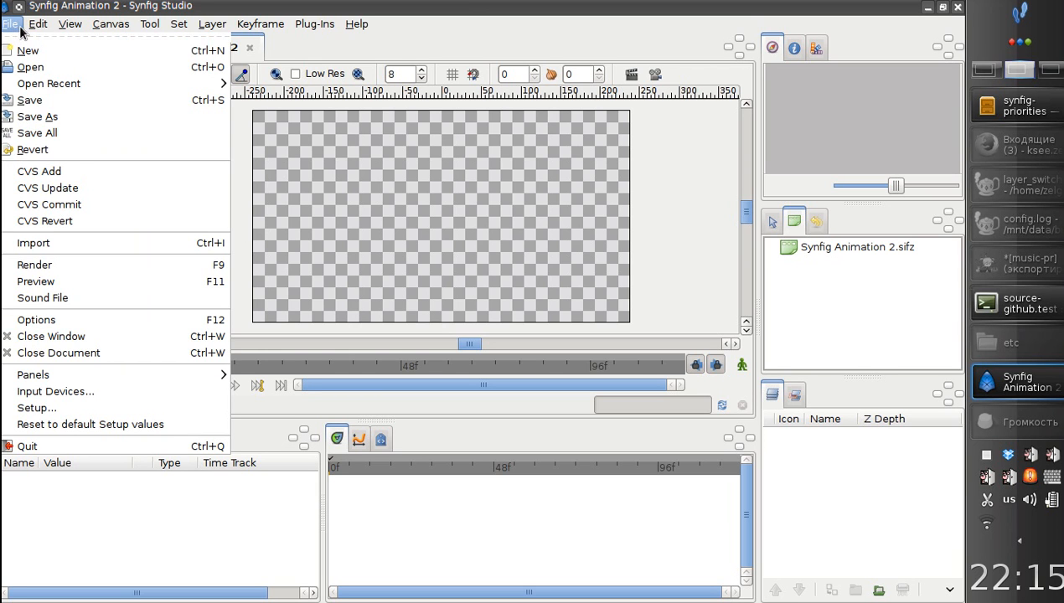
mouse_move(92, 243)
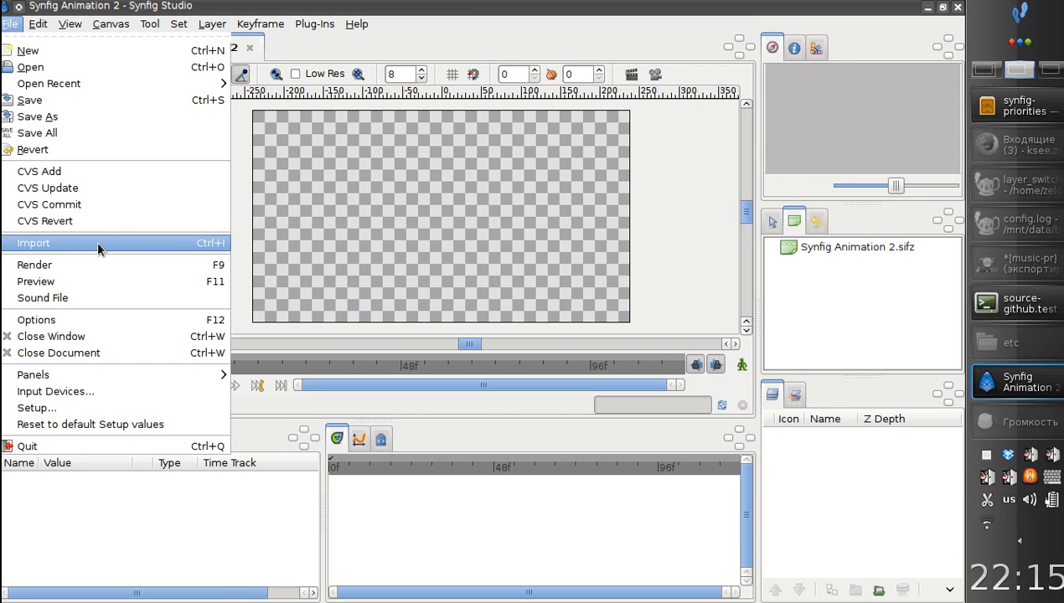
click(33, 243)
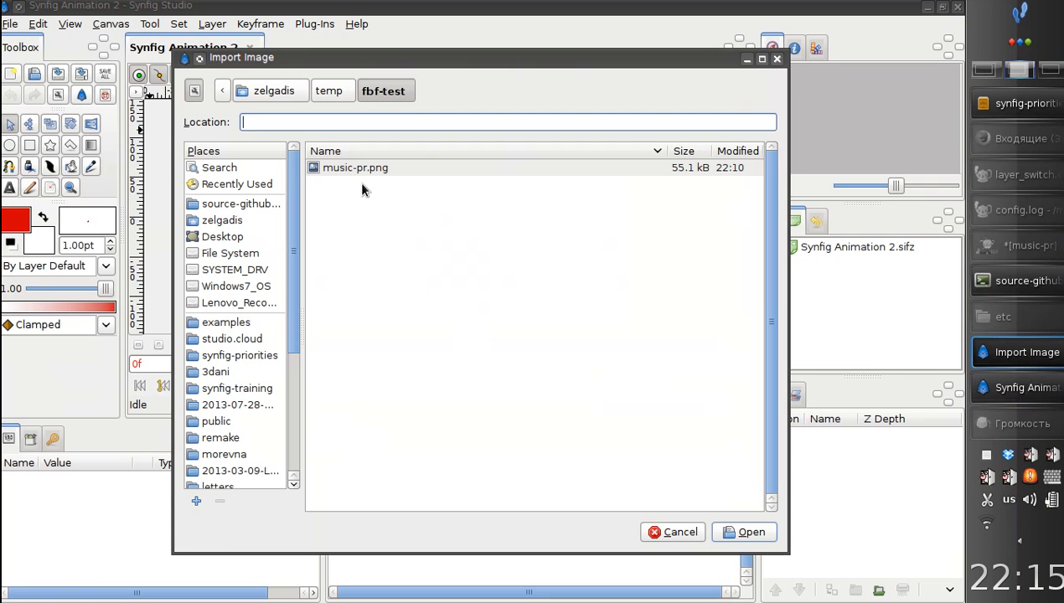
click(355, 167)
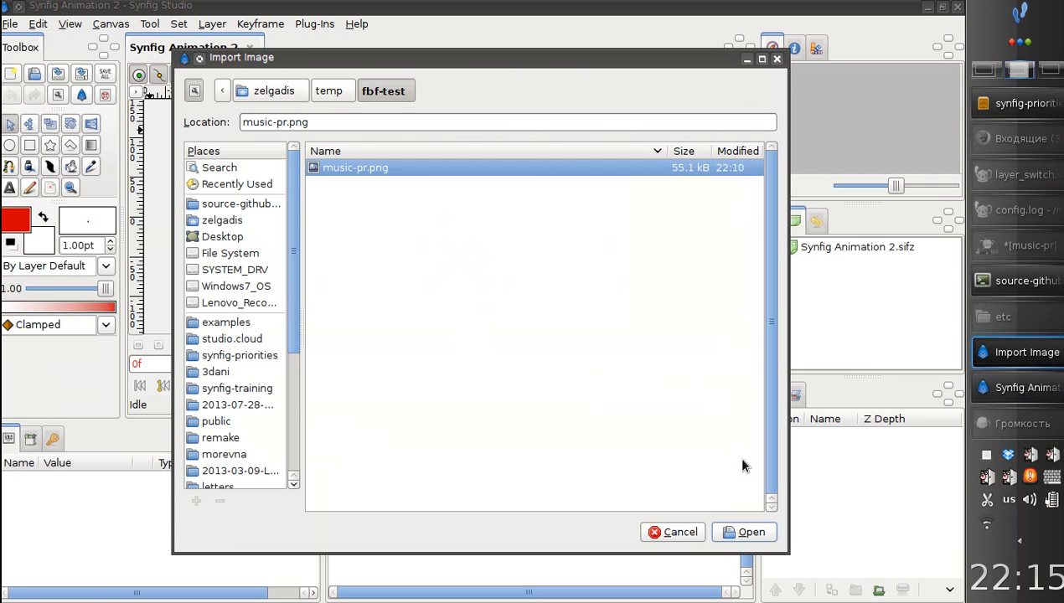
click(750, 532)
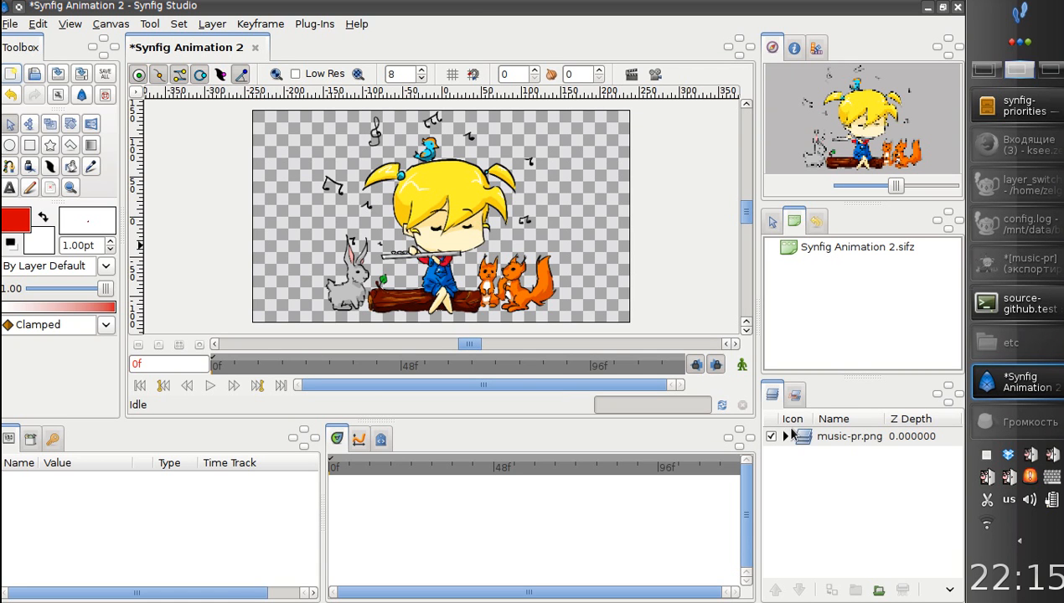
click(850, 436)
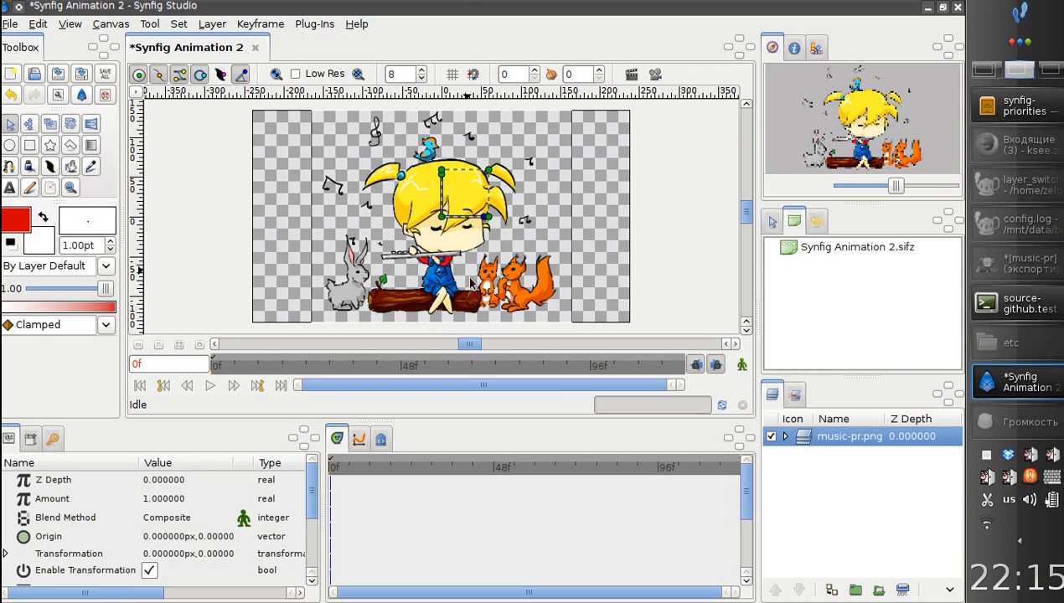
mouse_move(618, 249)
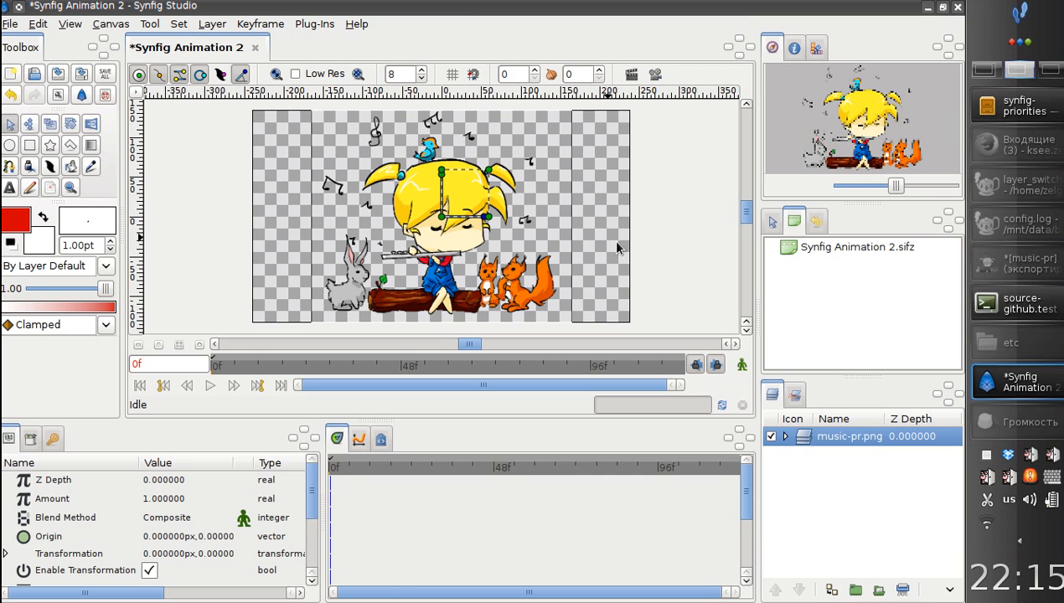
mouse_move(490, 175)
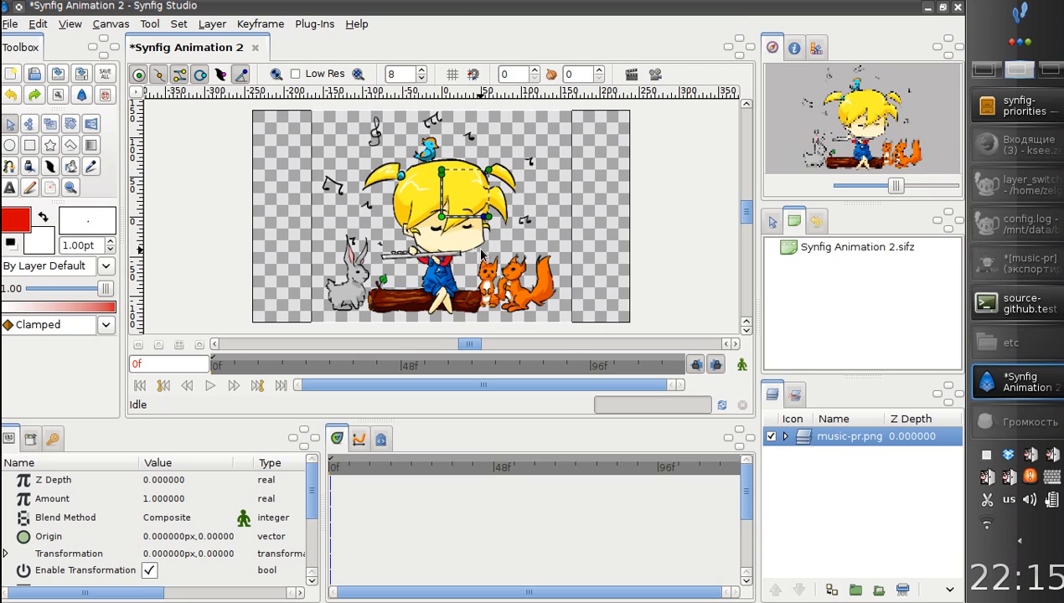
mouse_move(677, 291)
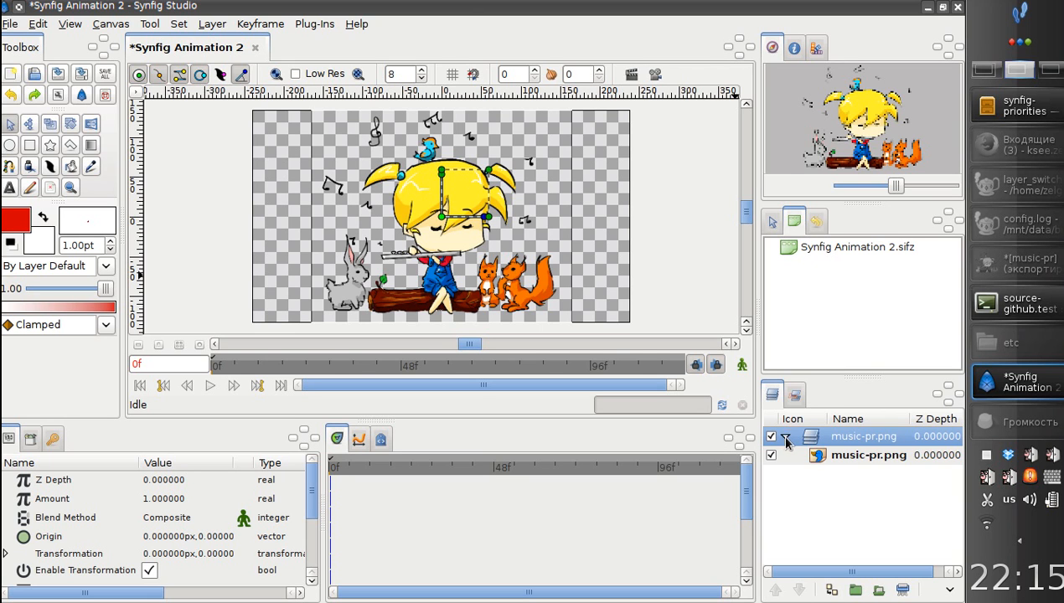
click(785, 435)
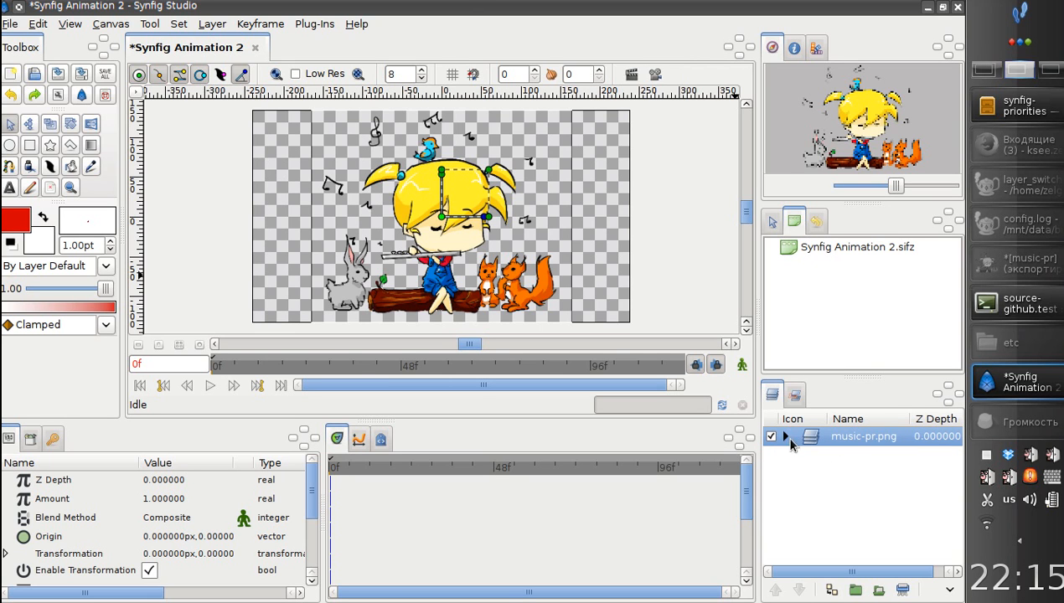
mouse_move(722, 289)
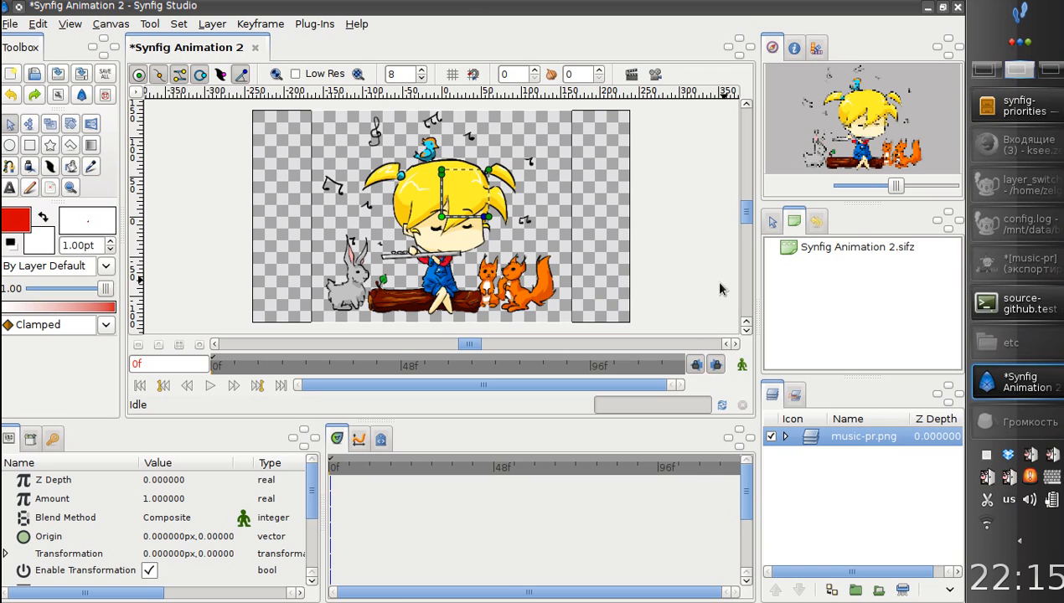
mouse_move(710, 350)
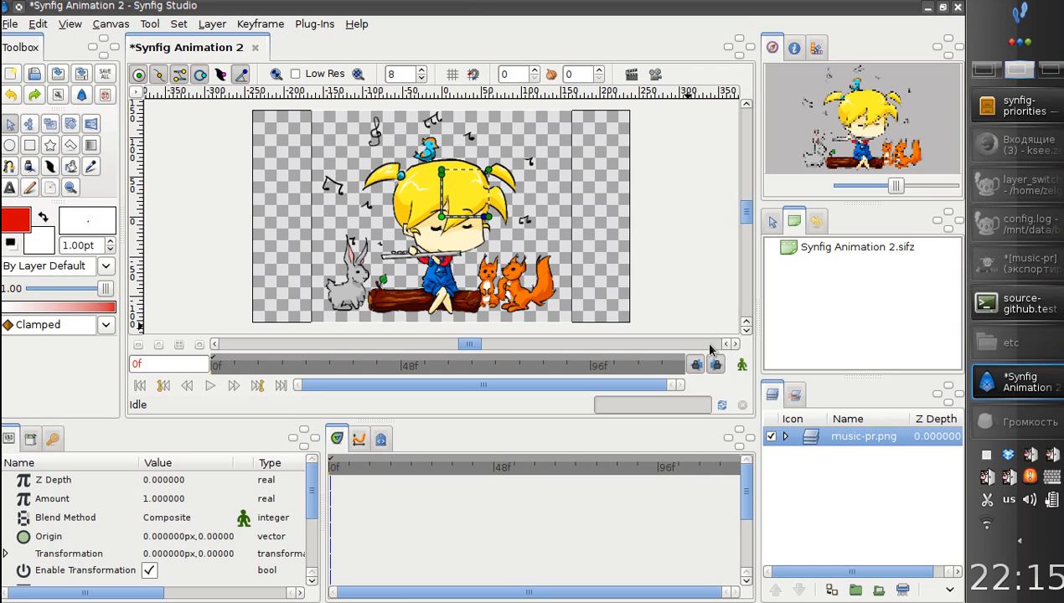
scroll(down, 3)
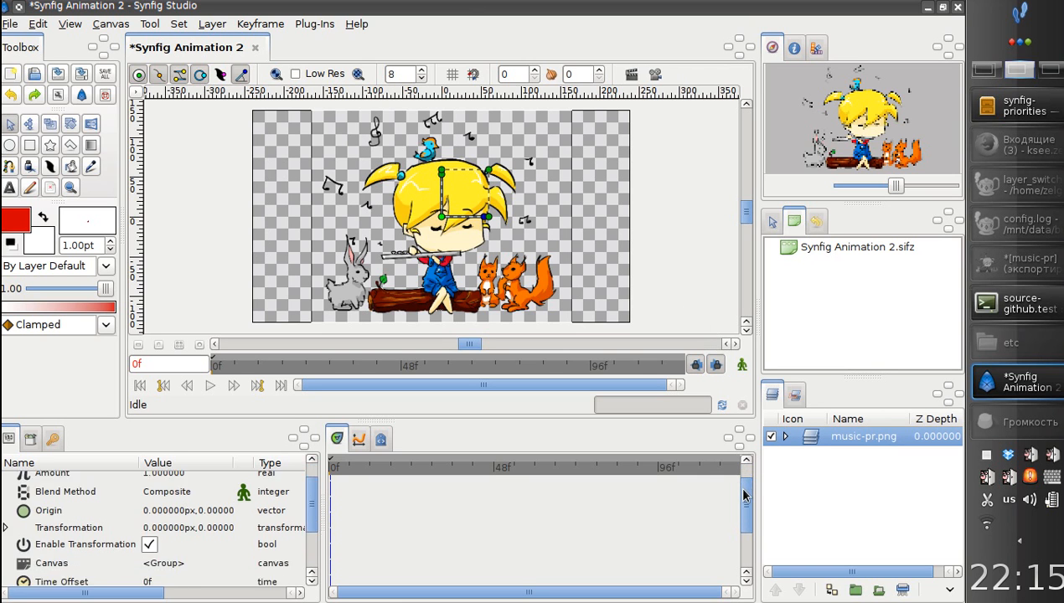
scroll(down, 3)
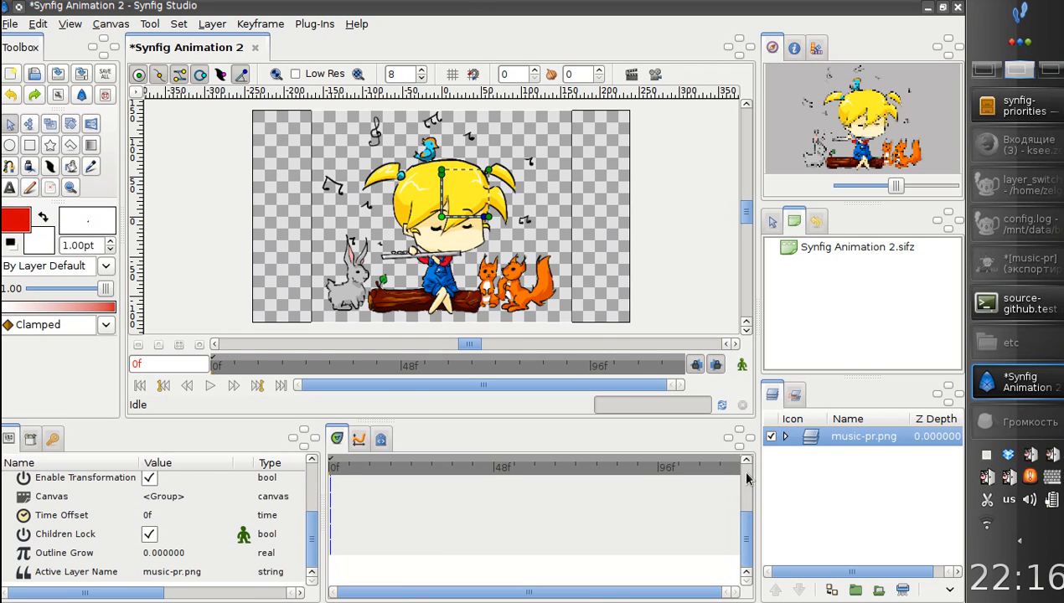
mouse_move(336, 477)
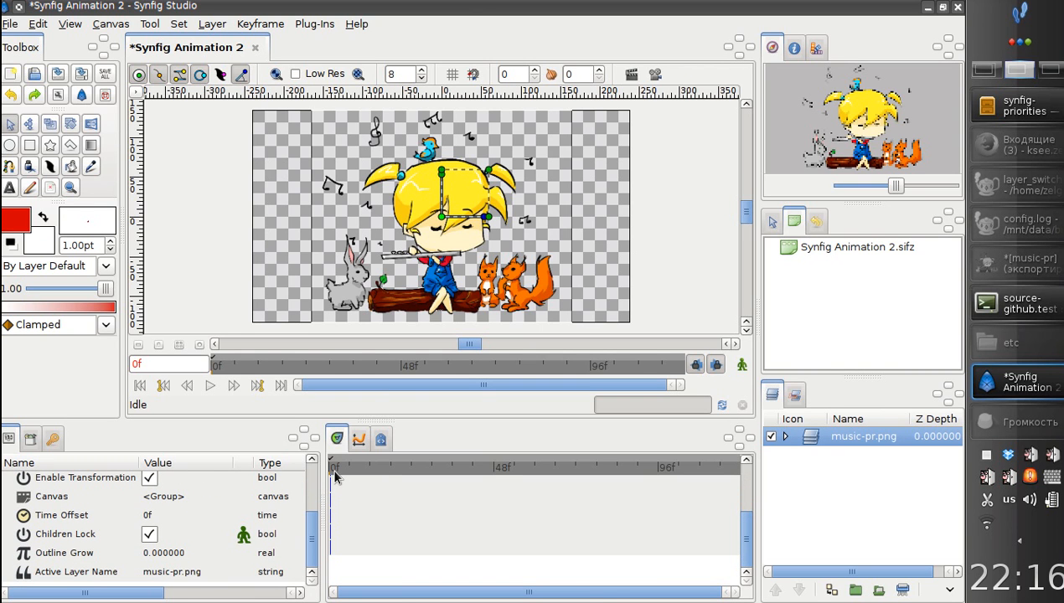
Go to frame 2 and make a new frame for the music-pr.png layer.
click(335, 467)
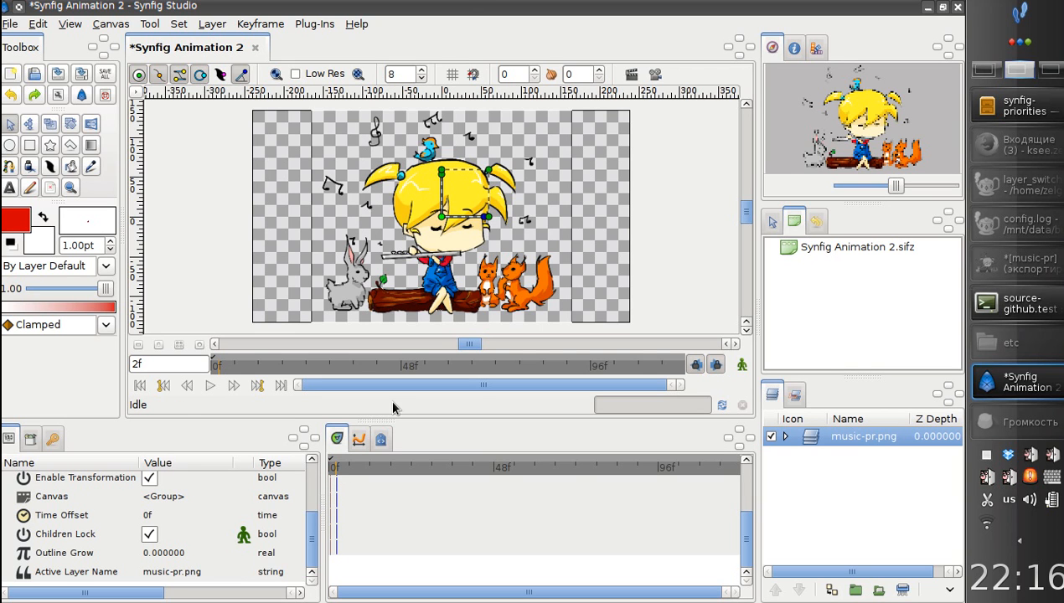
mouse_move(823, 439)
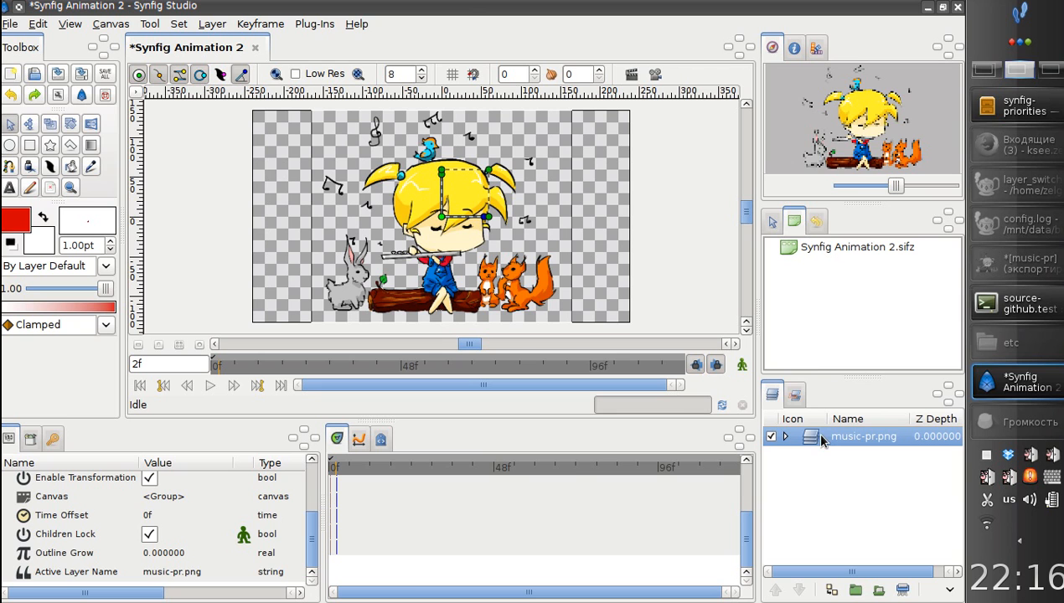
right_click(863, 436)
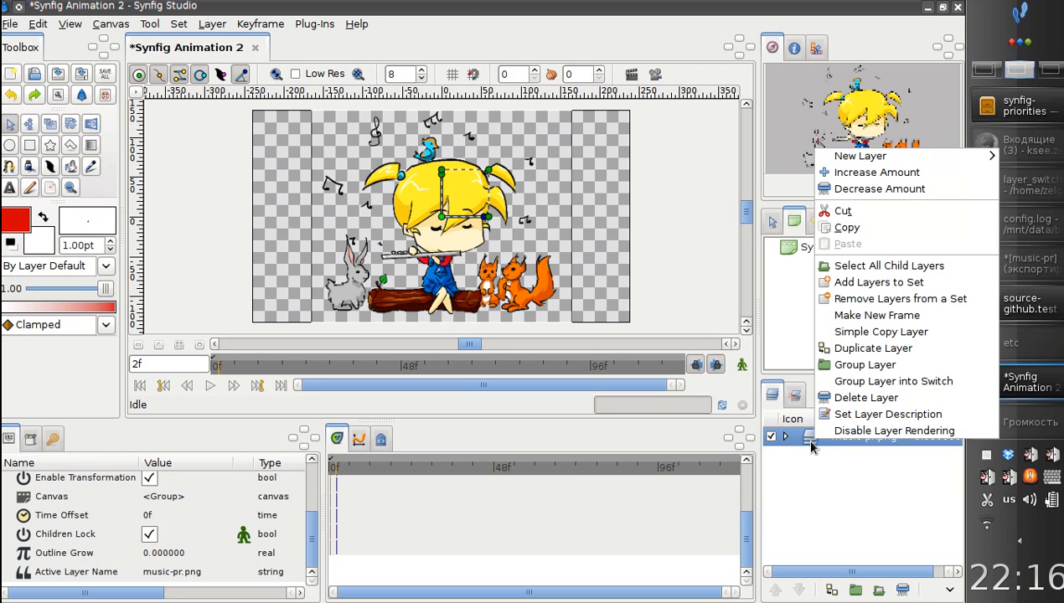
mouse_move(894, 429)
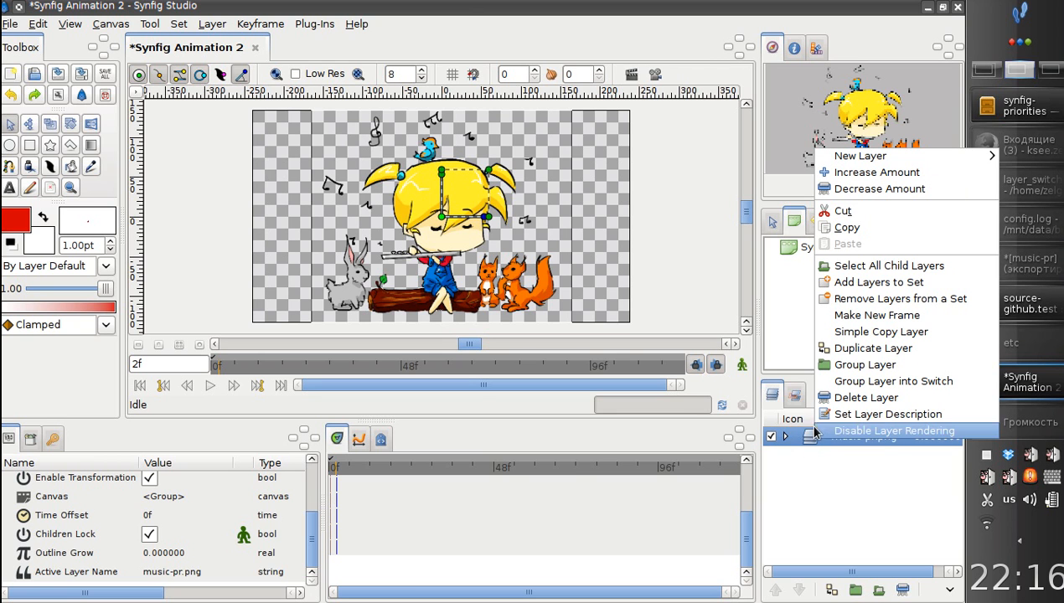
mouse_move(878, 315)
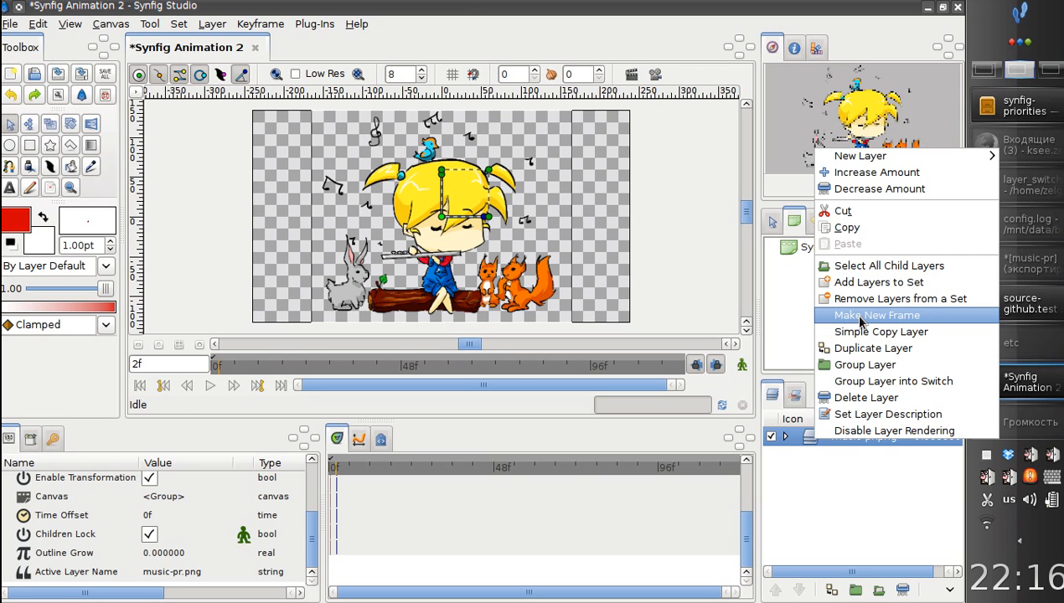
click(877, 315)
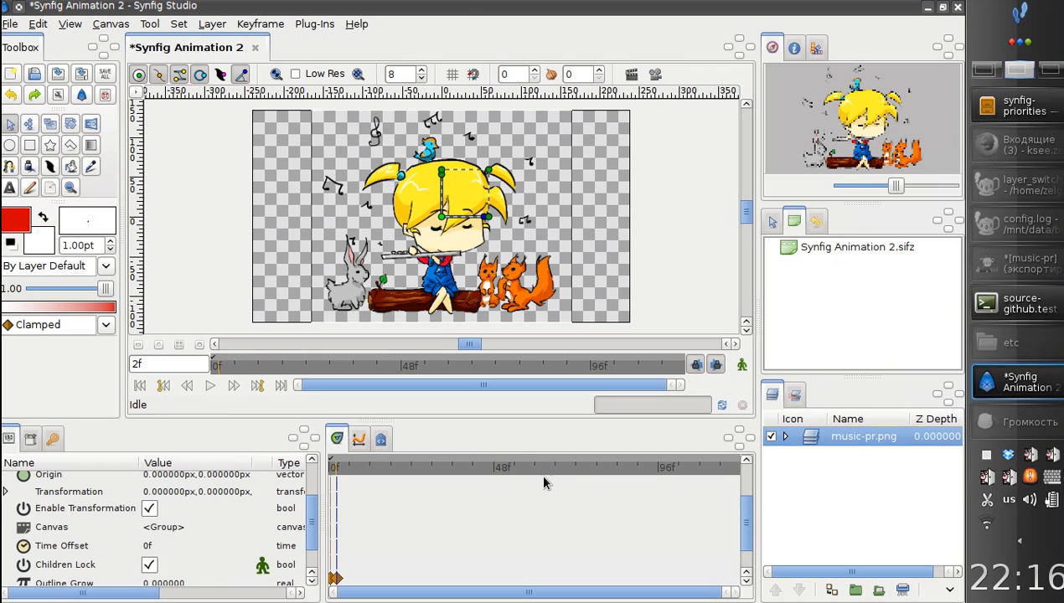
mouse_move(511, 230)
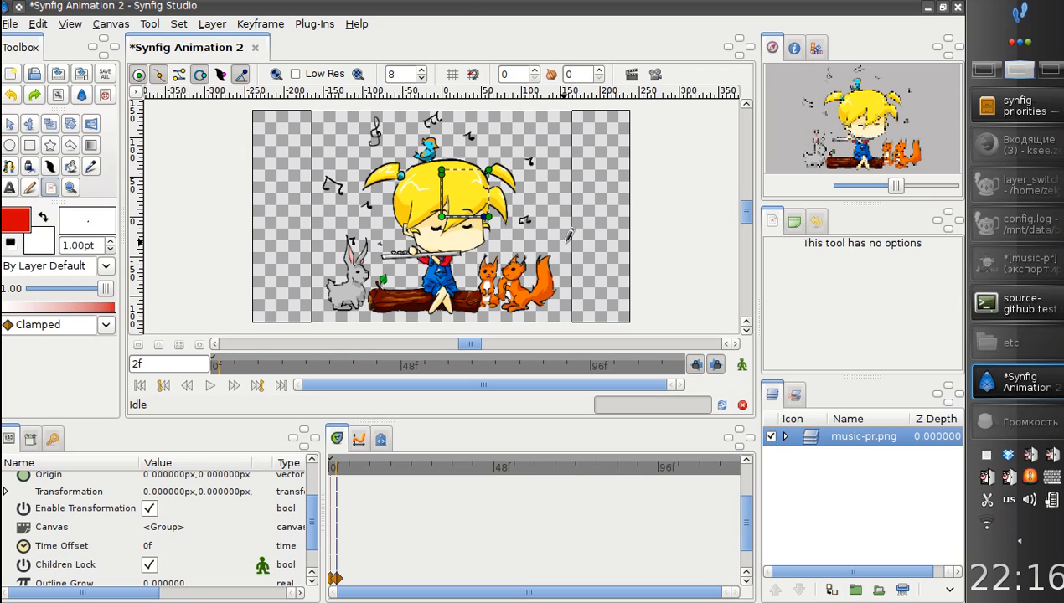
mouse_move(482, 264)
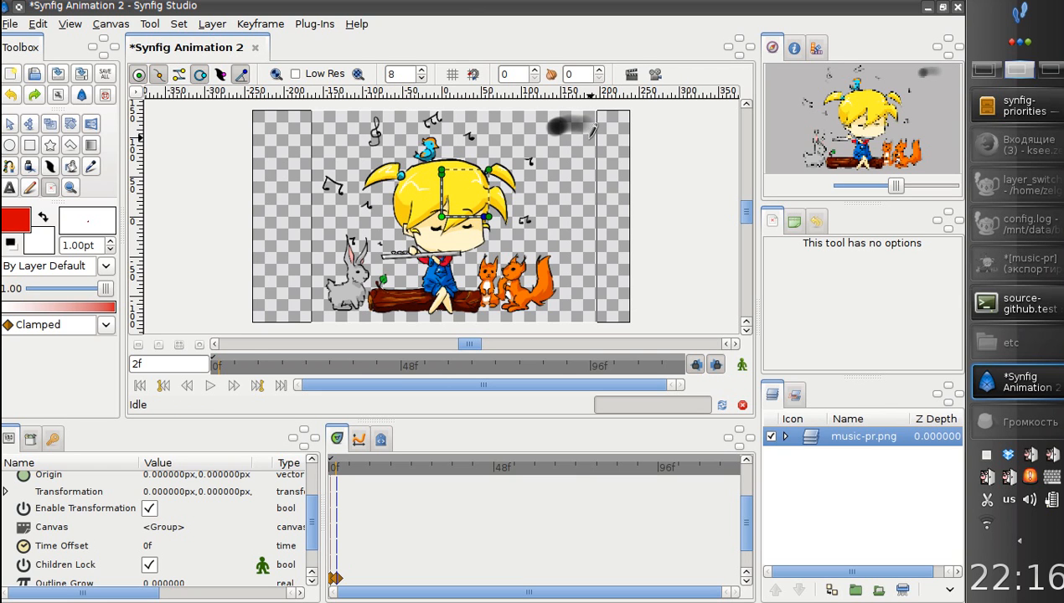
mouse_move(869, 330)
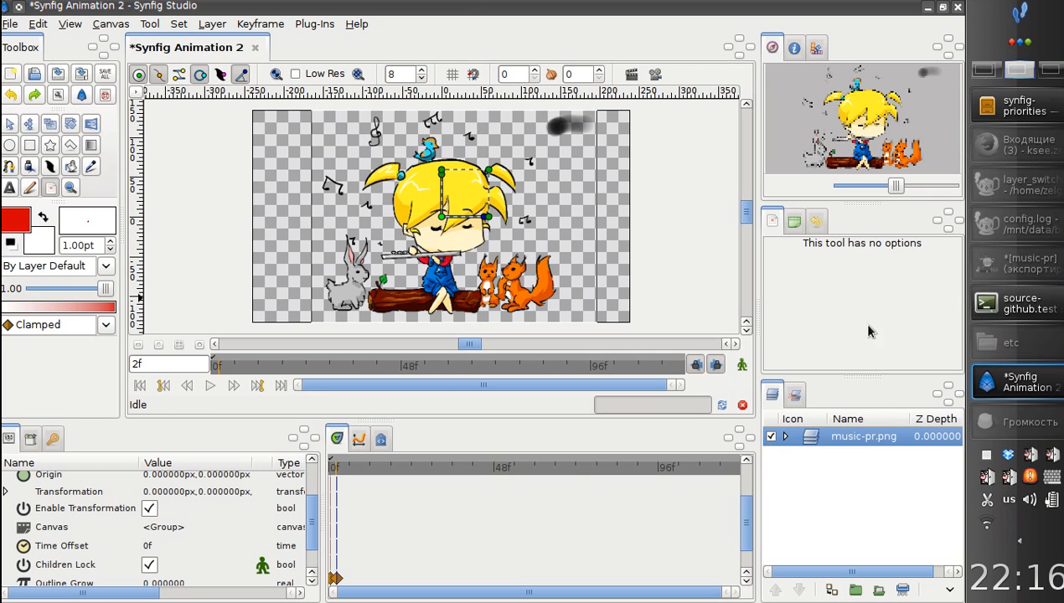
mouse_move(701, 254)
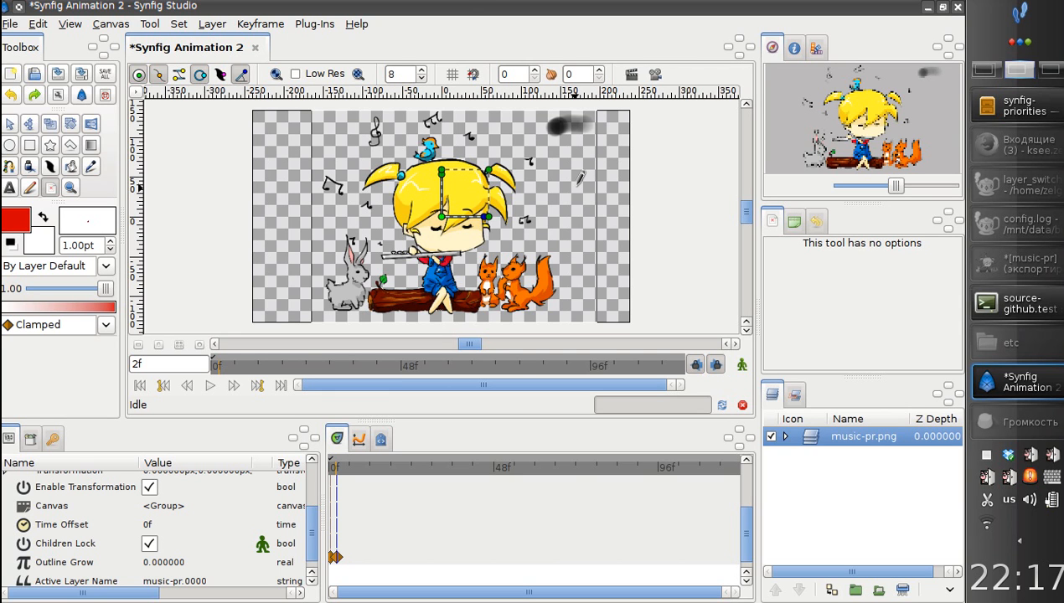
mouse_move(342, 473)
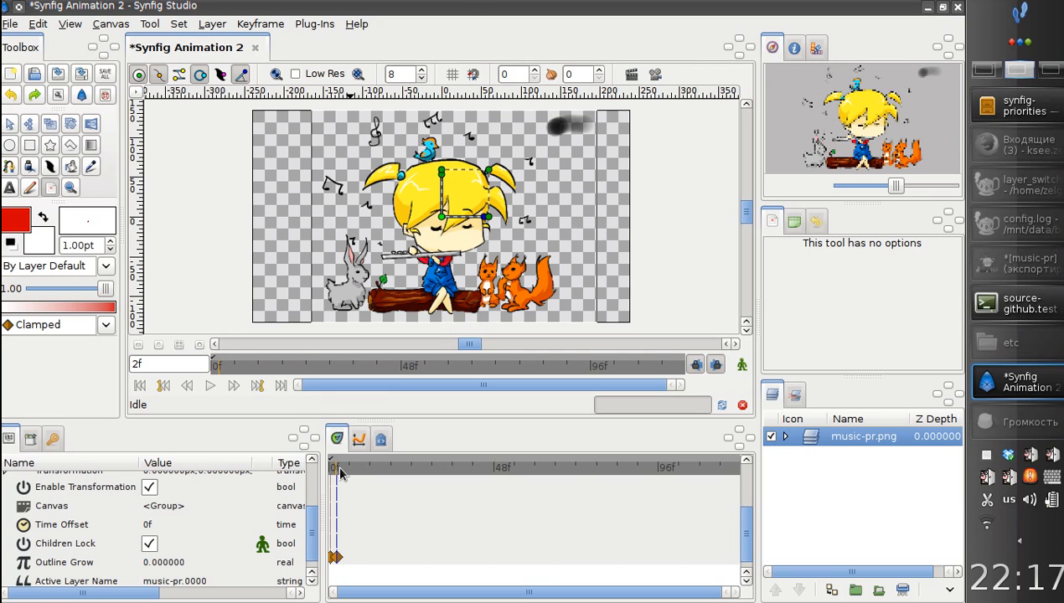
mouse_move(343, 469)
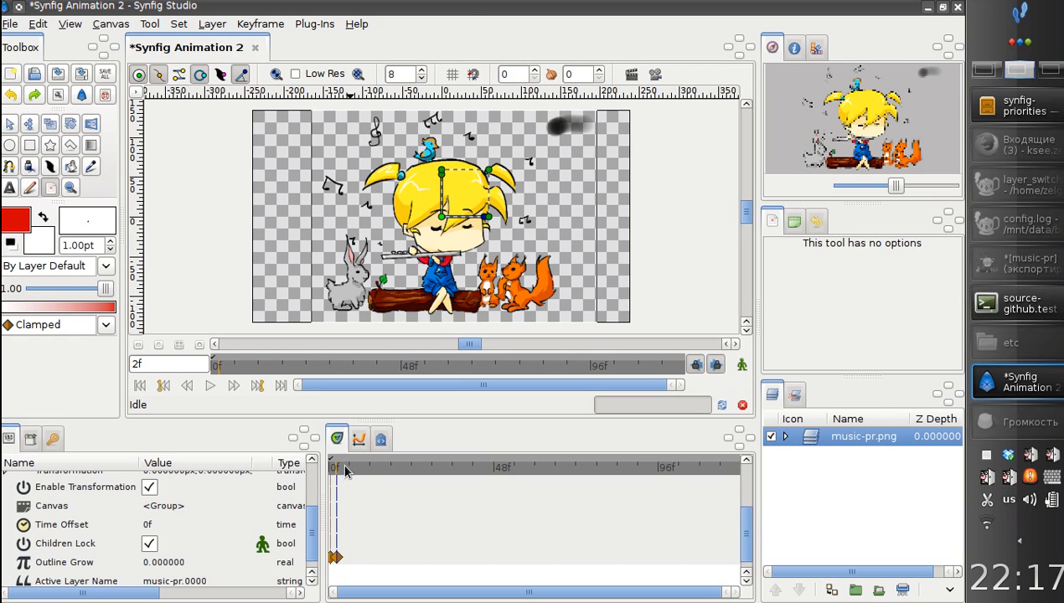
mouse_move(337, 495)
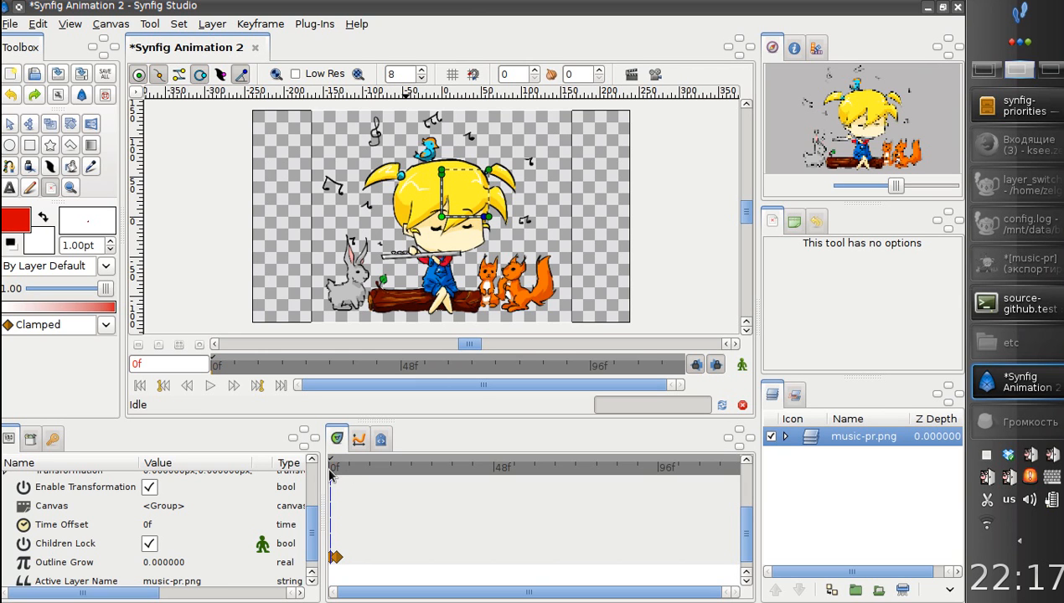
Advance to frame 4 and make a second new frame in the switch group.
click(334, 467)
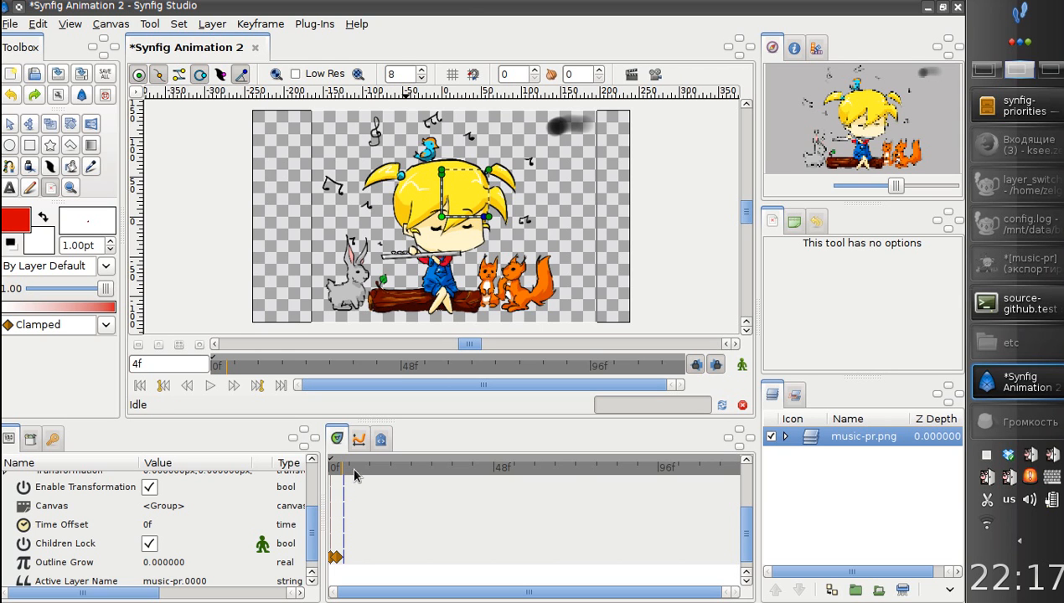
mouse_move(813, 438)
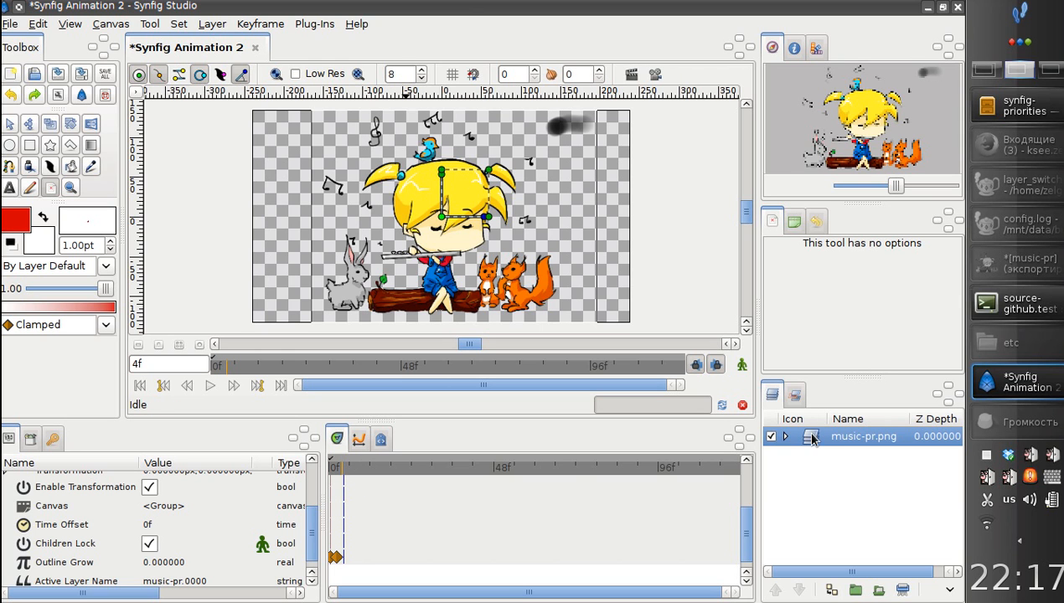
right_click(864, 436)
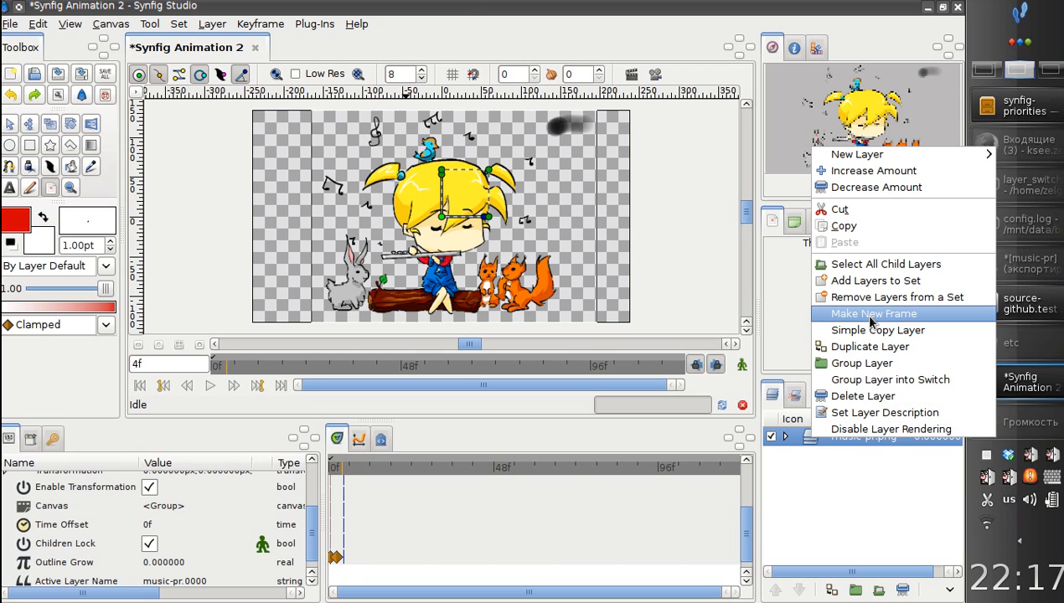
click(874, 313)
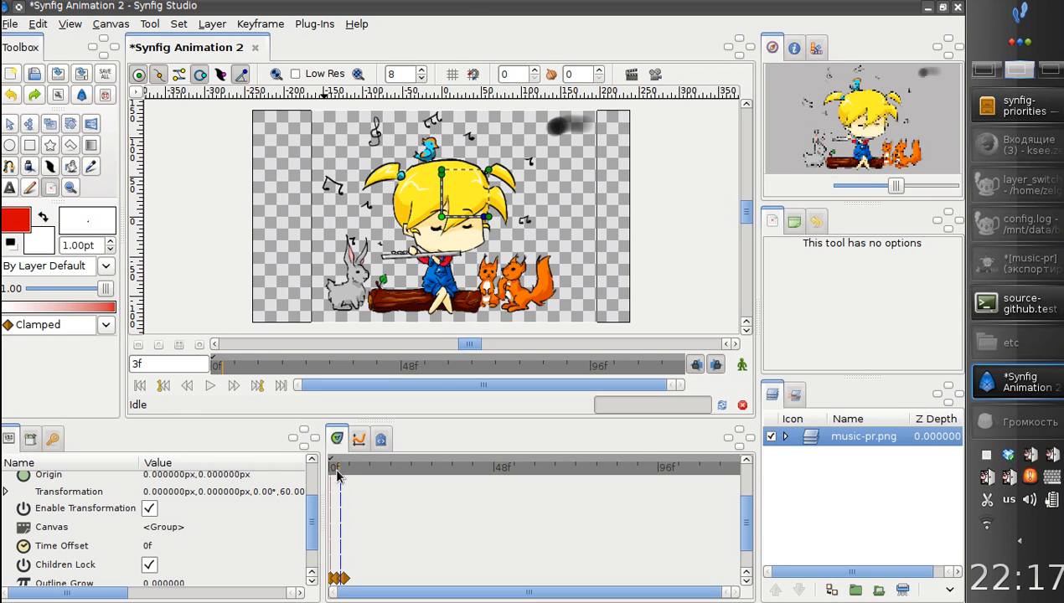
Add further switch-group frames at frames 6 and 9.
click(350, 467)
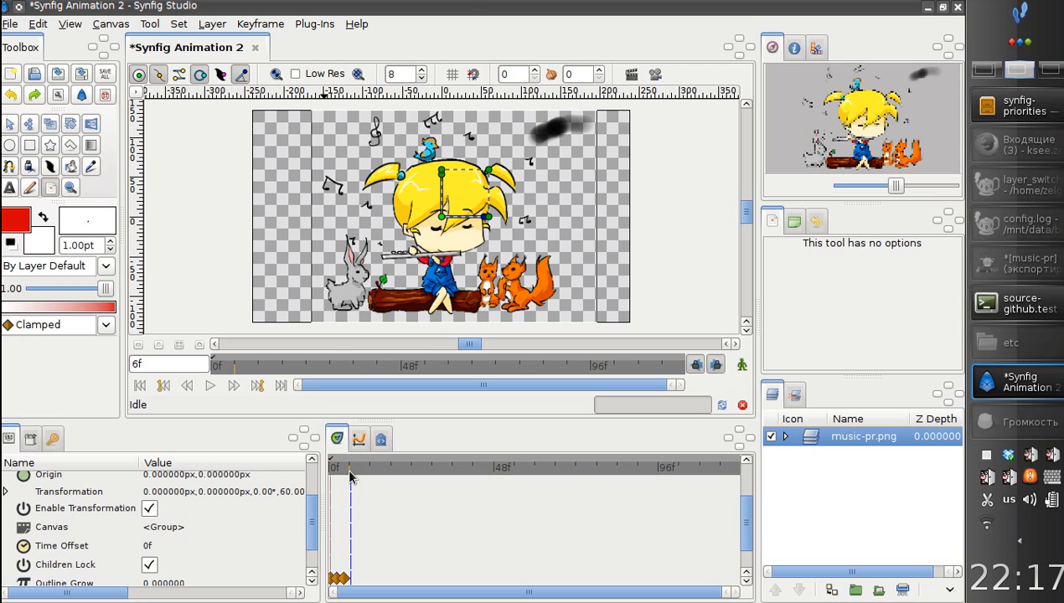
right_click(863, 436)
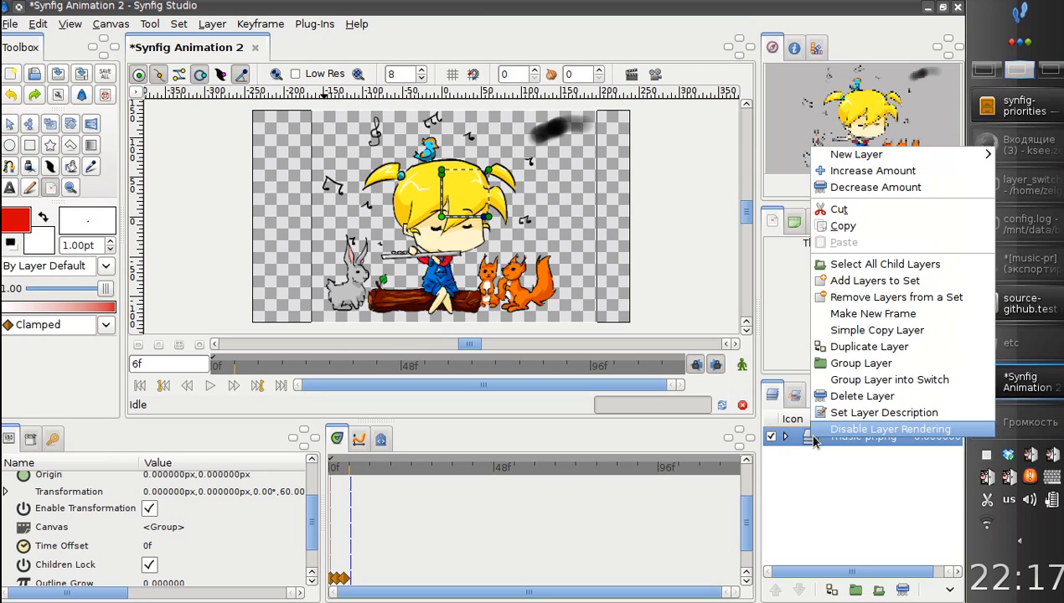
mouse_move(888, 314)
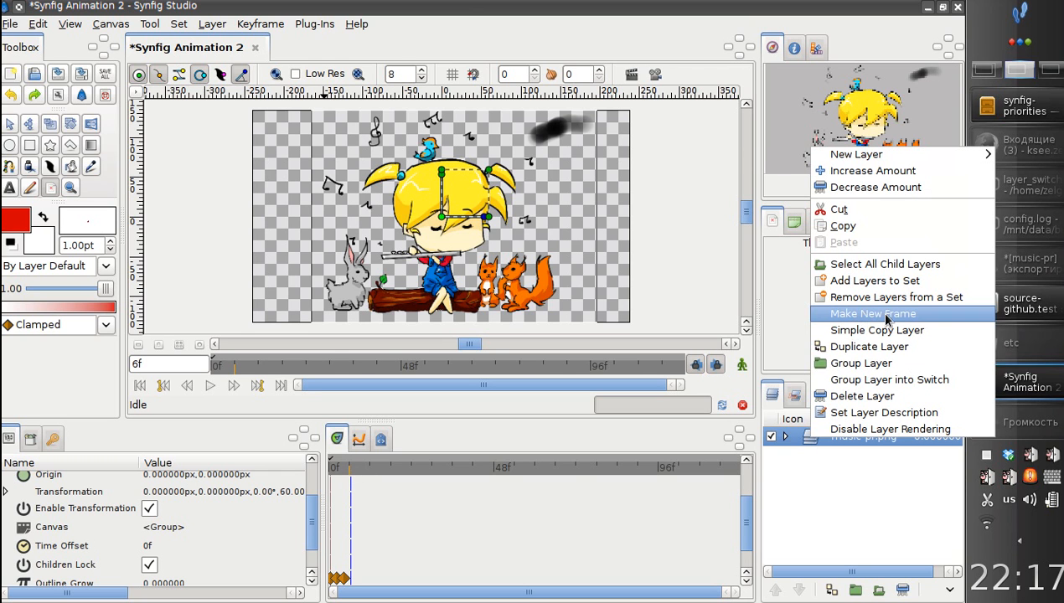
click(872, 313)
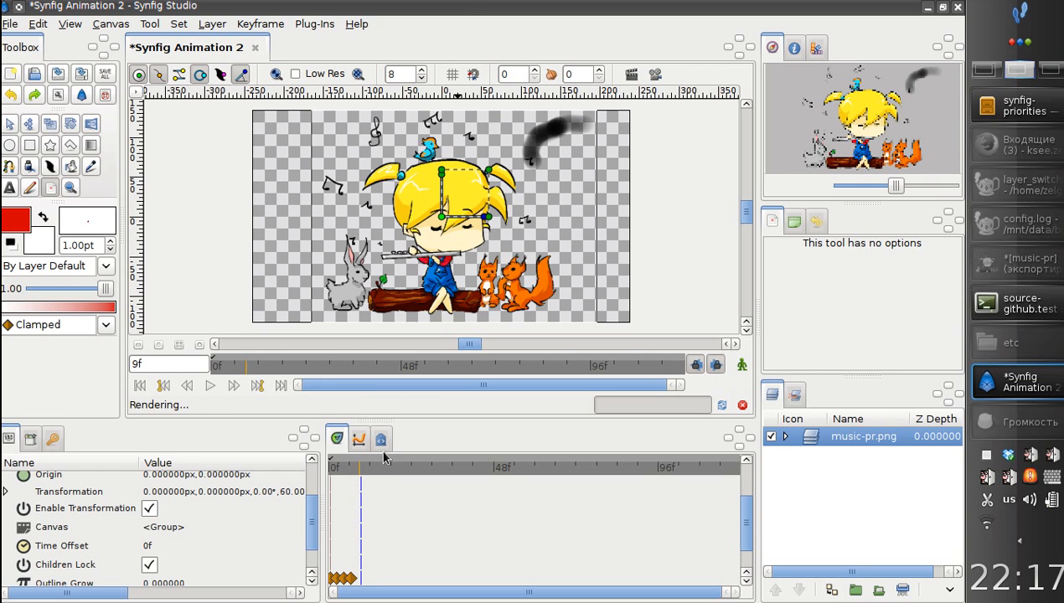
right_click(864, 435)
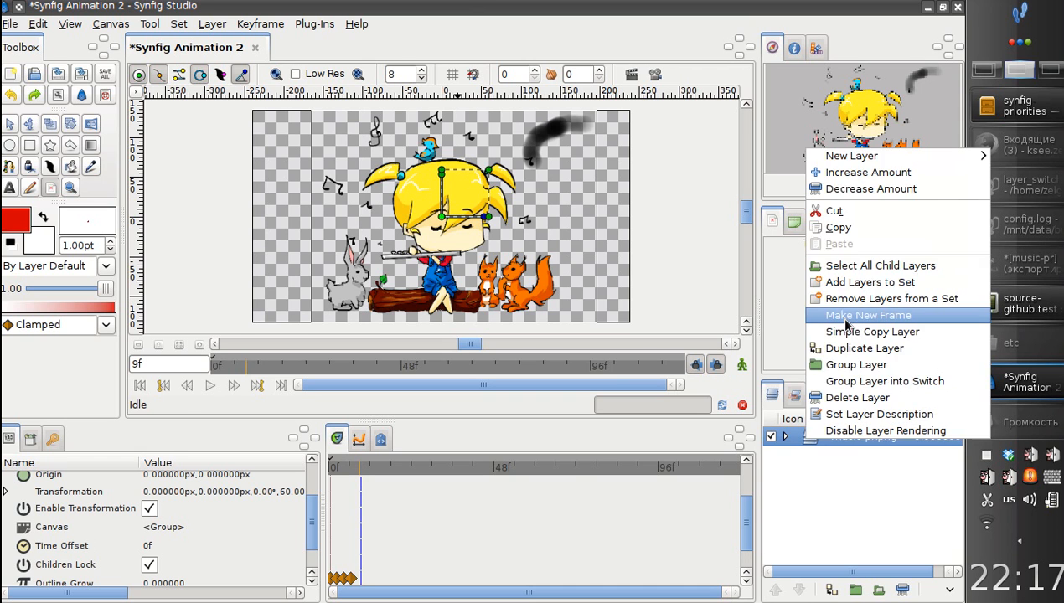
click(869, 315)
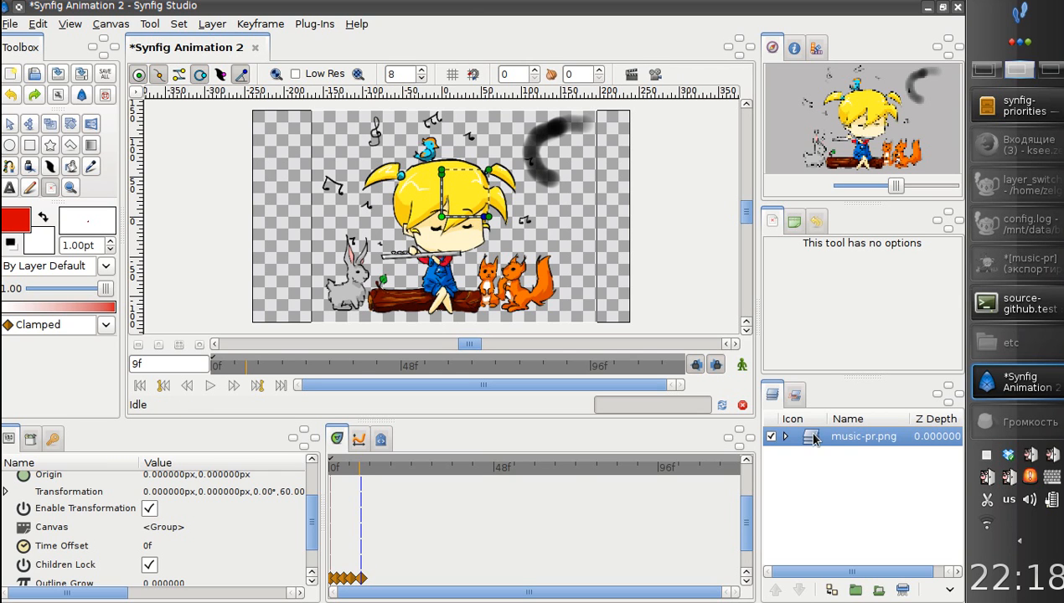
mouse_move(811, 445)
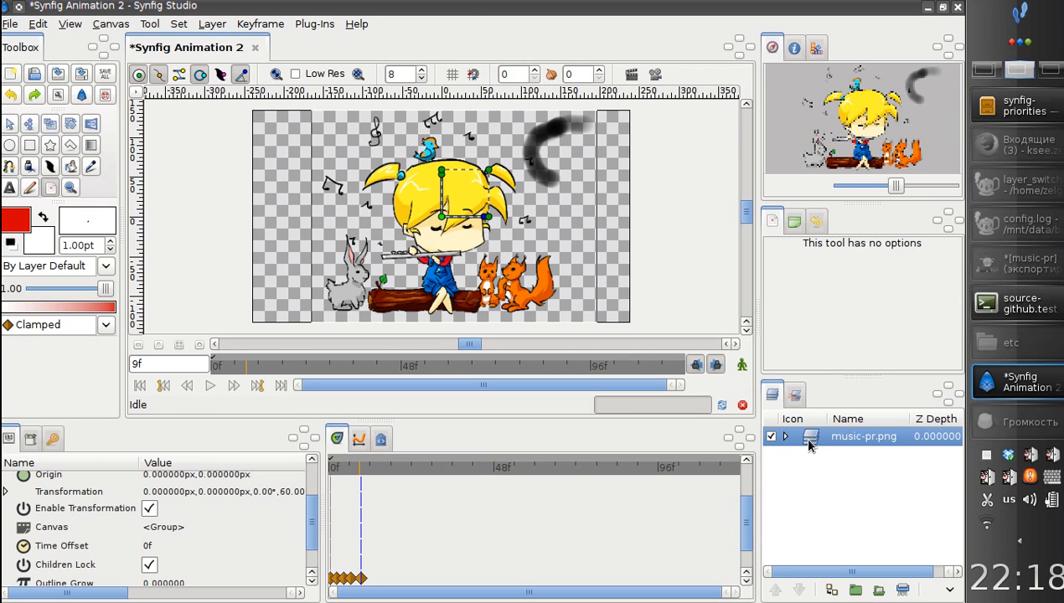
right_click(863, 436)
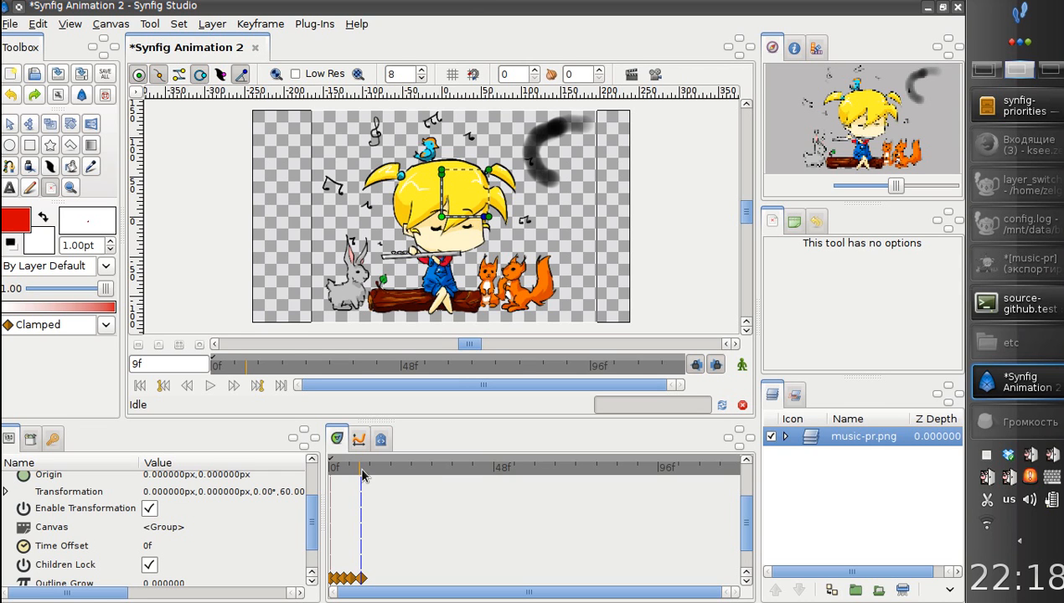
mouse_move(383, 471)
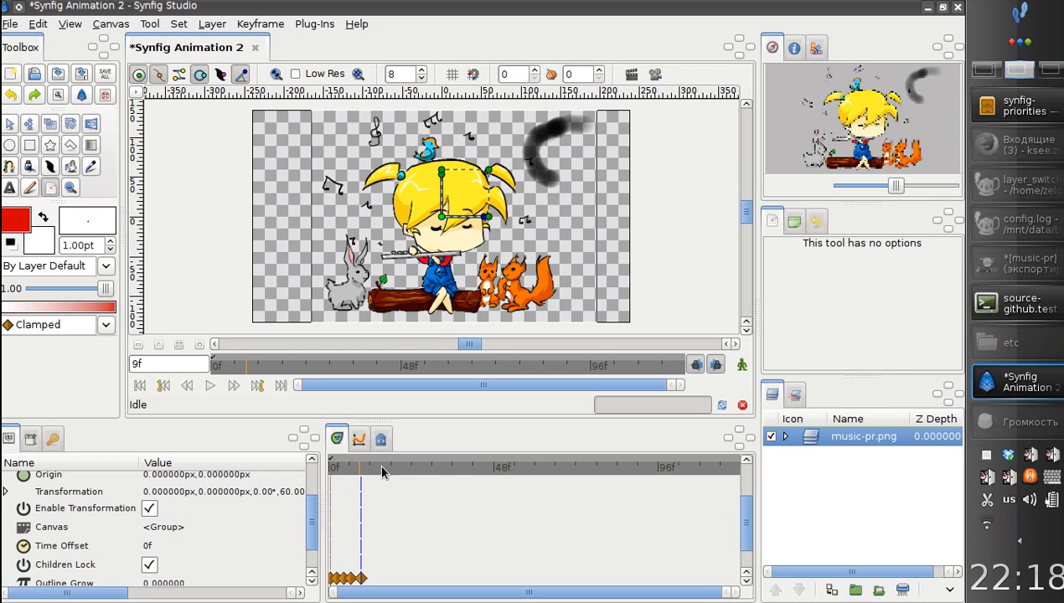
mouse_move(377, 473)
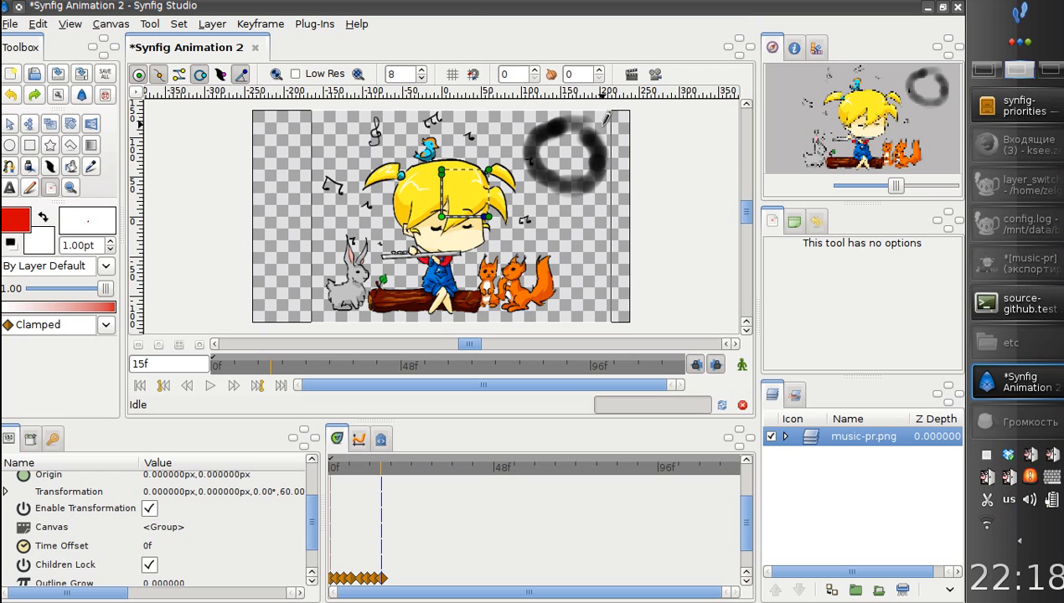
mouse_move(578, 121)
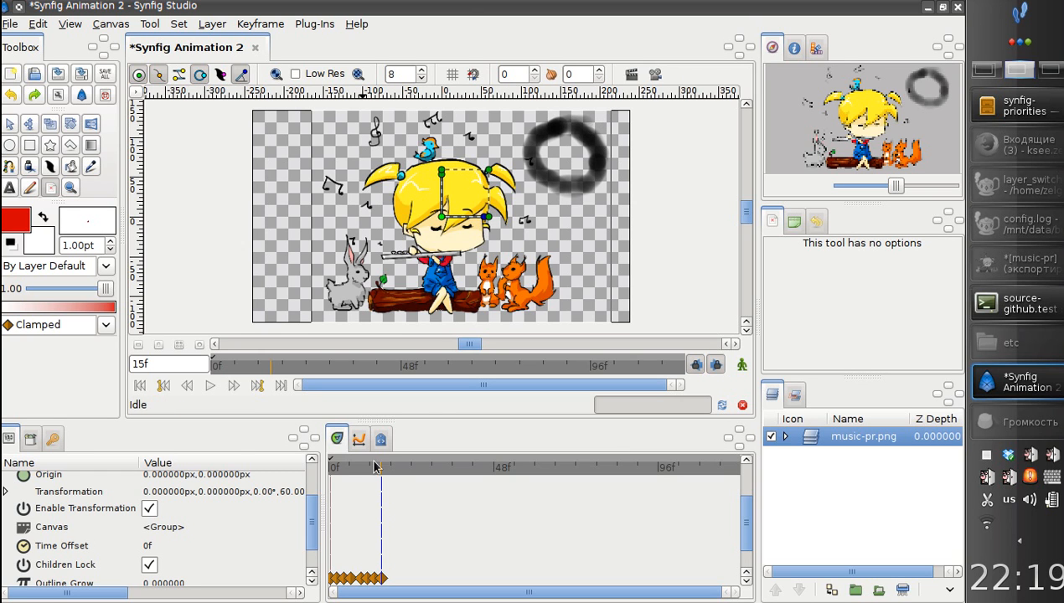
Return to frame 9, where the cloud is a partly drawn curve.
click(360, 467)
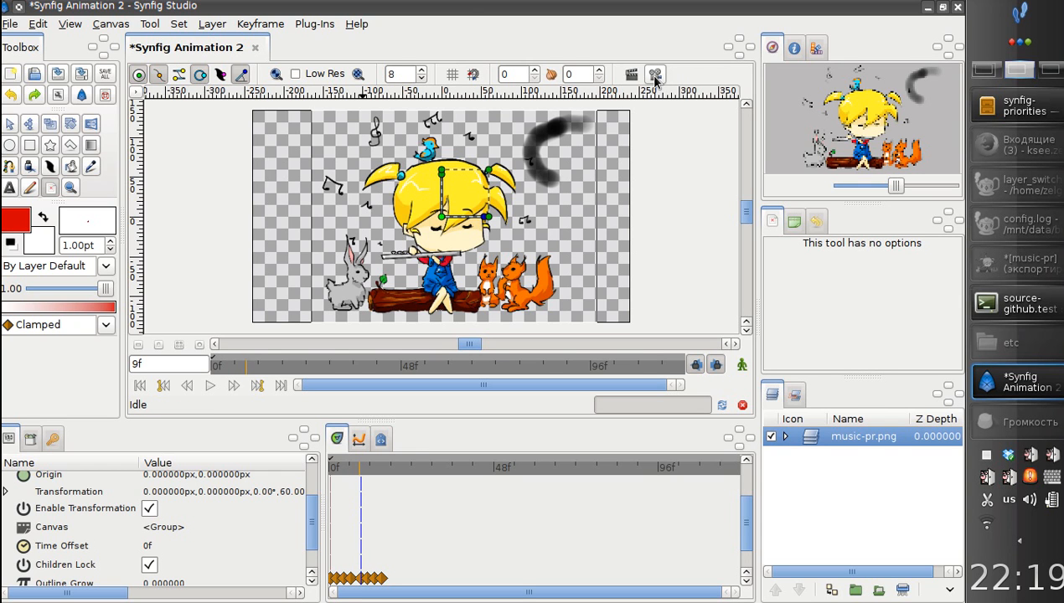
mouse_move(655, 75)
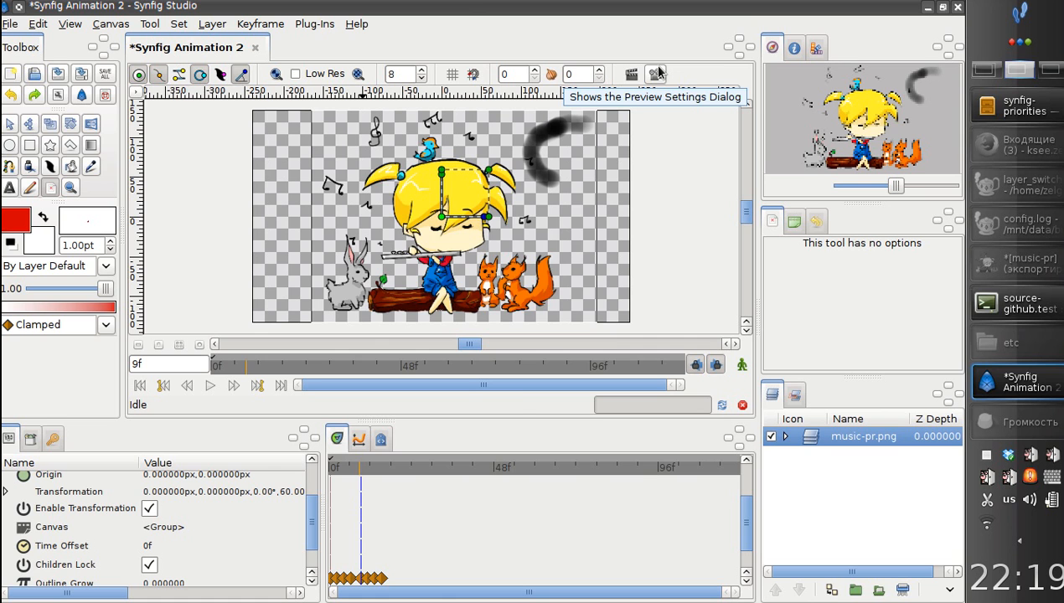
click(655, 74)
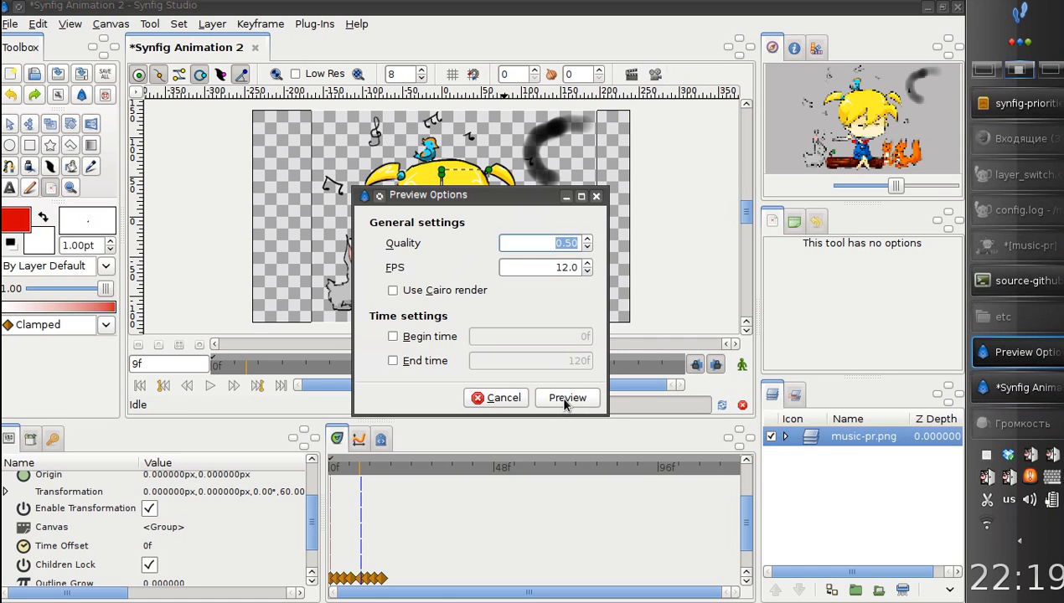
click(566, 397)
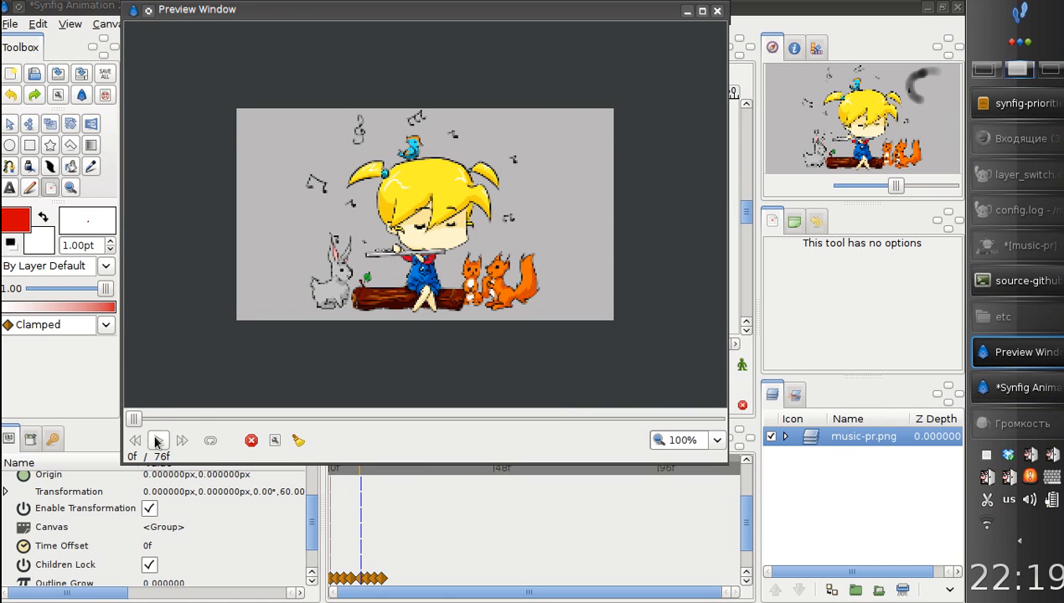
click(157, 440)
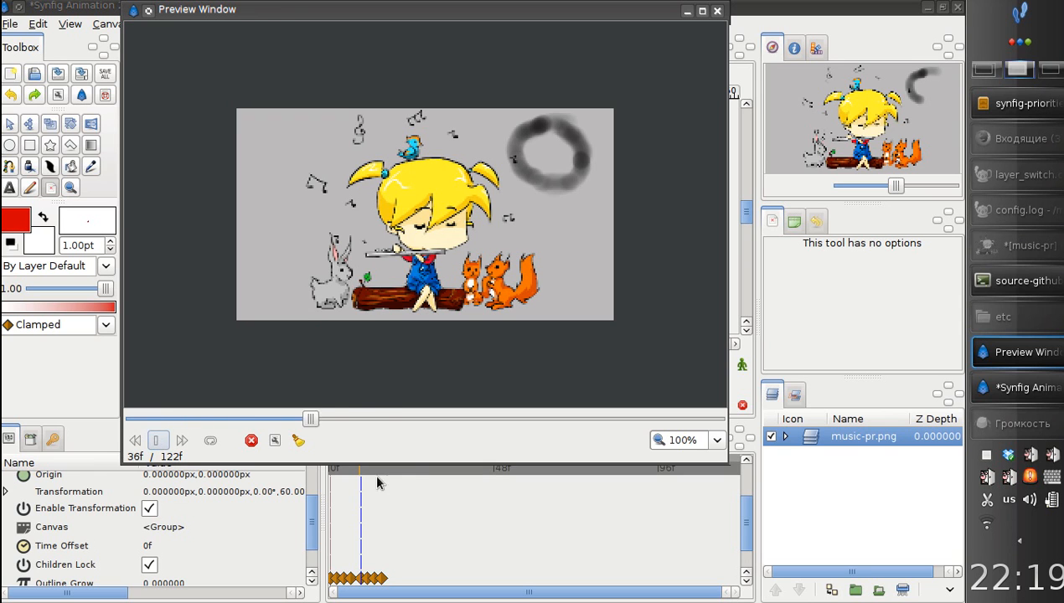
drag(310, 419, 149, 419)
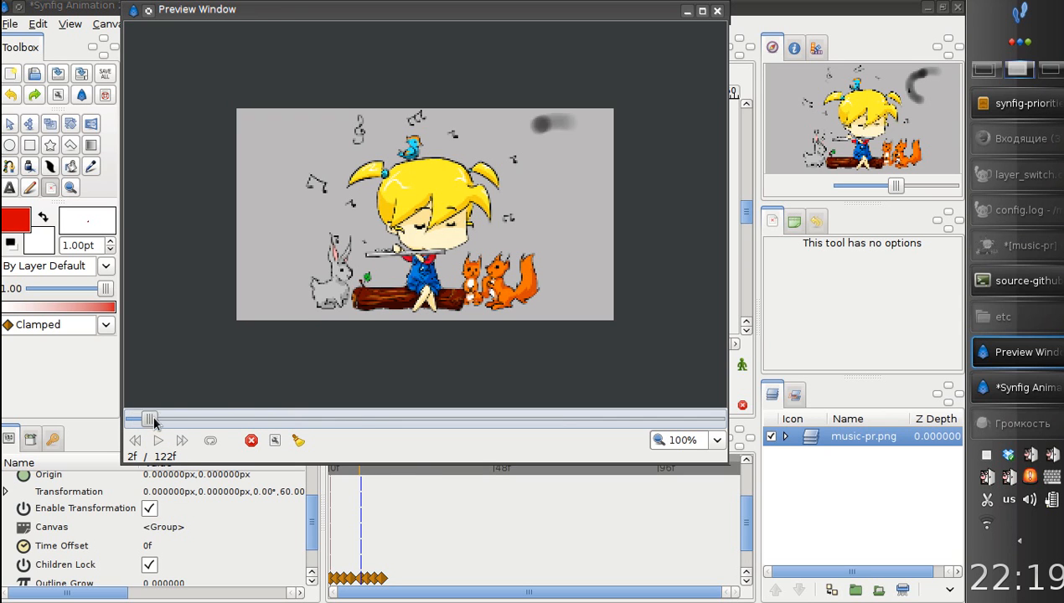
drag(149, 419, 166, 419)
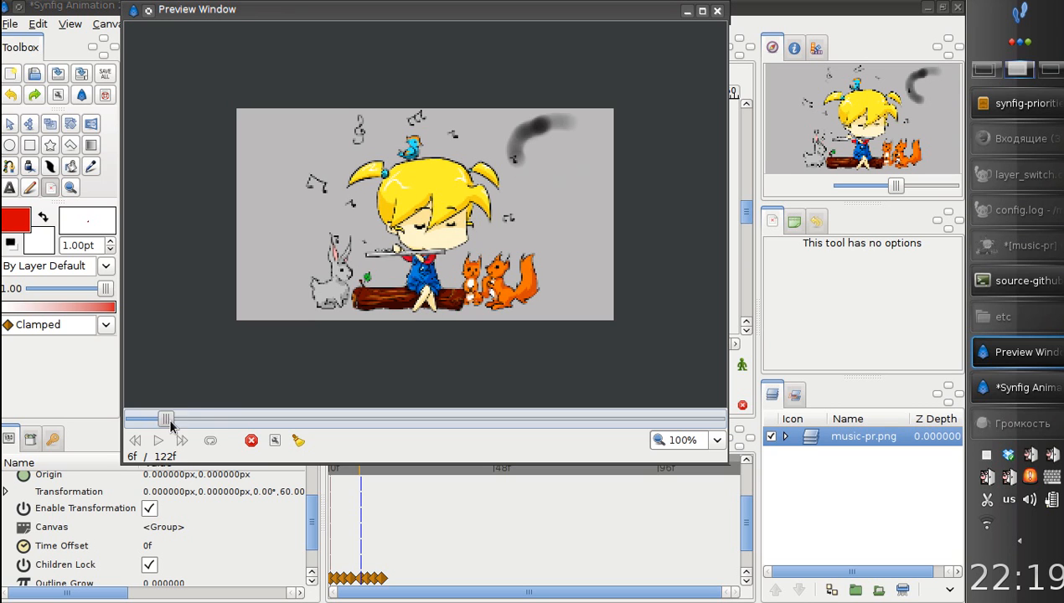
drag(165, 419, 136, 419)
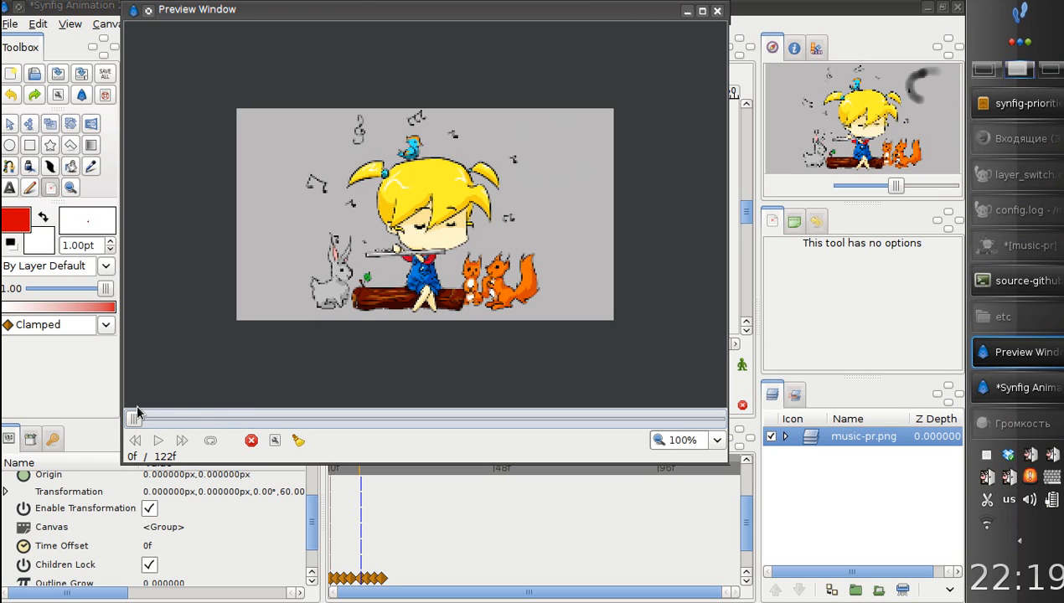
click(716, 10)
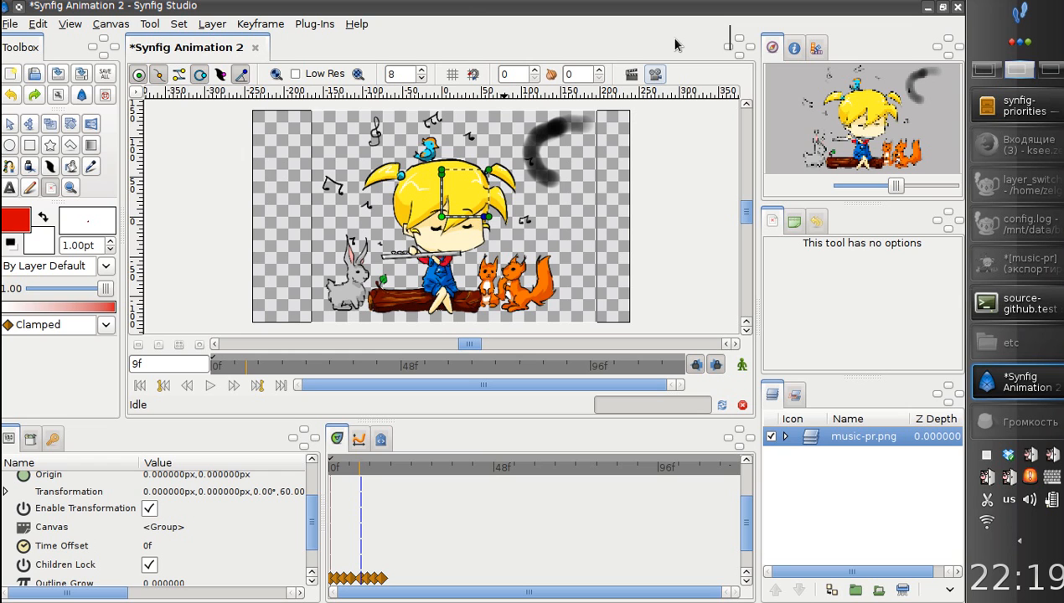
mouse_move(916, 375)
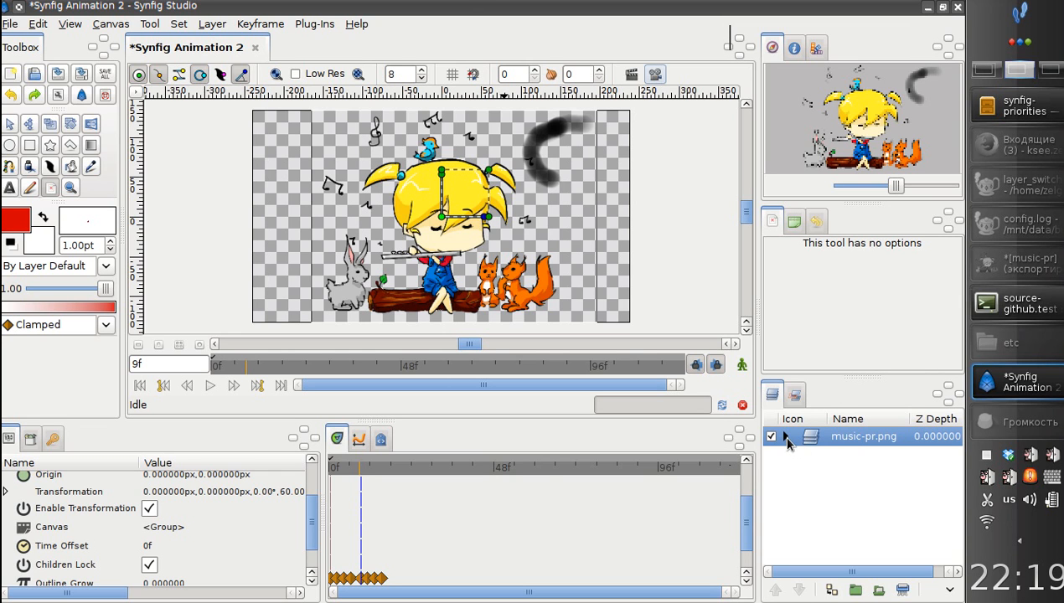
Expand the switch group, select frames music-pr.0000, music-pr.0005 and the group, then go to frame 19.
click(786, 436)
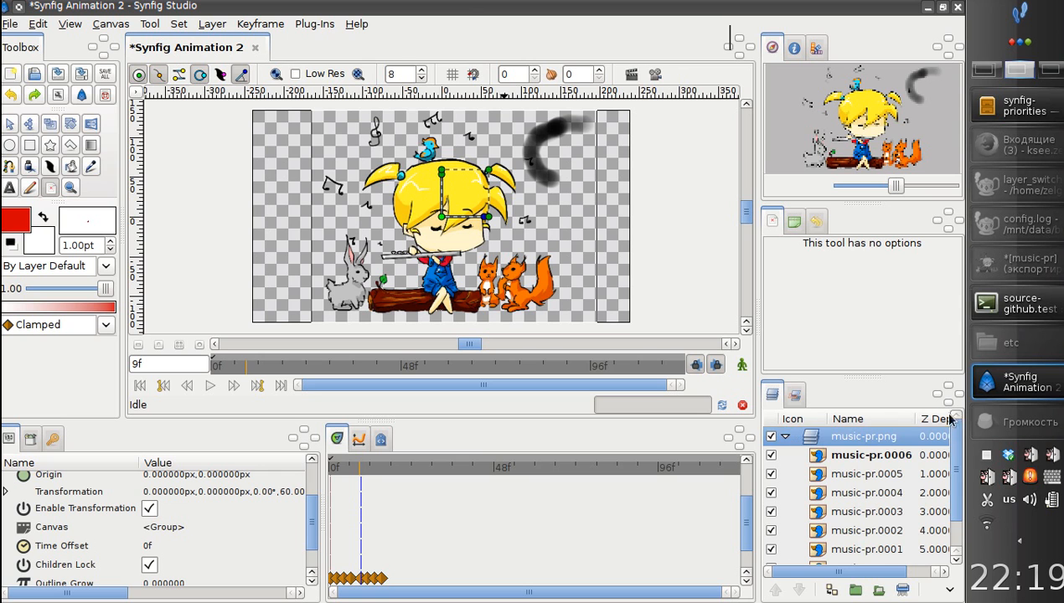
scroll(down, 3)
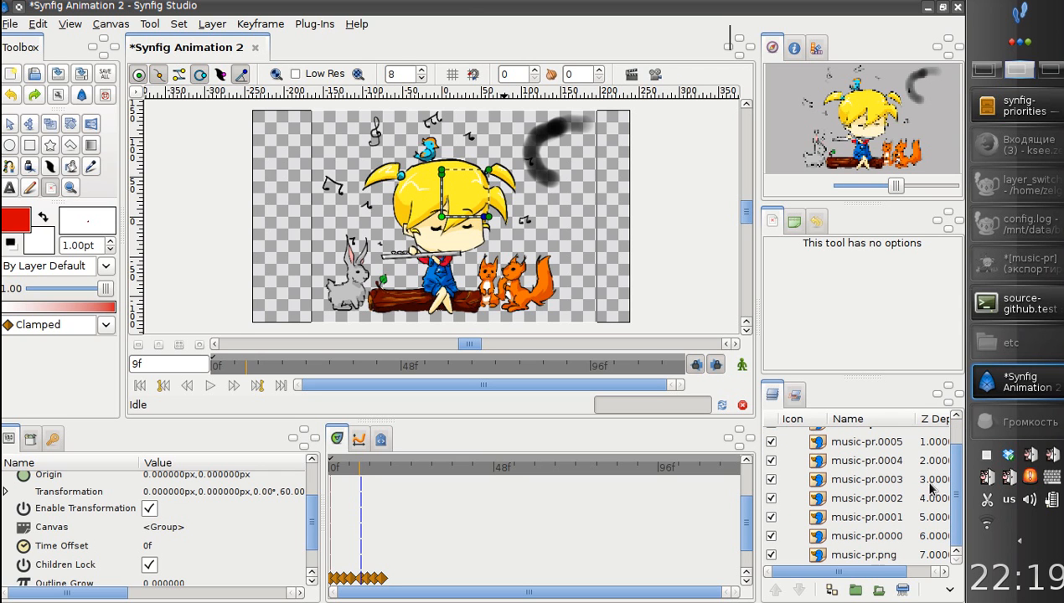
click(867, 536)
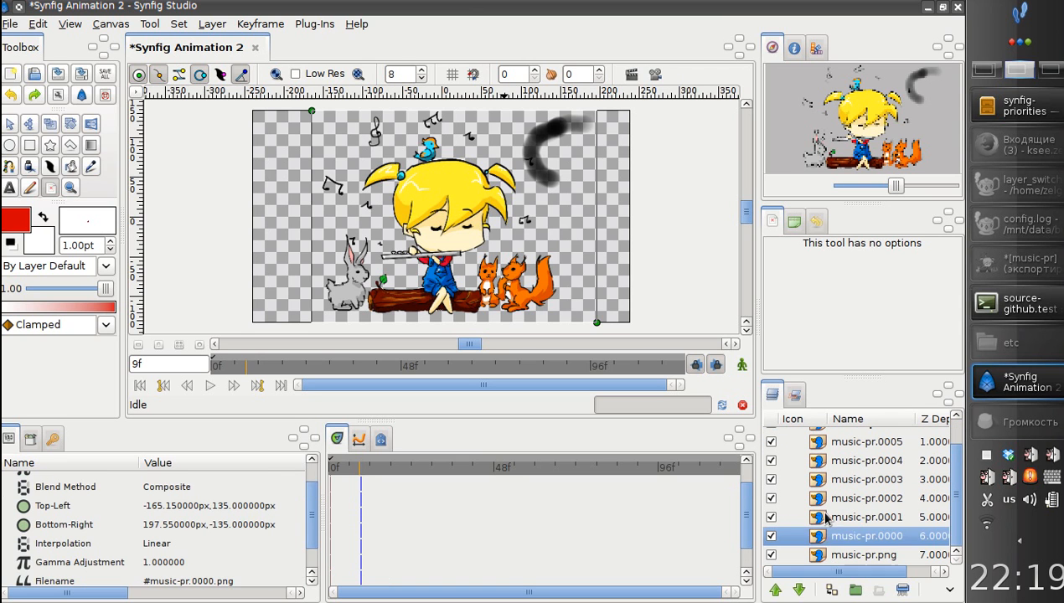
click(867, 479)
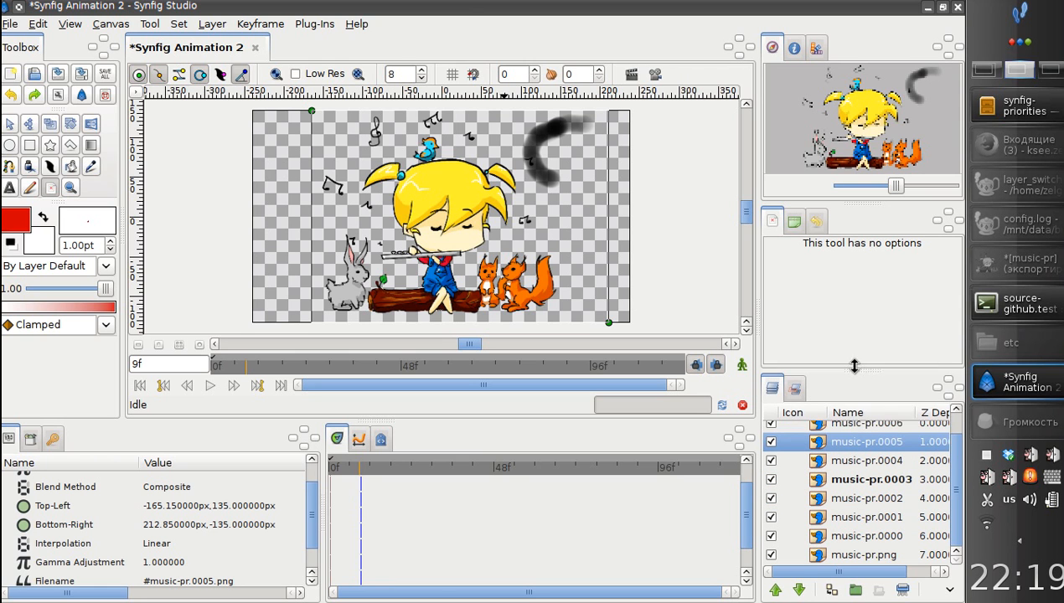
click(864, 394)
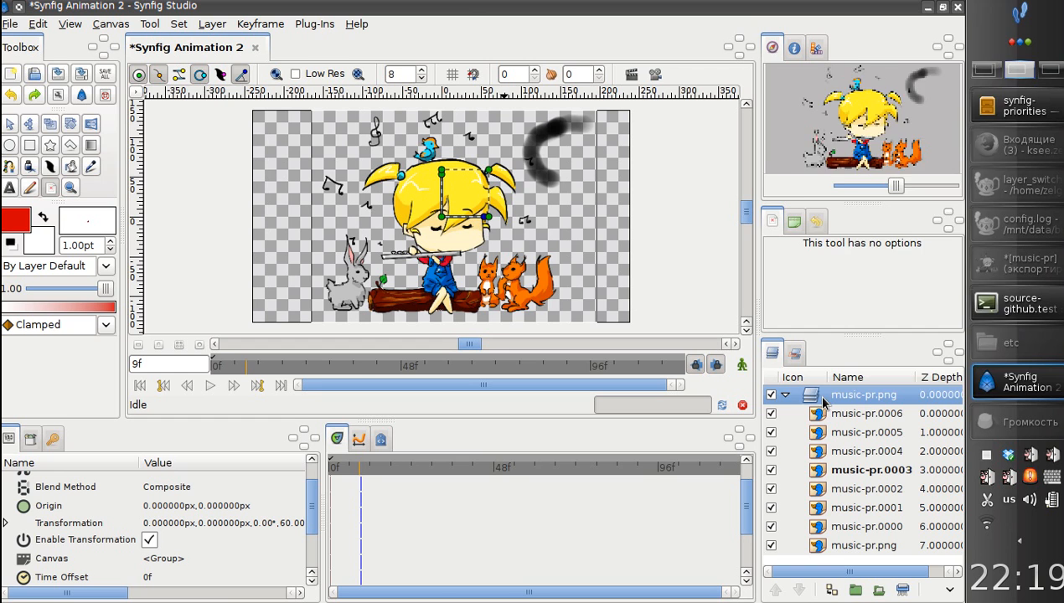
right_click(863, 395)
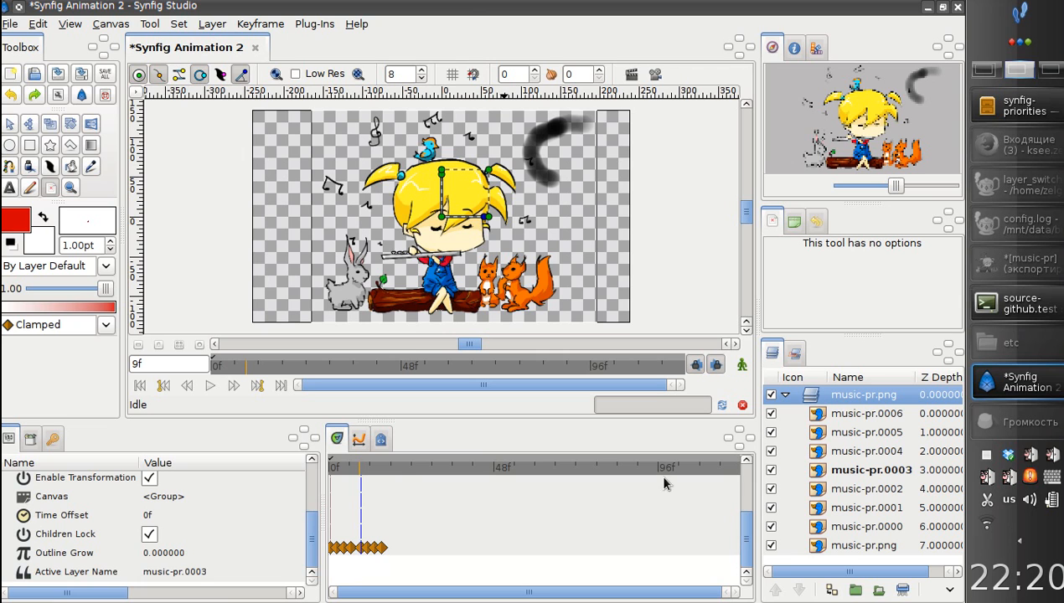
click(386, 466)
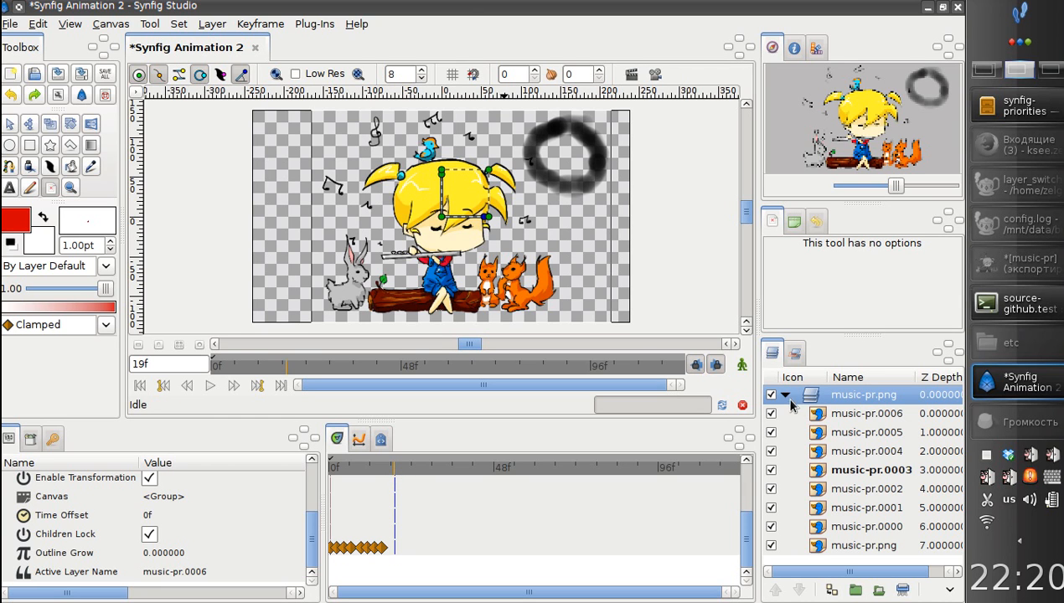
mouse_move(809, 405)
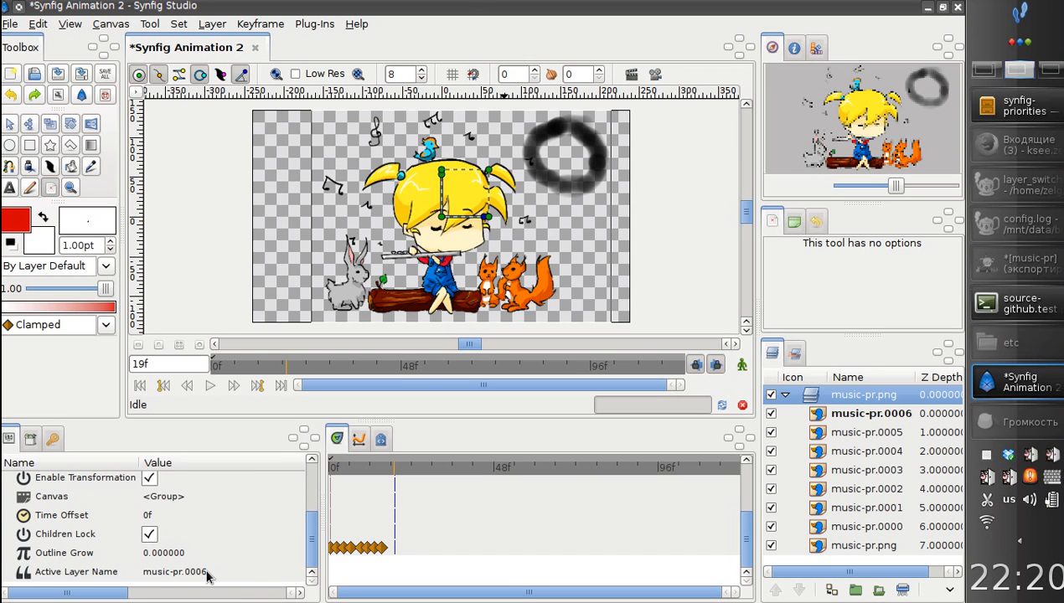
mouse_move(226, 570)
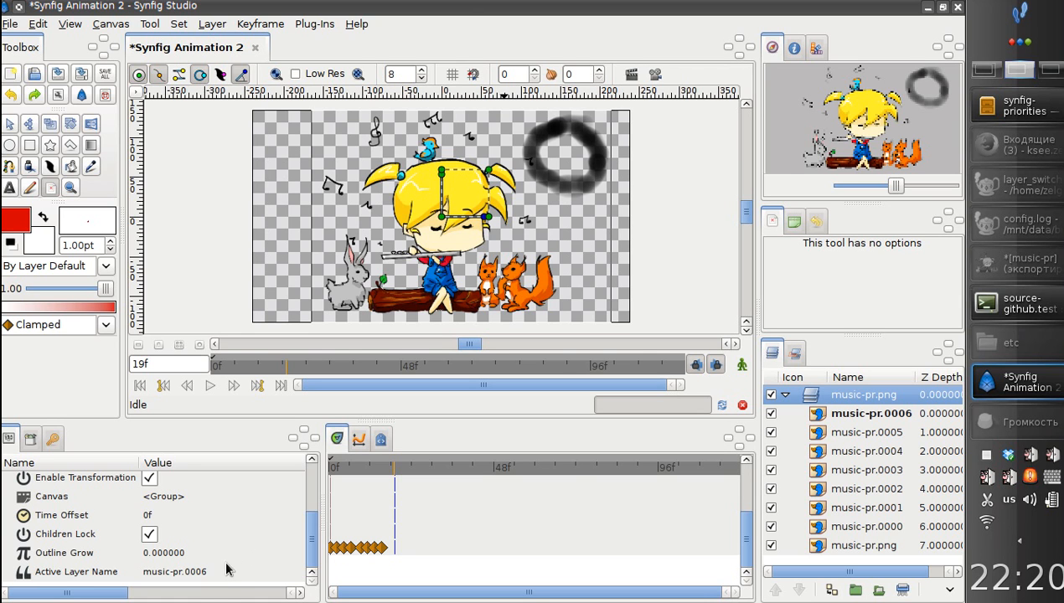
mouse_move(838, 415)
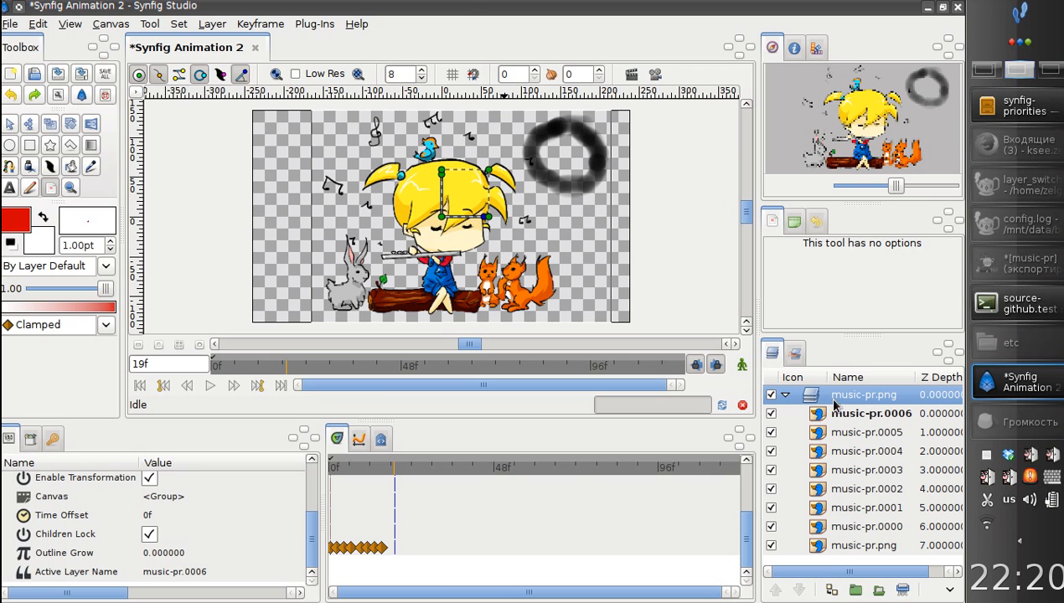
mouse_move(836, 407)
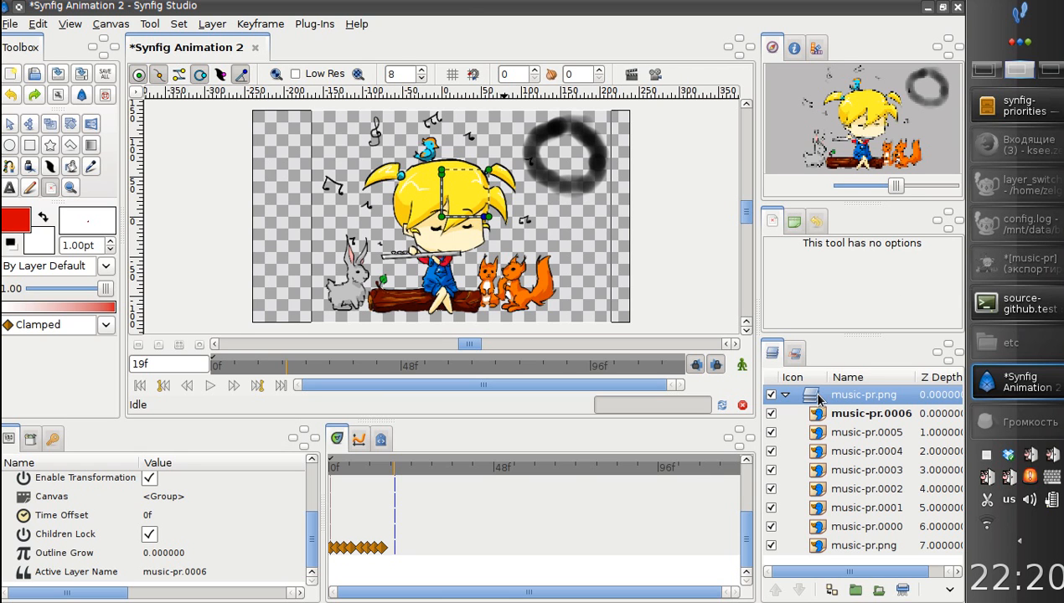
Make new frame layer music-pr.0007 in the switch group at frame 19.
right_click(863, 394)
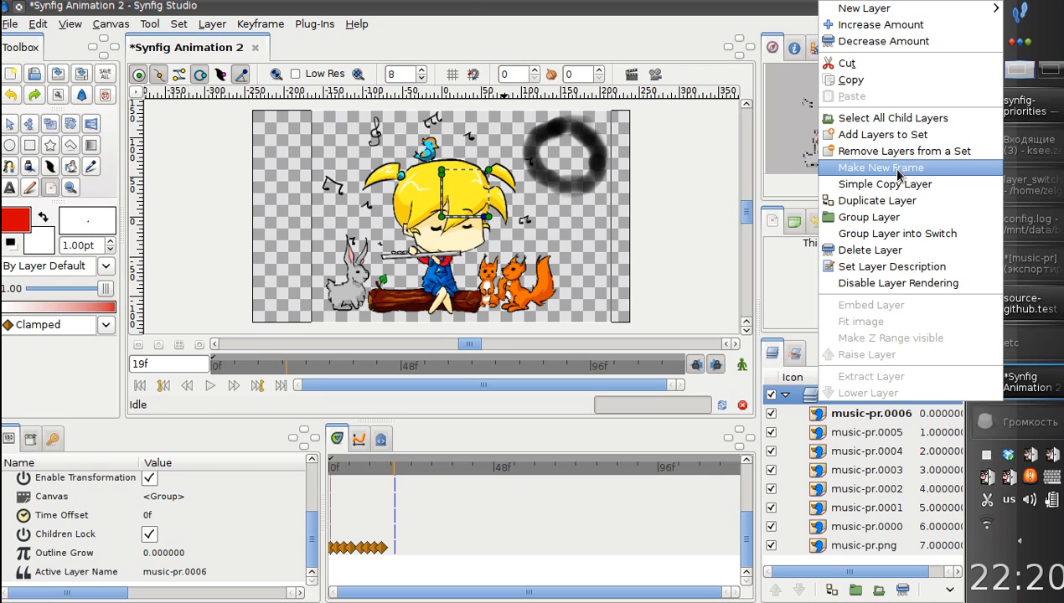
click(880, 168)
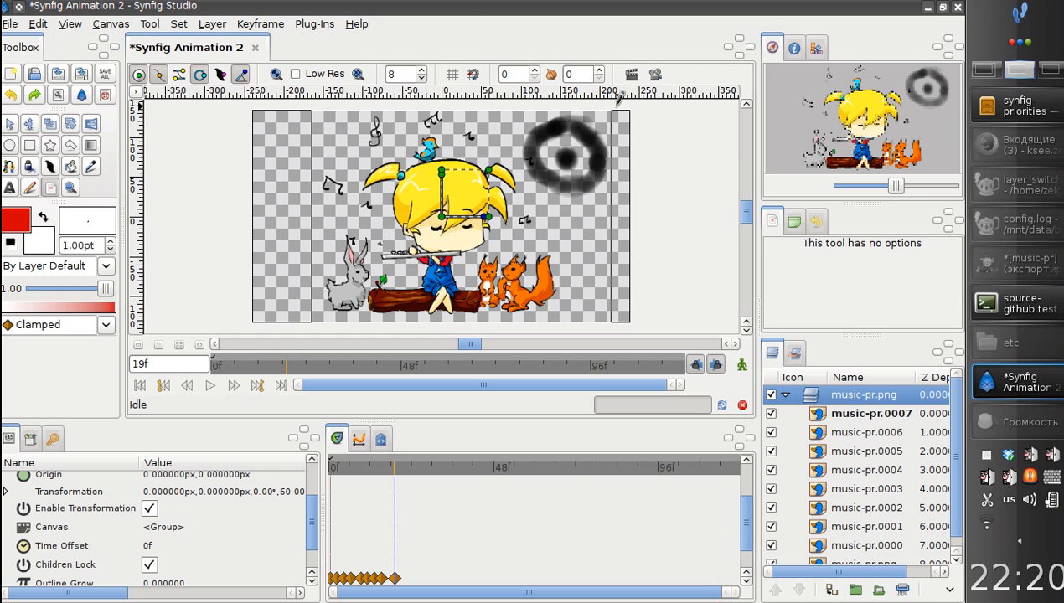
mouse_move(863, 229)
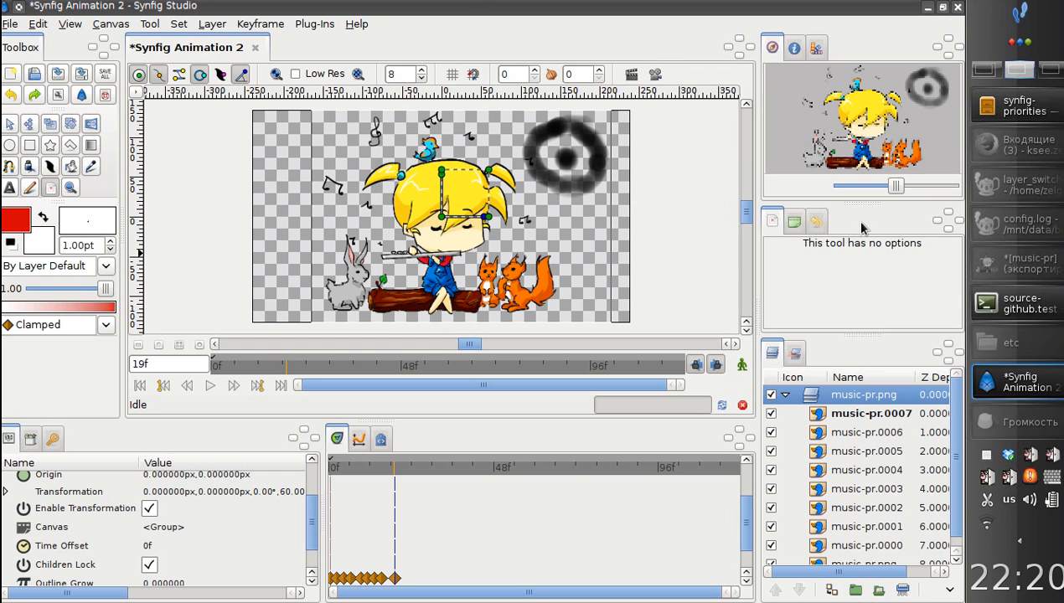
mouse_move(805, 367)
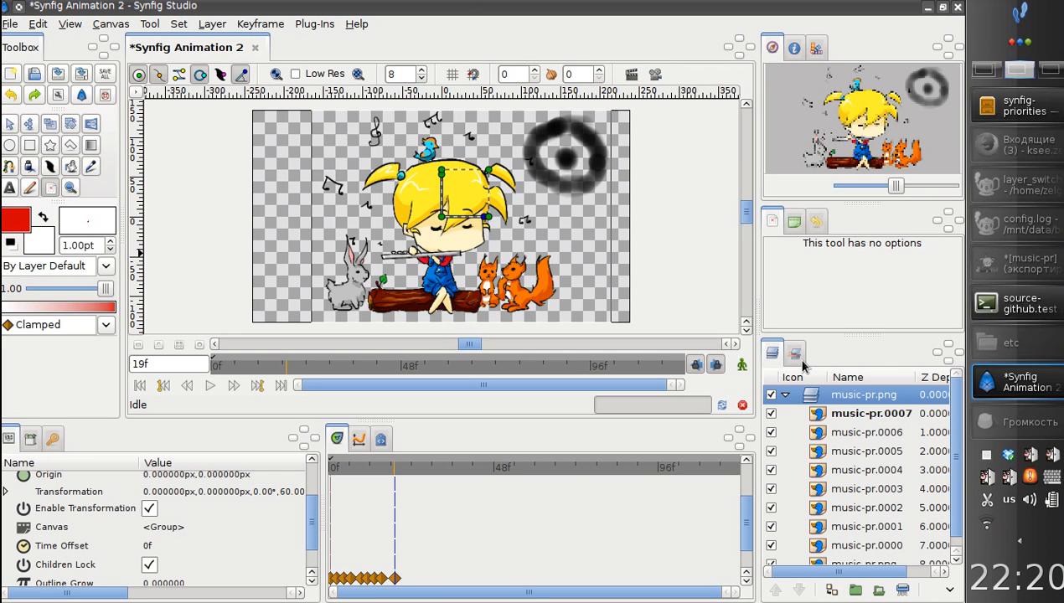
mouse_move(396, 478)
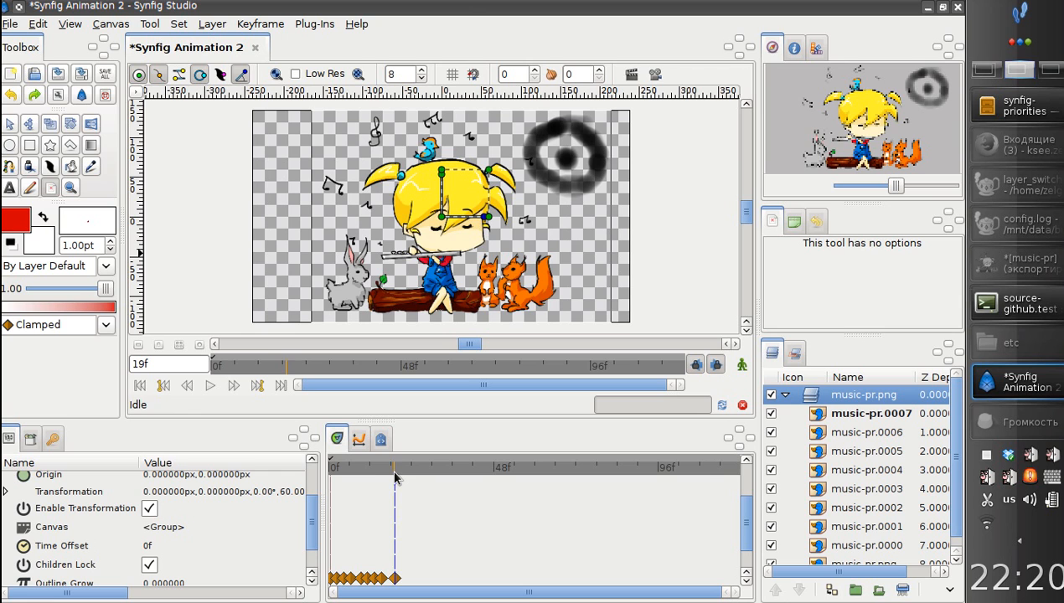
Advance the time to frame 22 and open the actions menu on a cloud waypoint.
click(409, 467)
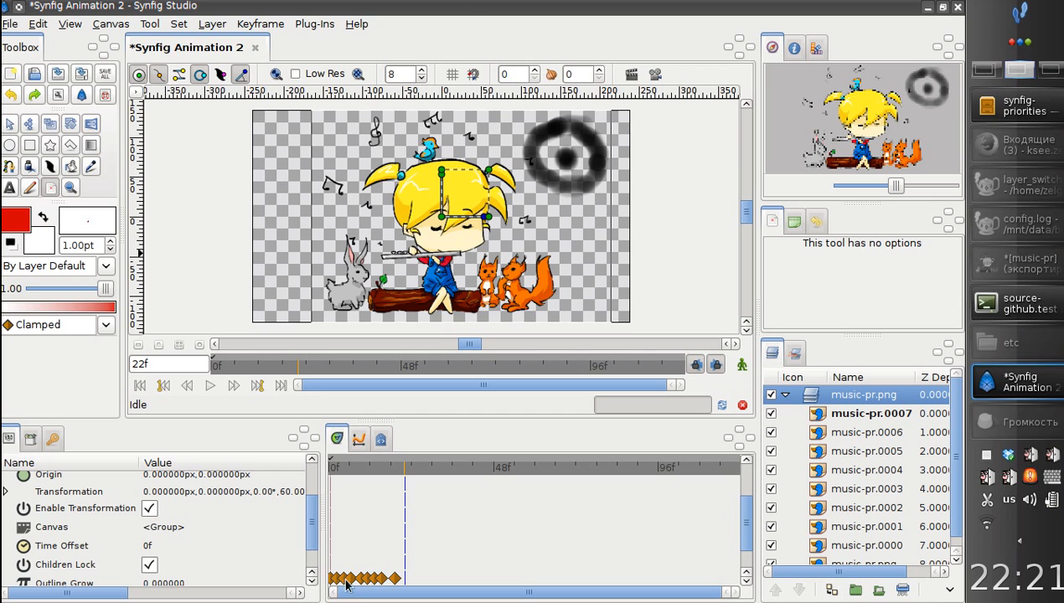
mouse_move(439, 442)
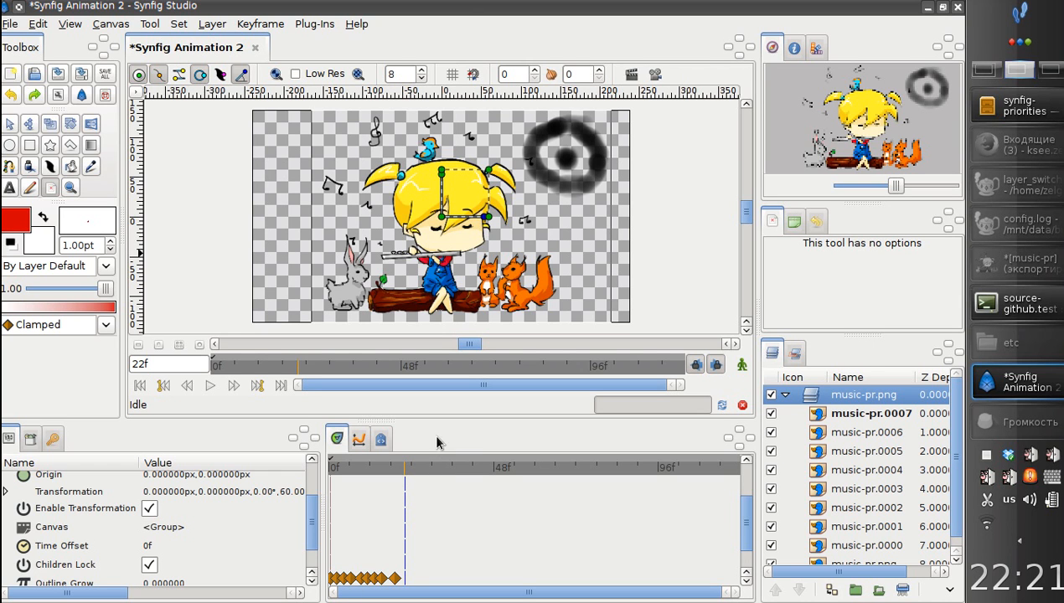
mouse_move(461, 464)
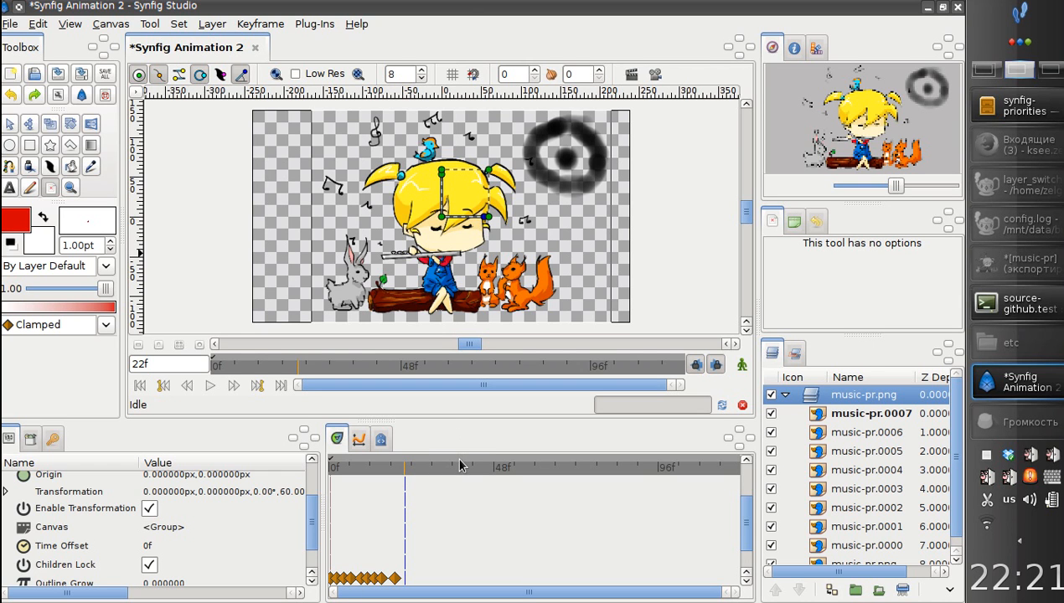
mouse_move(411, 477)
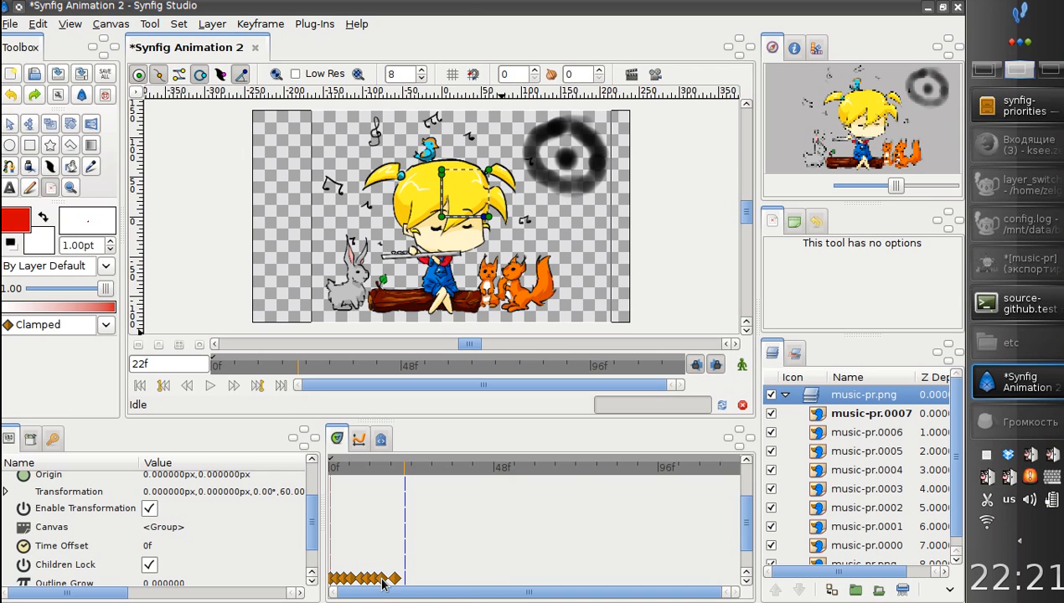
mouse_move(367, 584)
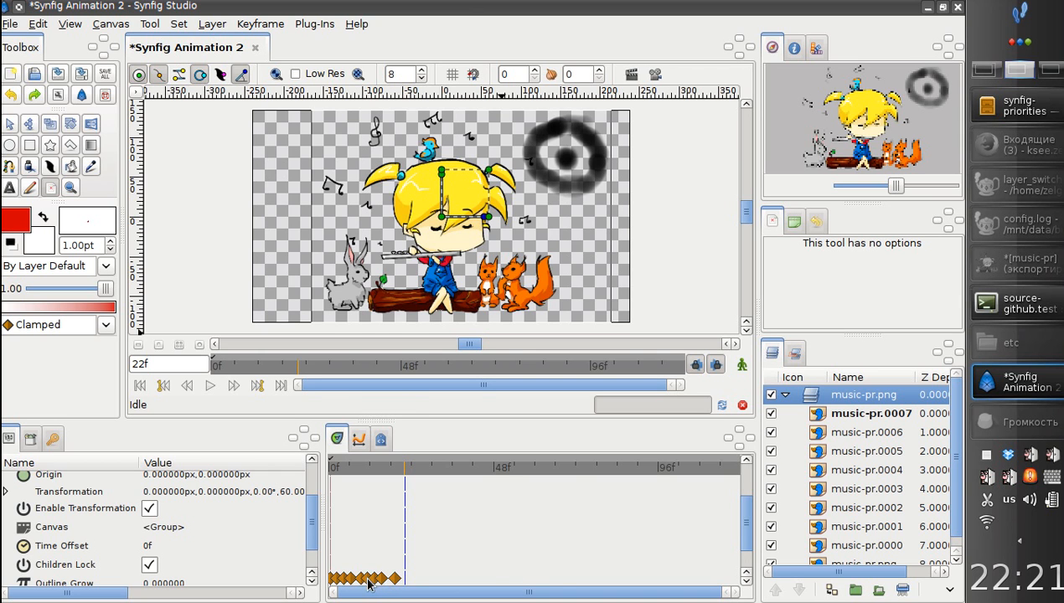
right_click(366, 578)
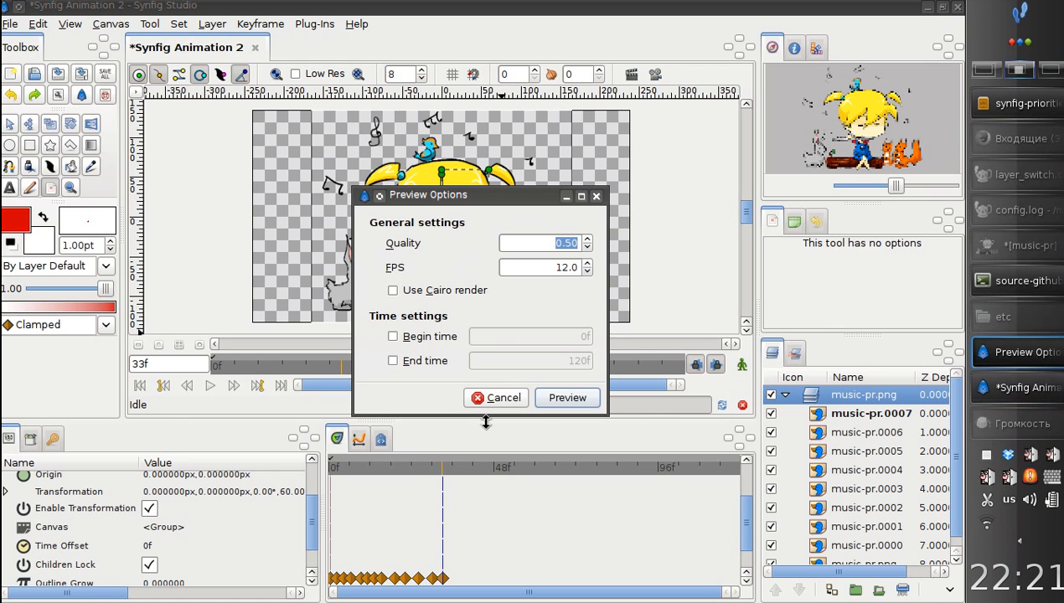
Render the cloud animation preview, play and pause it, then close the preview window.
click(567, 397)
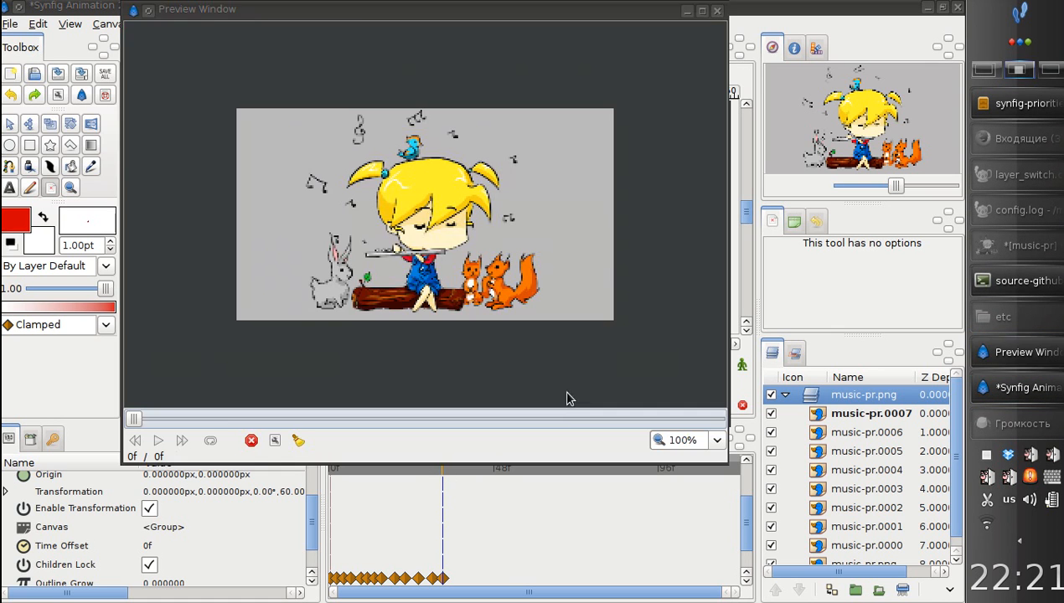
click(158, 440)
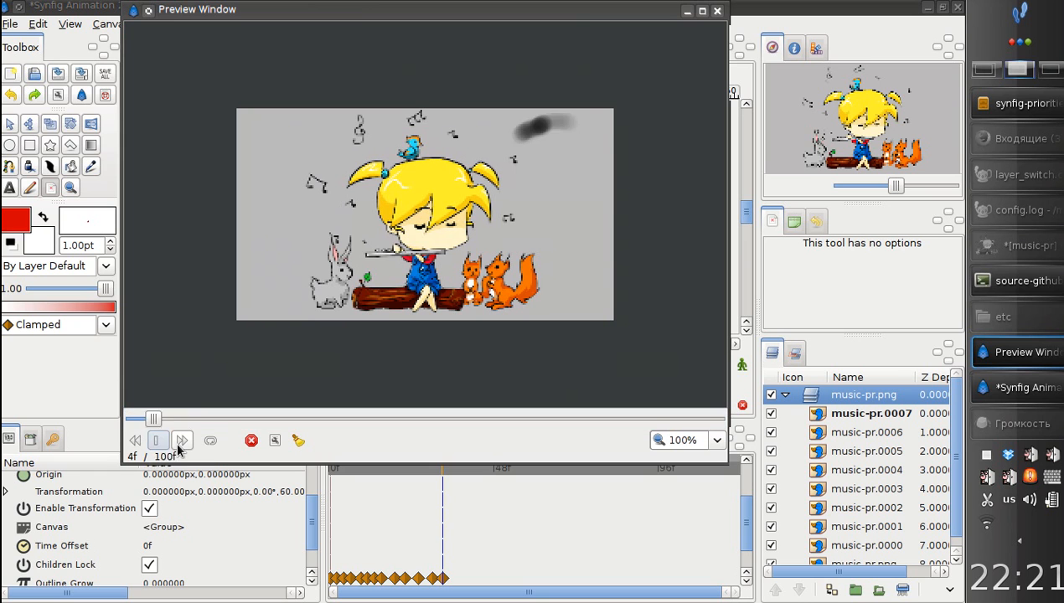
click(182, 440)
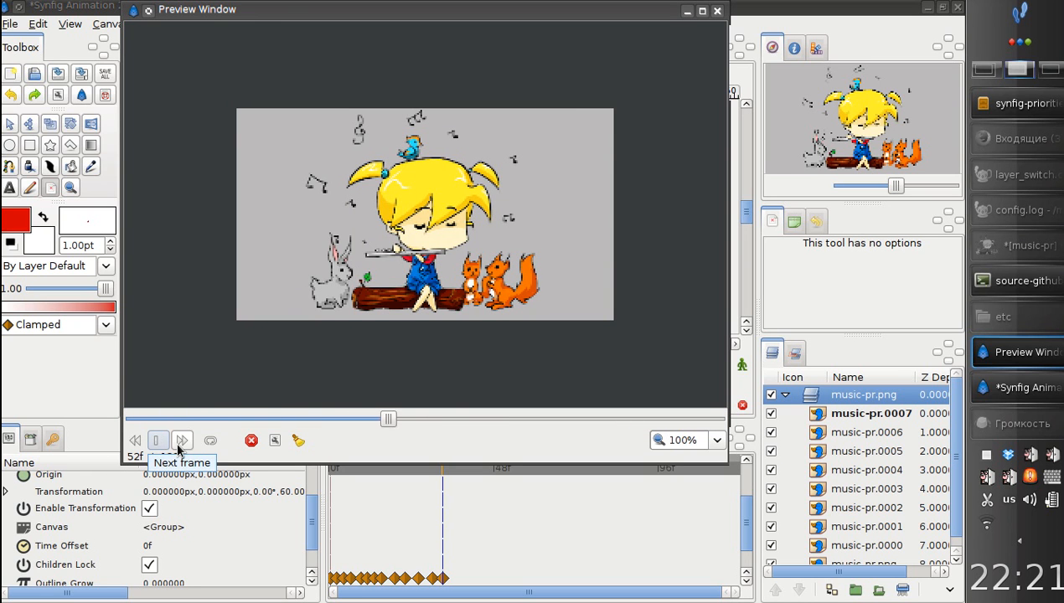
click(717, 10)
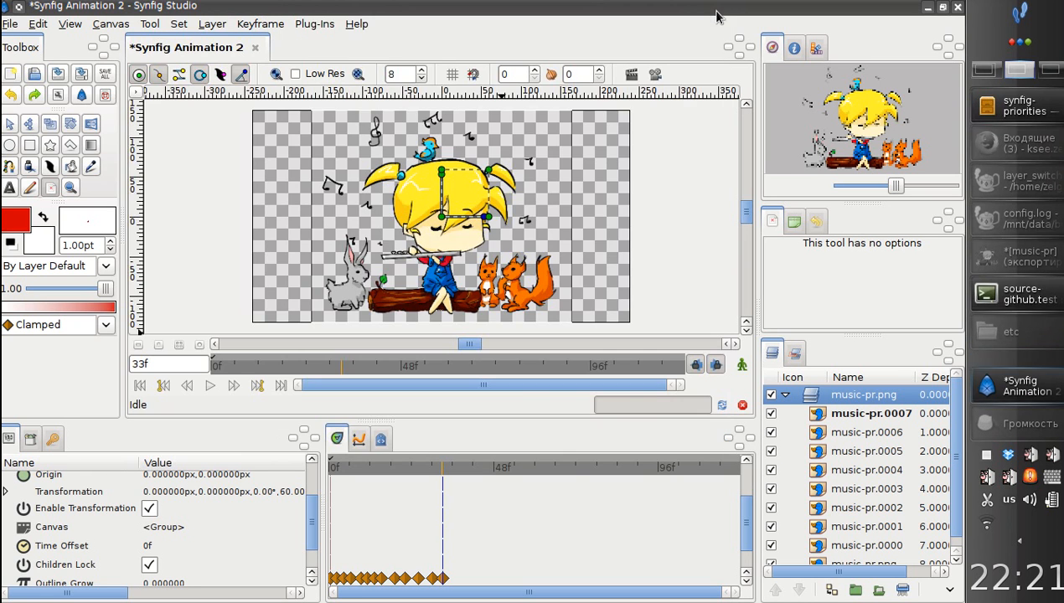
mouse_move(566, 369)
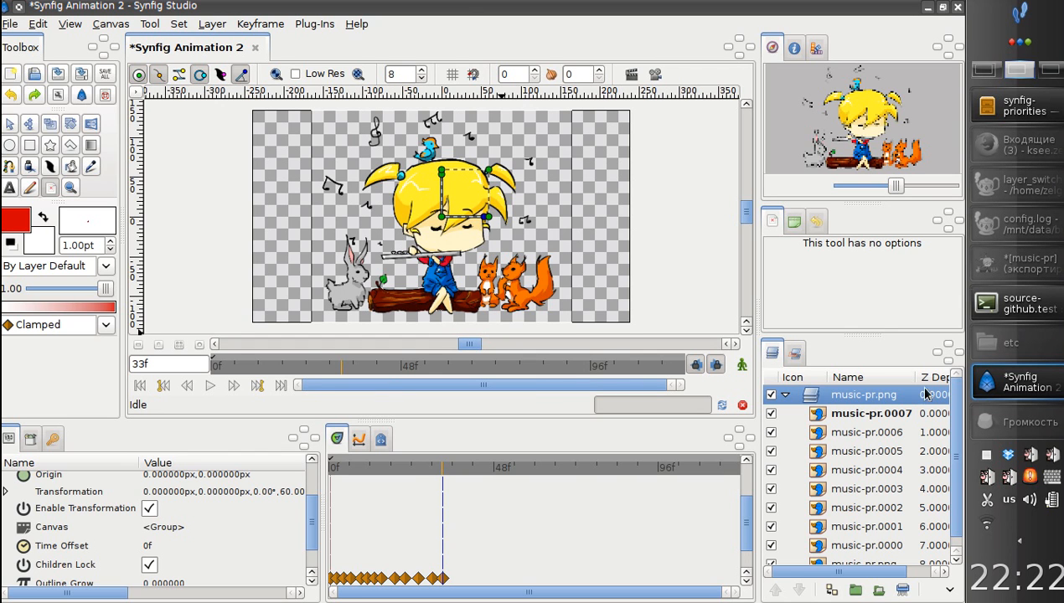
Jump between frames 2 and 30, clicking the canvas near the cloud, to compare them.
scroll(down, 3)
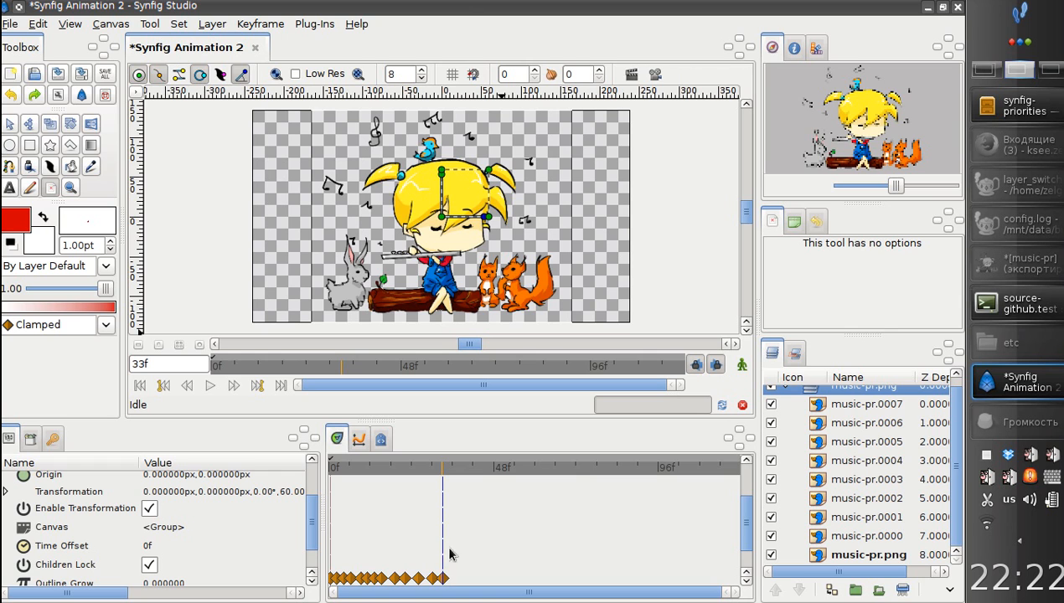
mouse_move(867, 447)
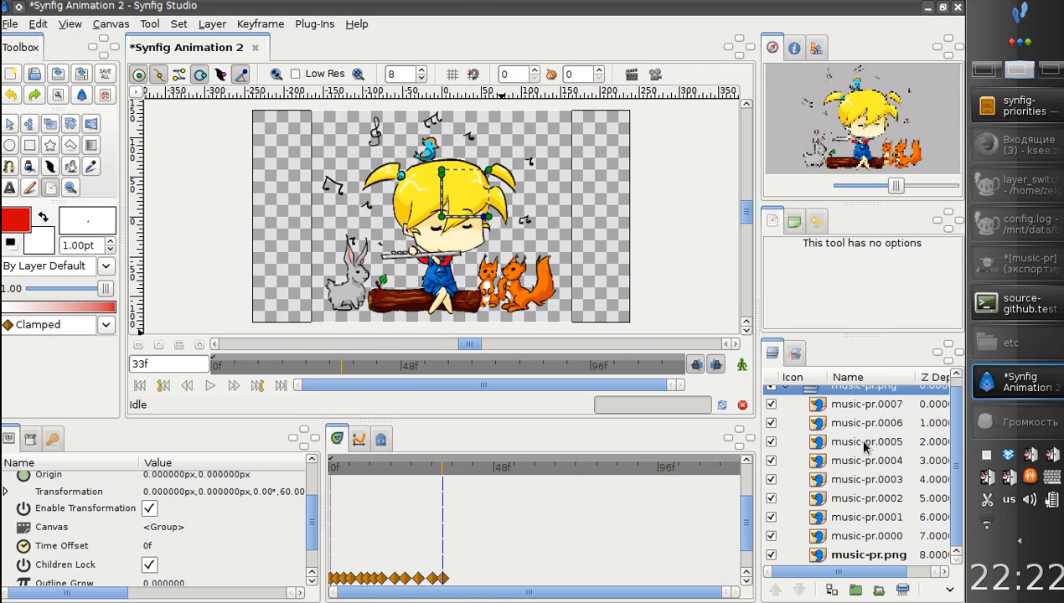
mouse_move(453, 492)
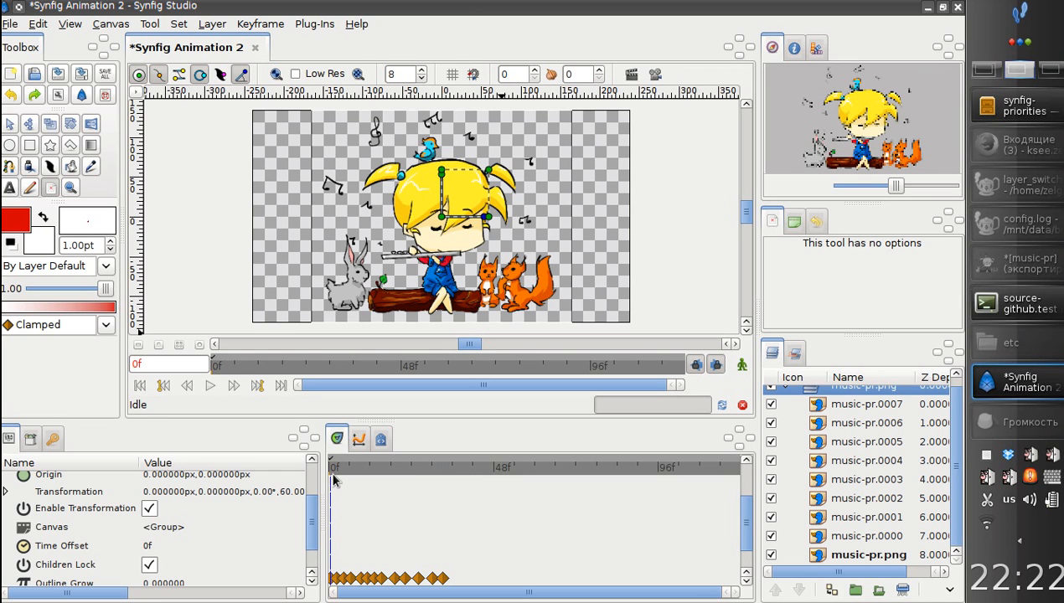
click(431, 467)
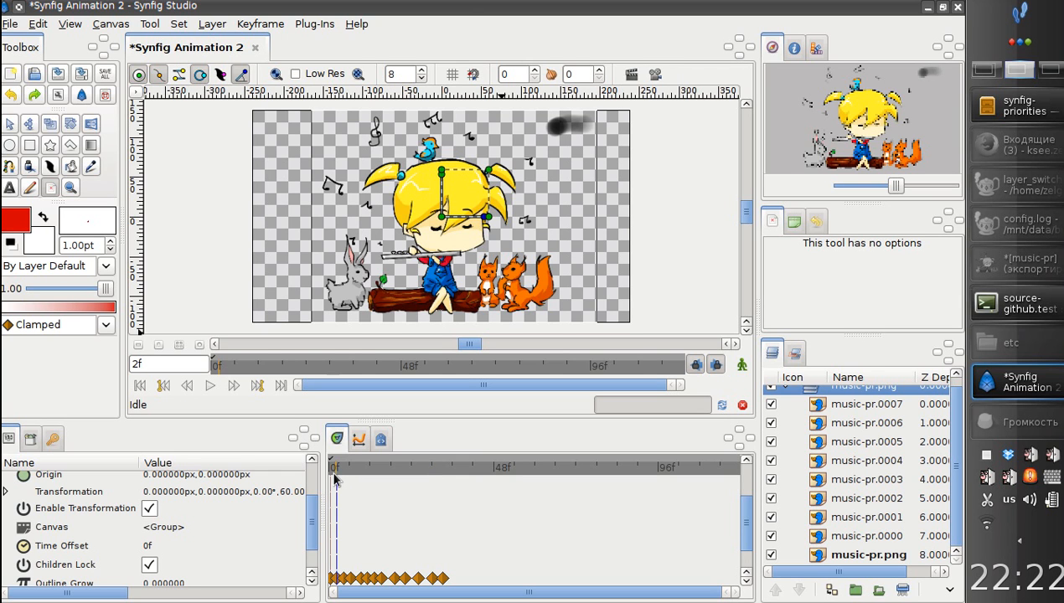
click(435, 467)
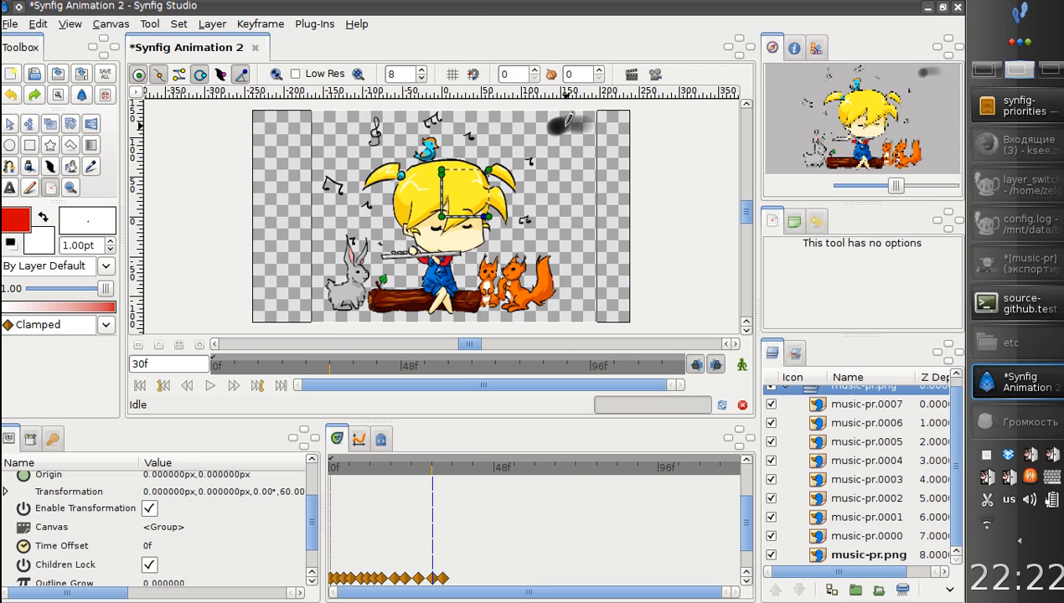
click(572, 126)
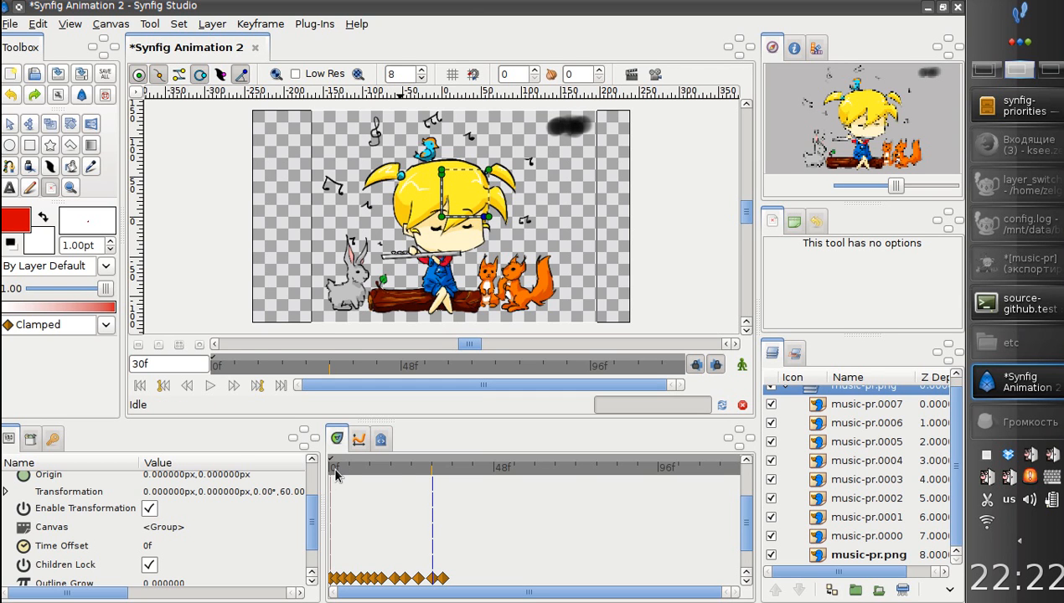
click(335, 467)
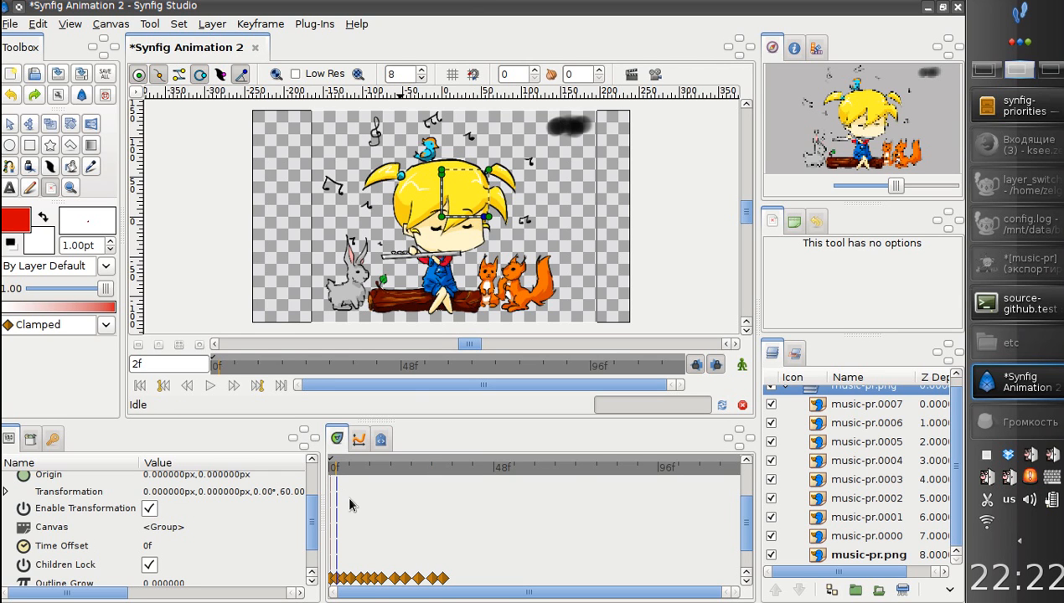
mouse_move(453, 480)
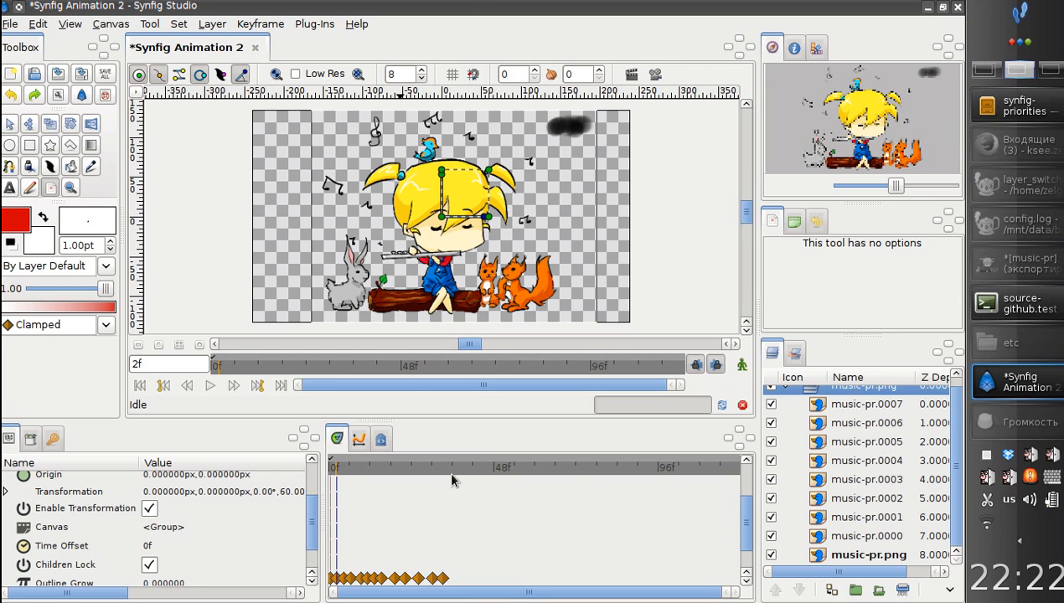
click(432, 467)
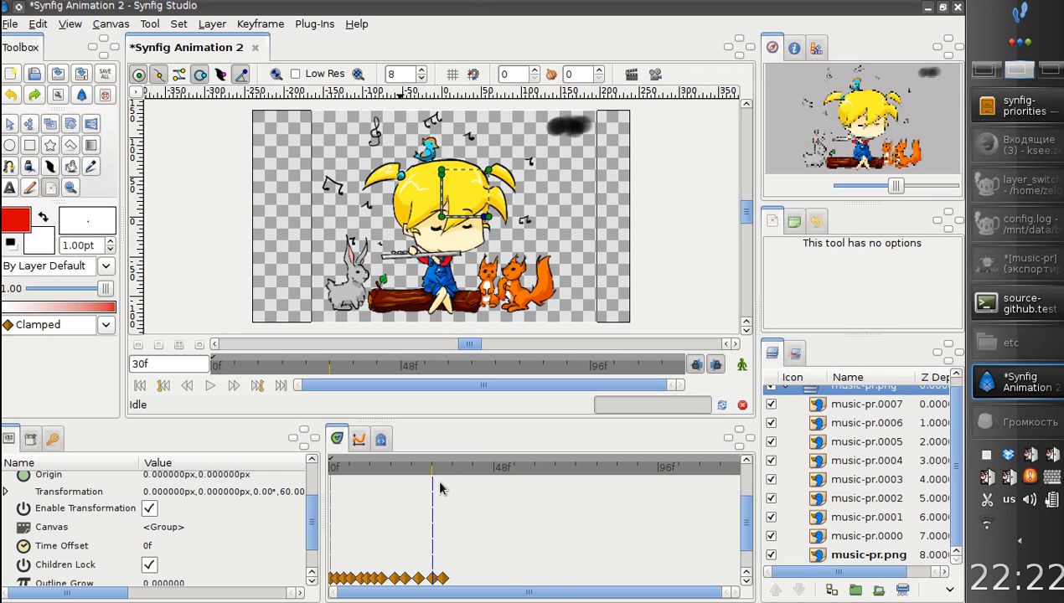
click(435, 468)
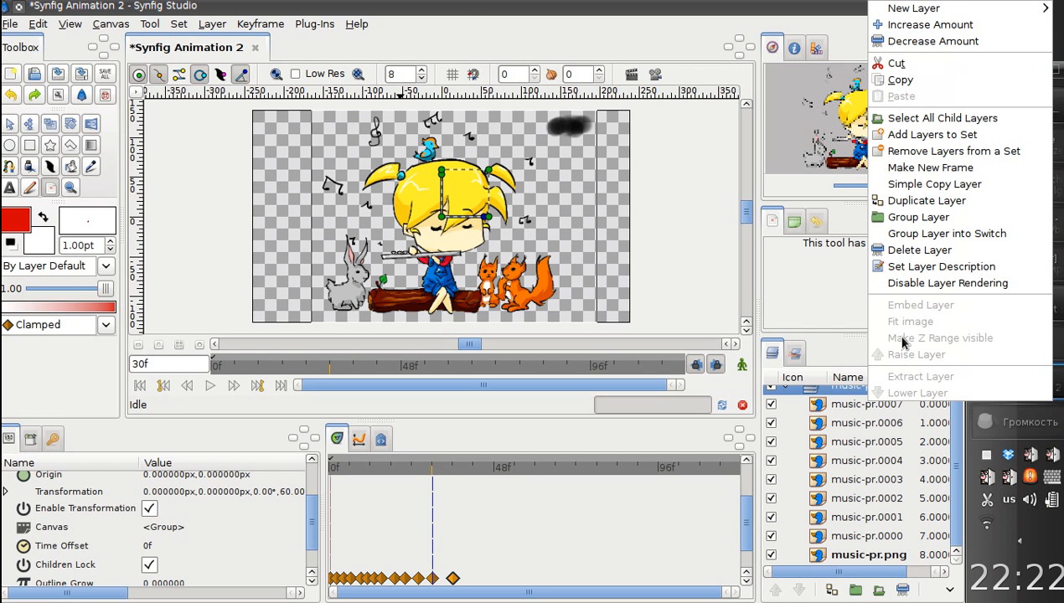
mouse_move(930, 167)
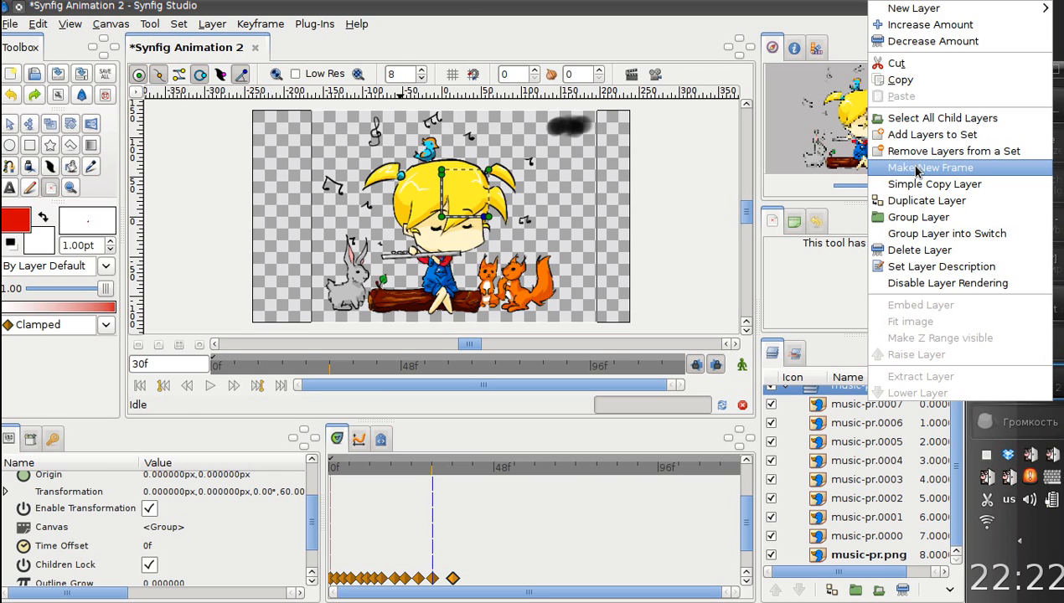
Create independent frame layer music-pr.0008 at frame 30 from the layer's context menu.
click(929, 168)
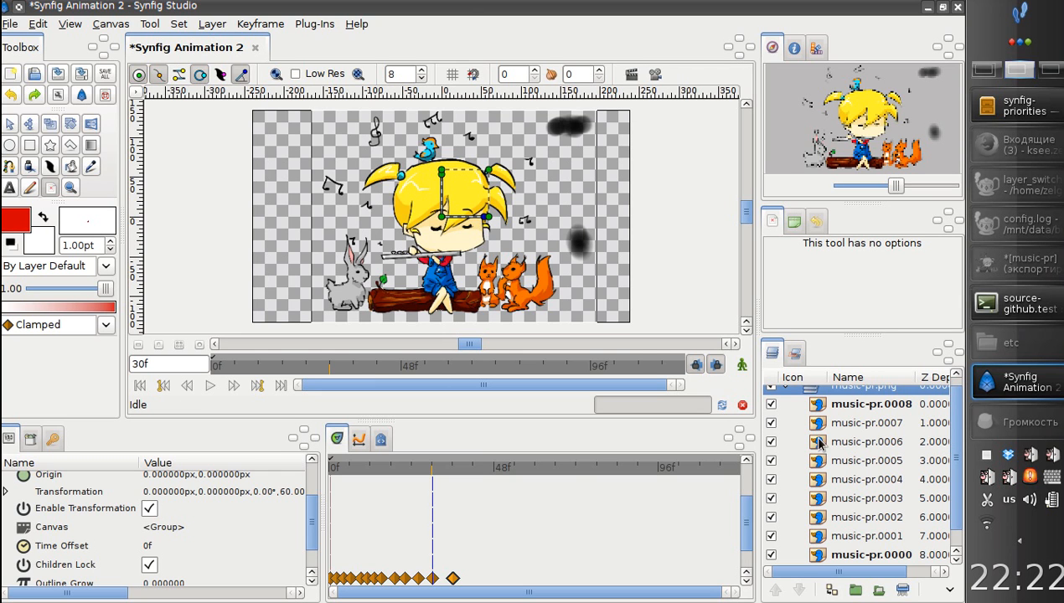
mouse_move(582, 243)
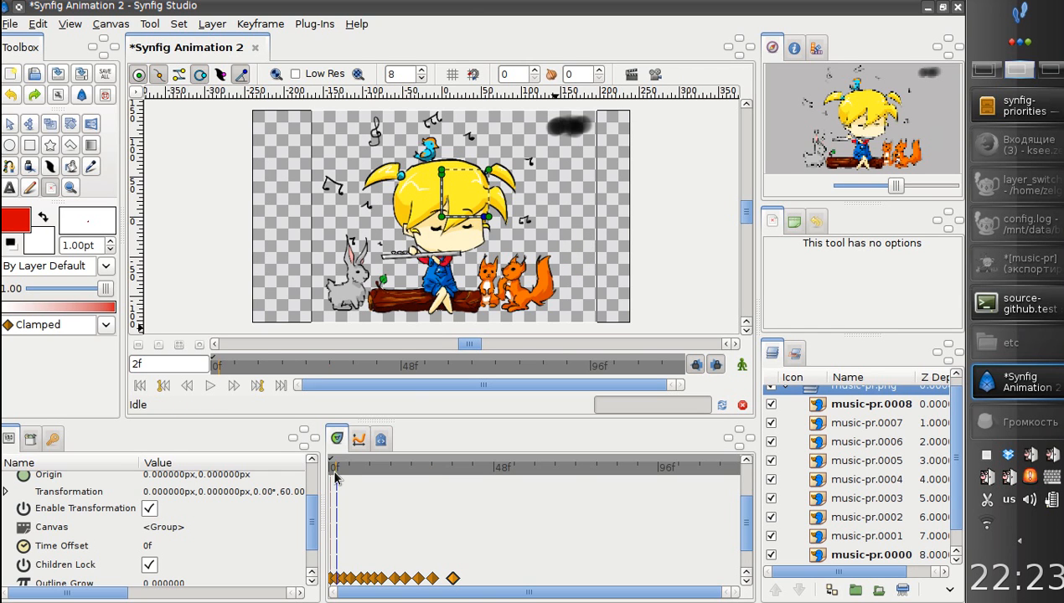
mouse_move(469, 494)
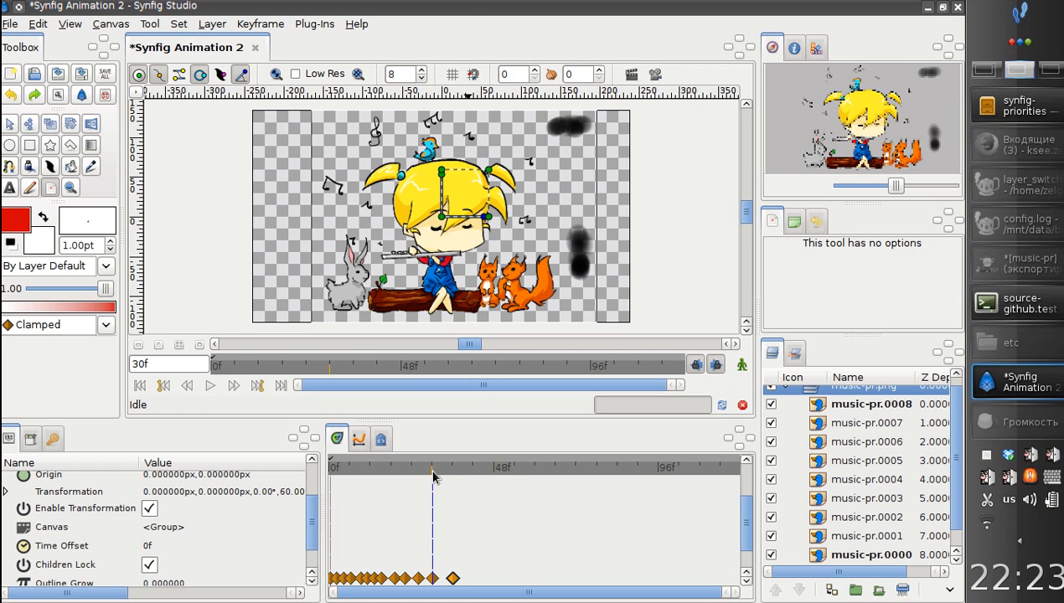
mouse_move(452, 468)
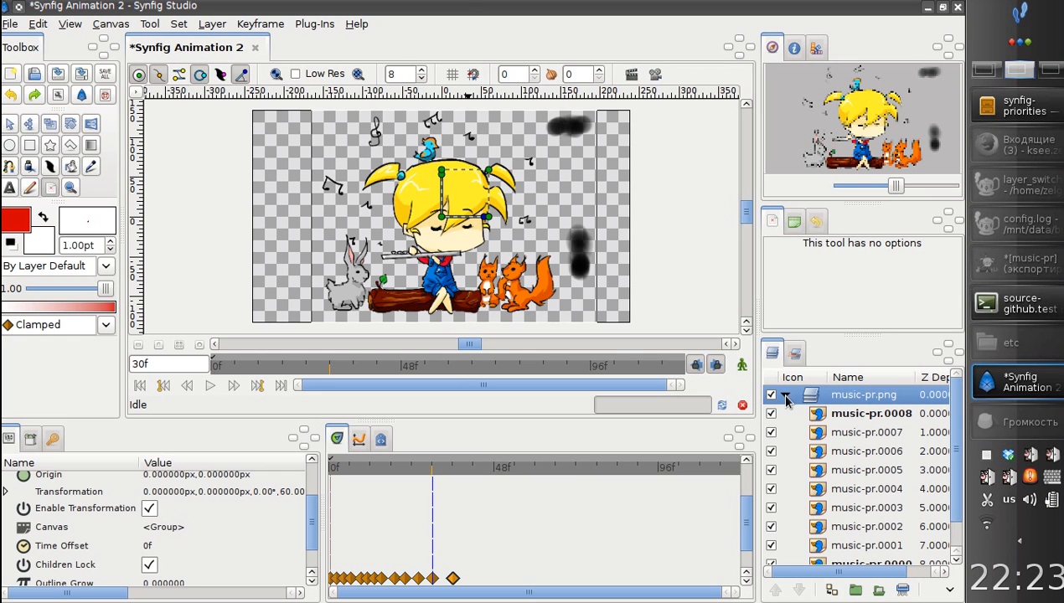
Collapse the switch group to fold its frame layers away.
click(786, 394)
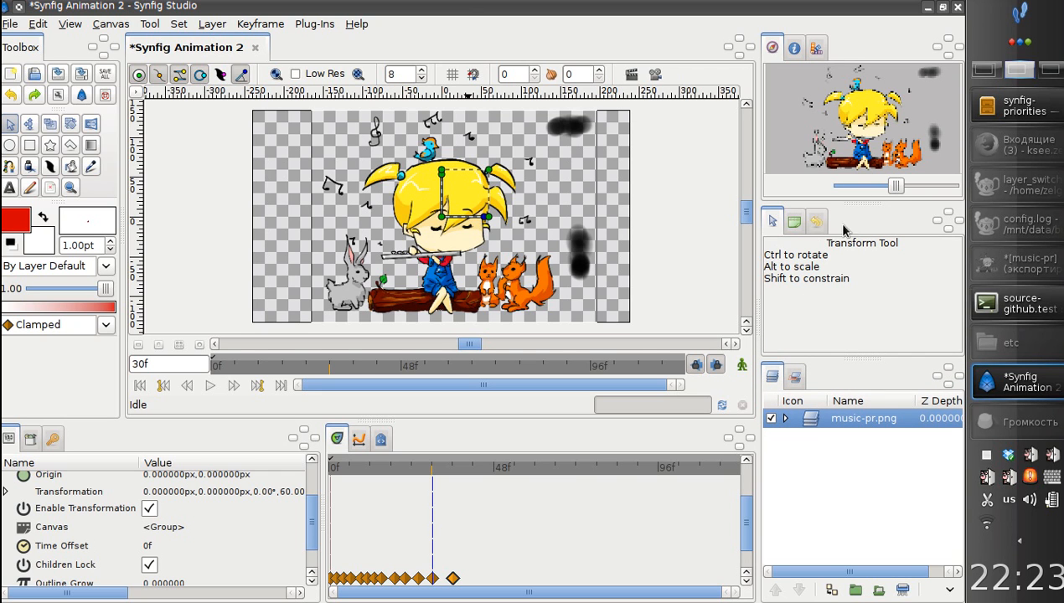
mouse_move(789, 281)
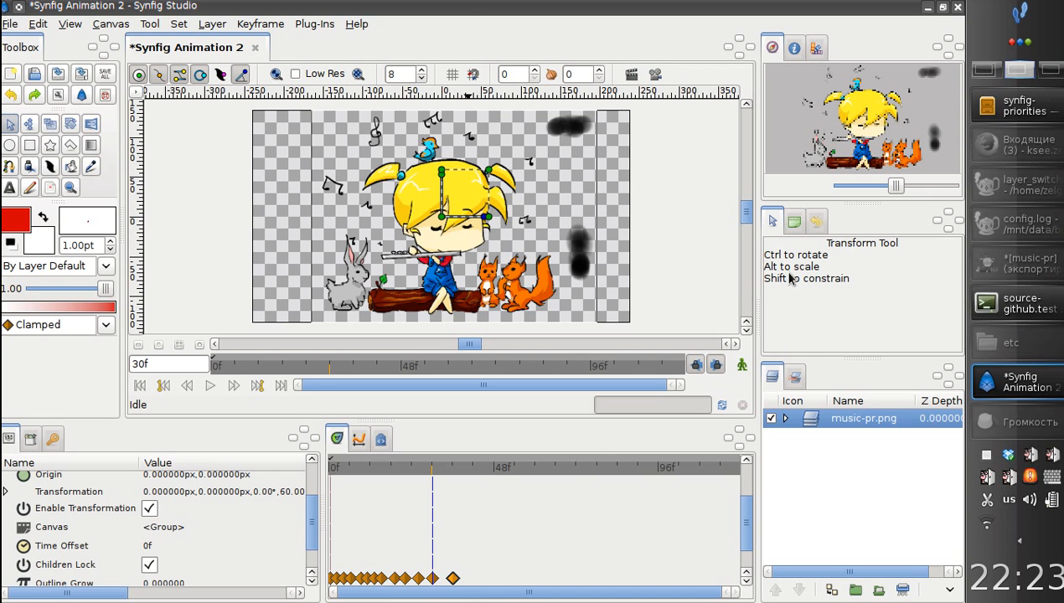
mouse_move(794, 306)
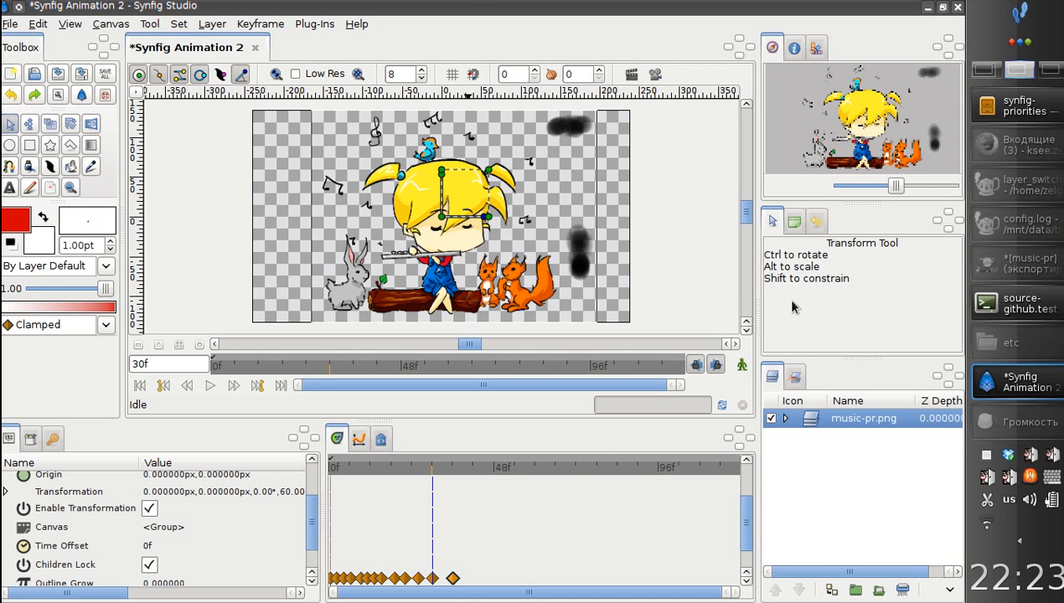
mouse_move(805, 311)
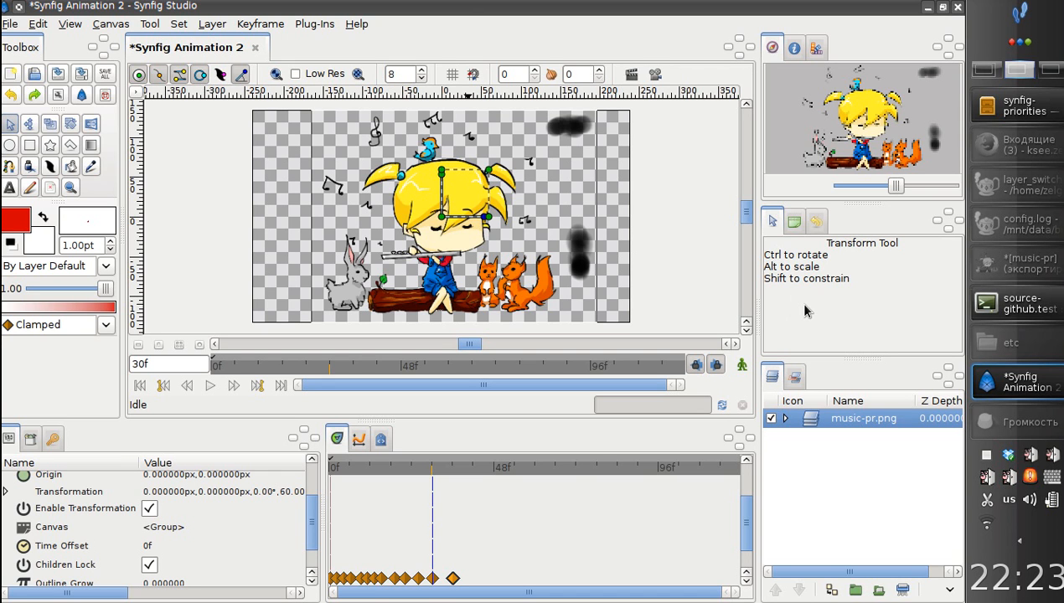
mouse_move(735, 395)
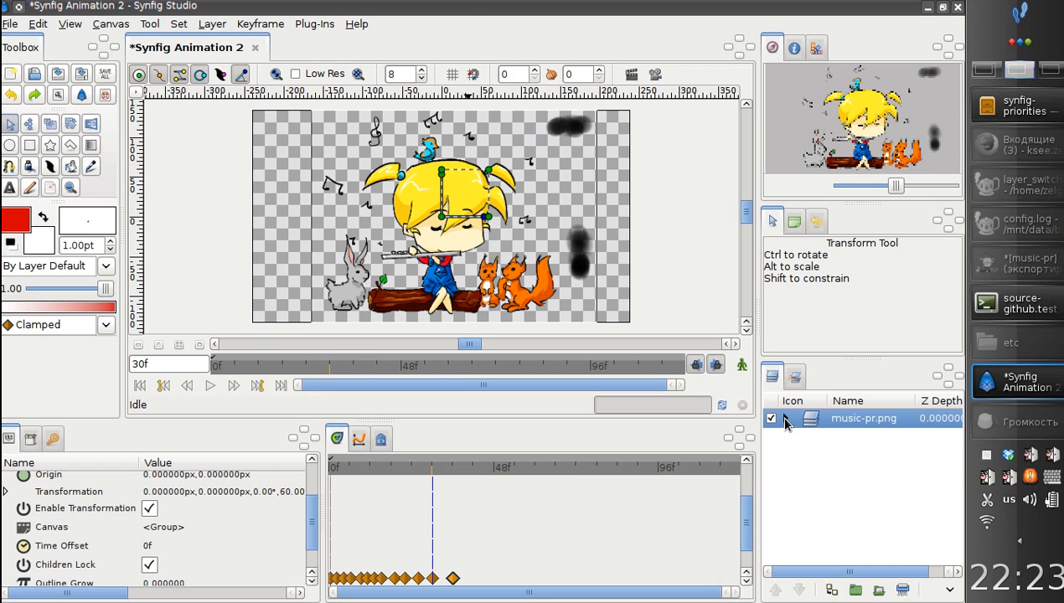
Expand the music-pr.png switch group to view its frame layers, then collapse it again.
click(786, 419)
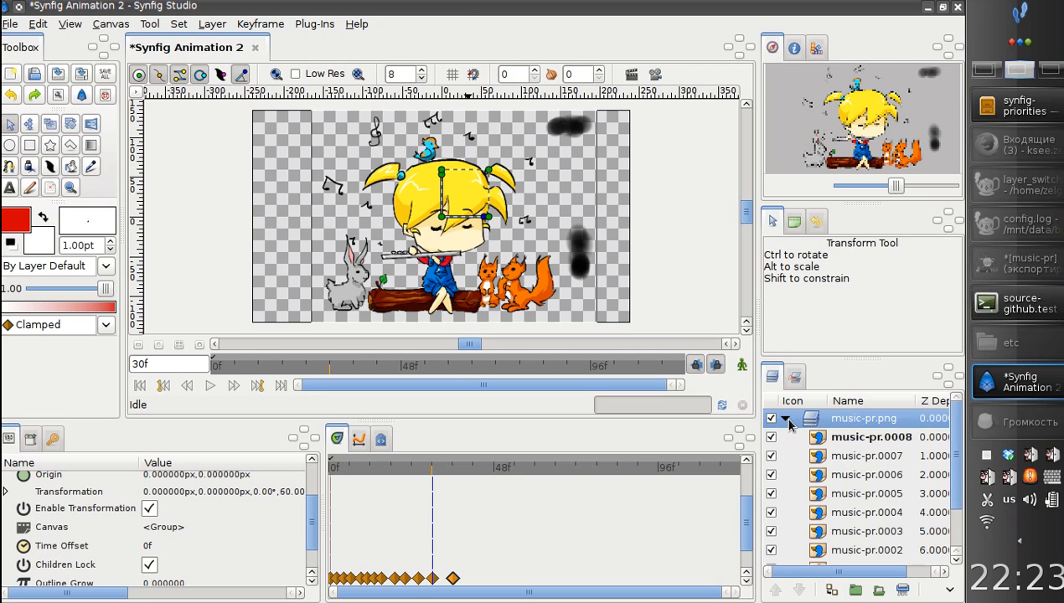
click(786, 418)
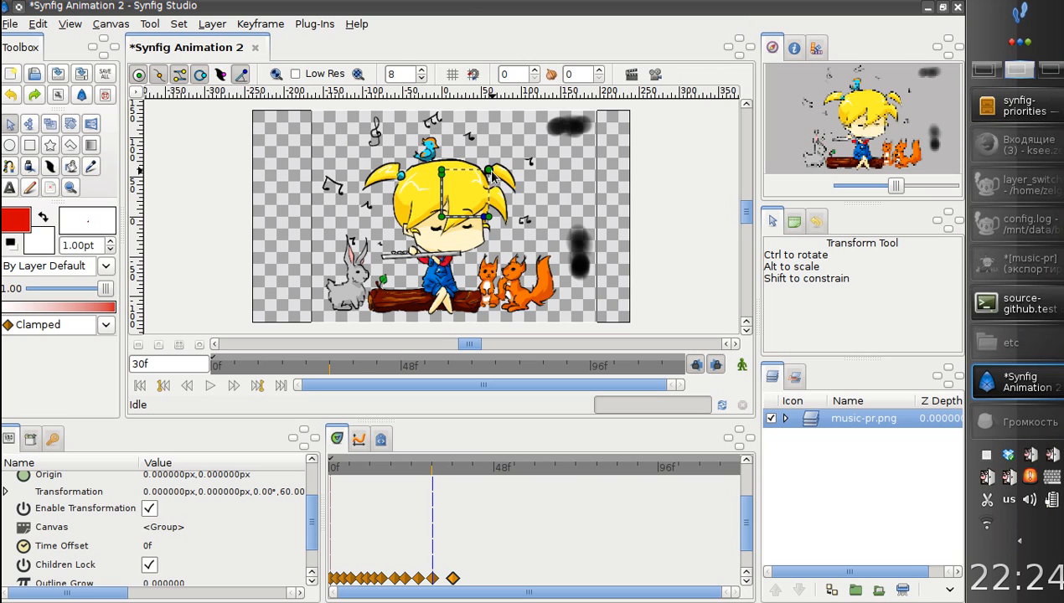
mouse_move(494, 176)
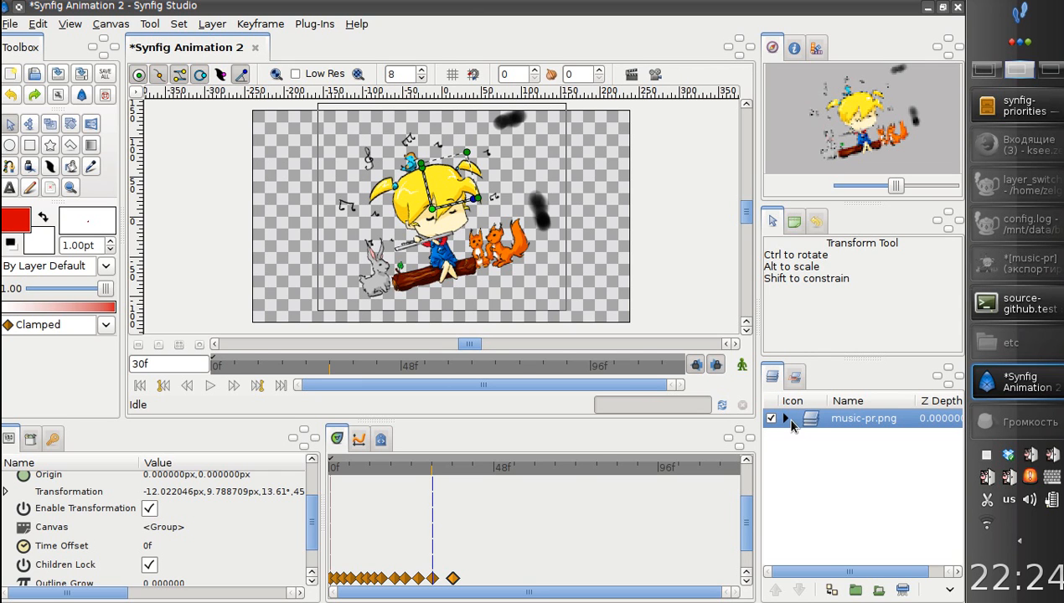
mouse_move(791, 429)
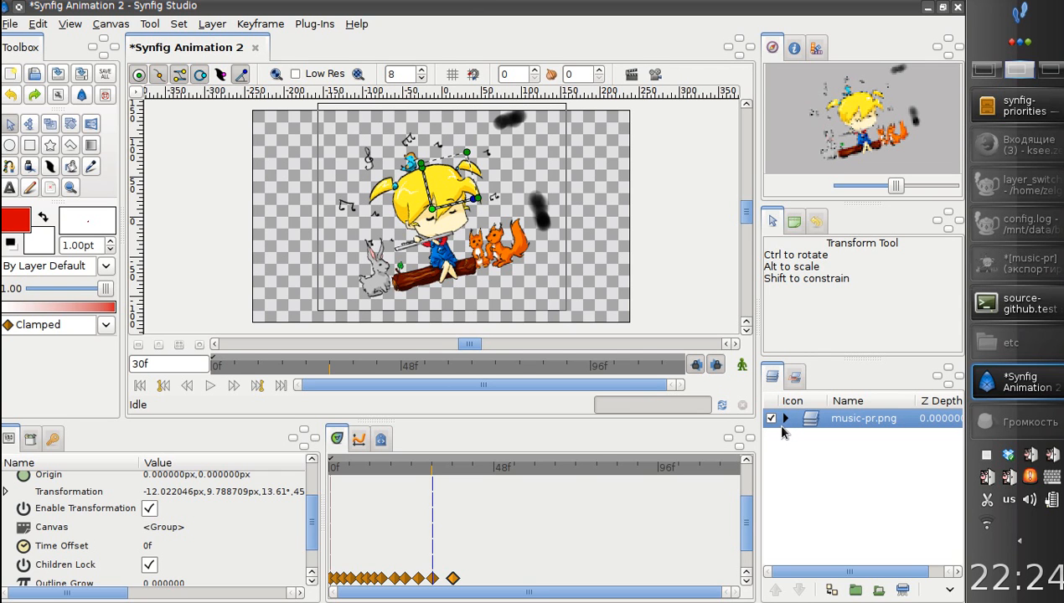
mouse_move(786, 428)
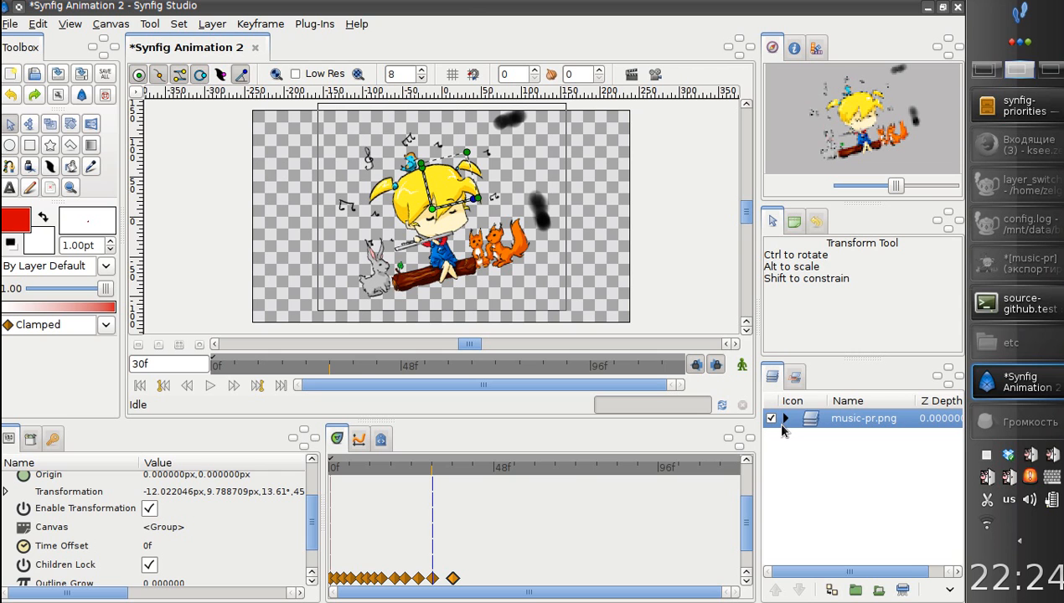
mouse_move(806, 423)
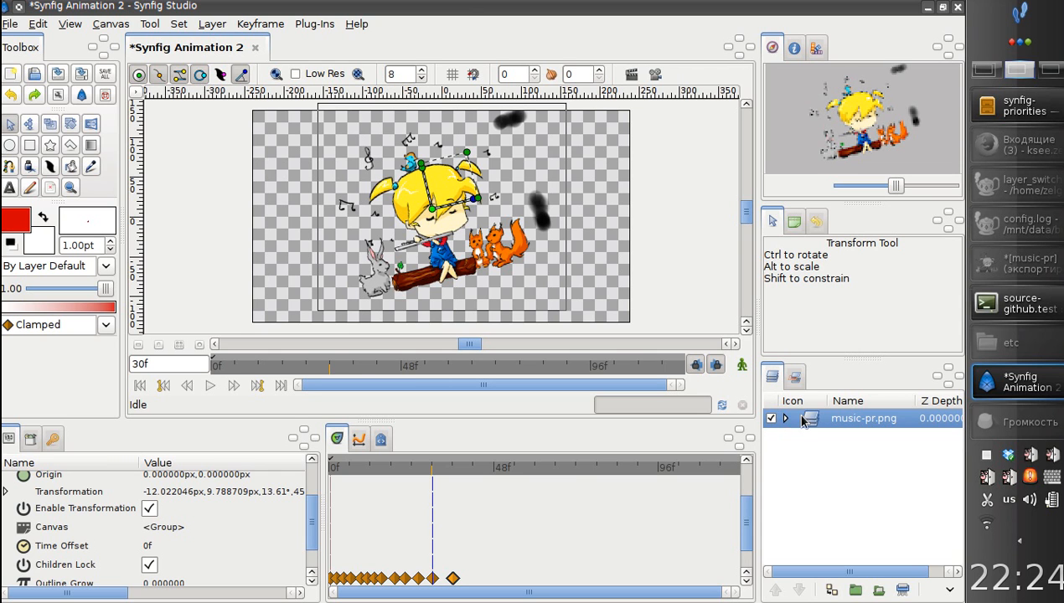
Briefly expand the music-pr.png group's frame layers, then fold them away again.
click(785, 418)
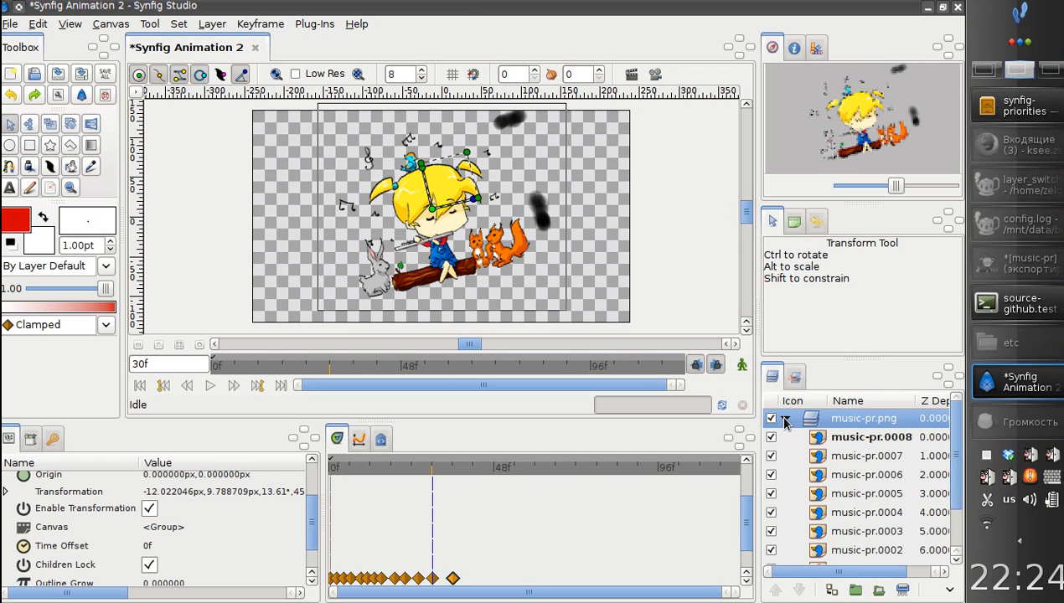
click(785, 418)
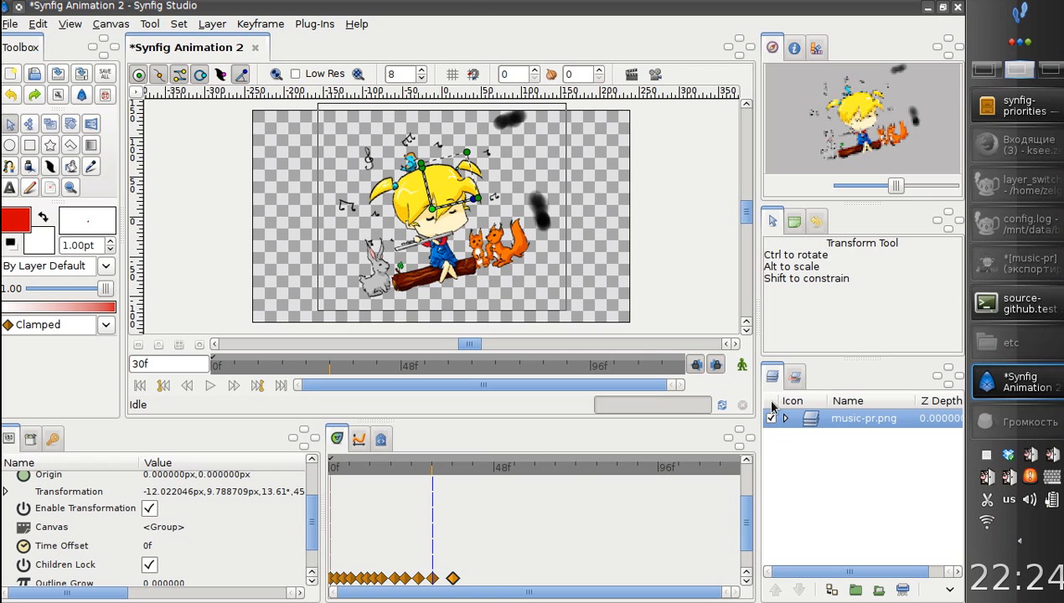